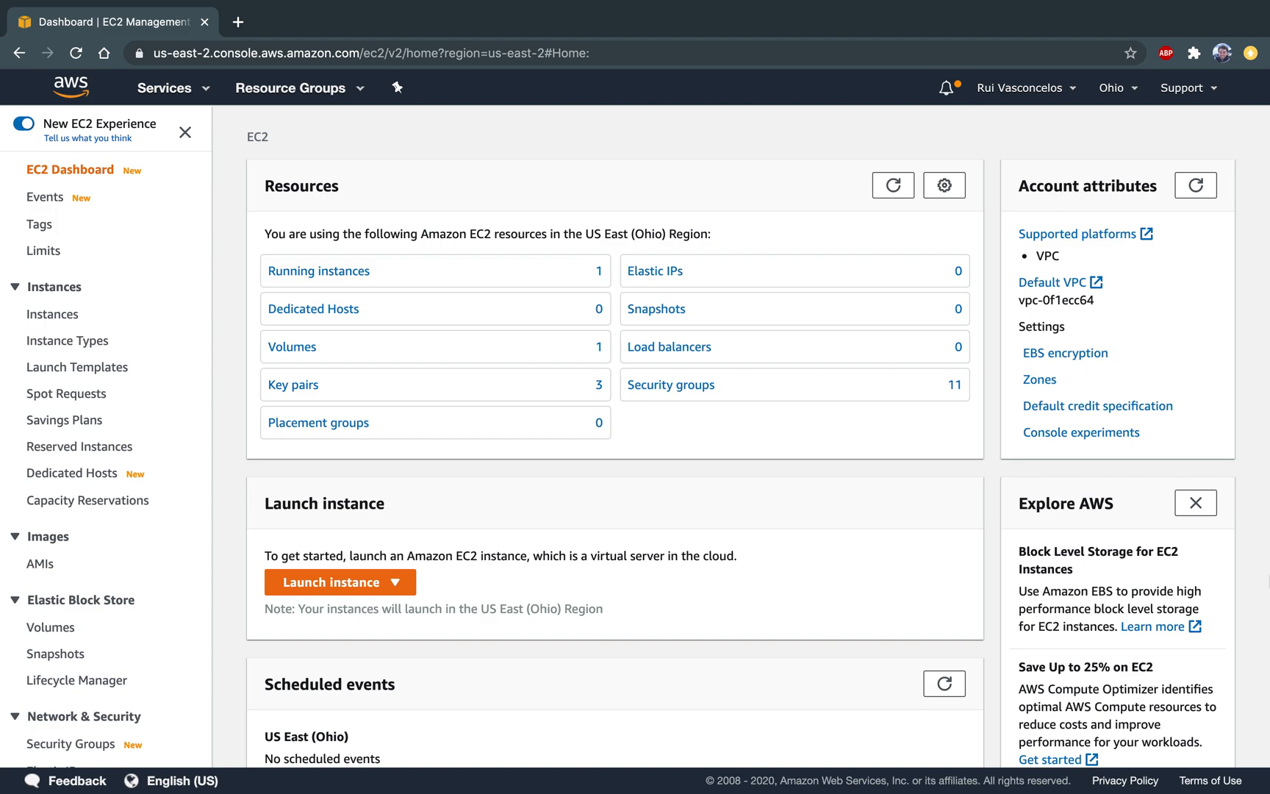
{"action": "mouse_move", "coordinate": [1046, 610]}
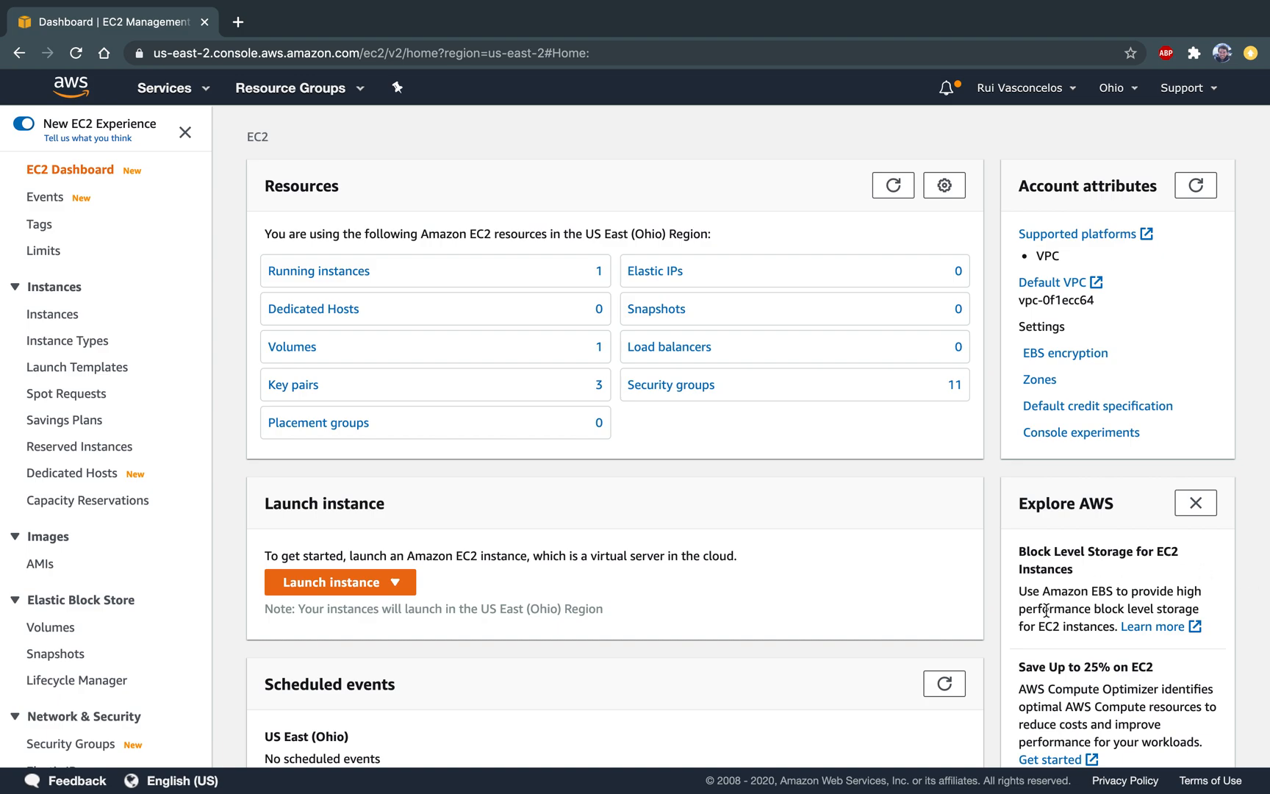
{"action": "mouse_move", "coordinate": [52, 314]}
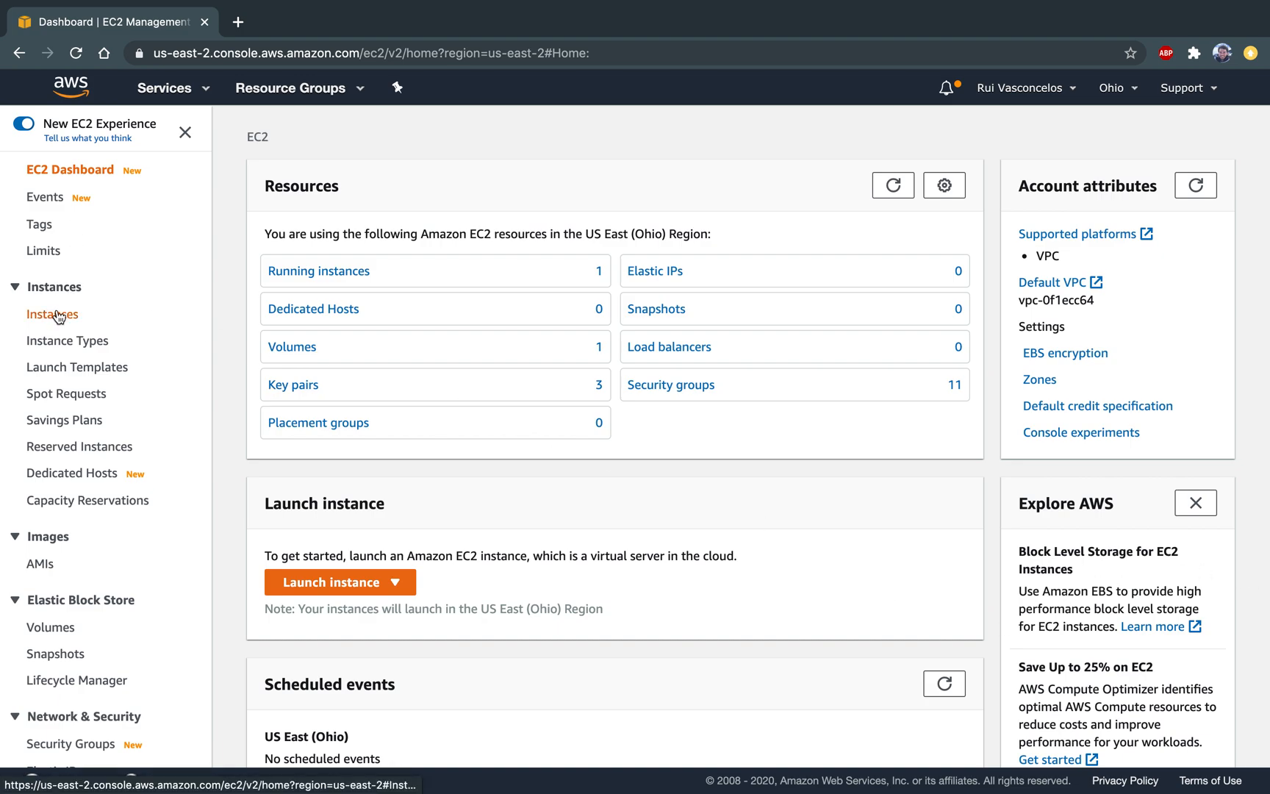
Step: Show the EC2 Instances list with the running t2.xlarge instance and expand the Launch Instance dropdown
{"action": "left_click", "coordinate": [51, 314]}
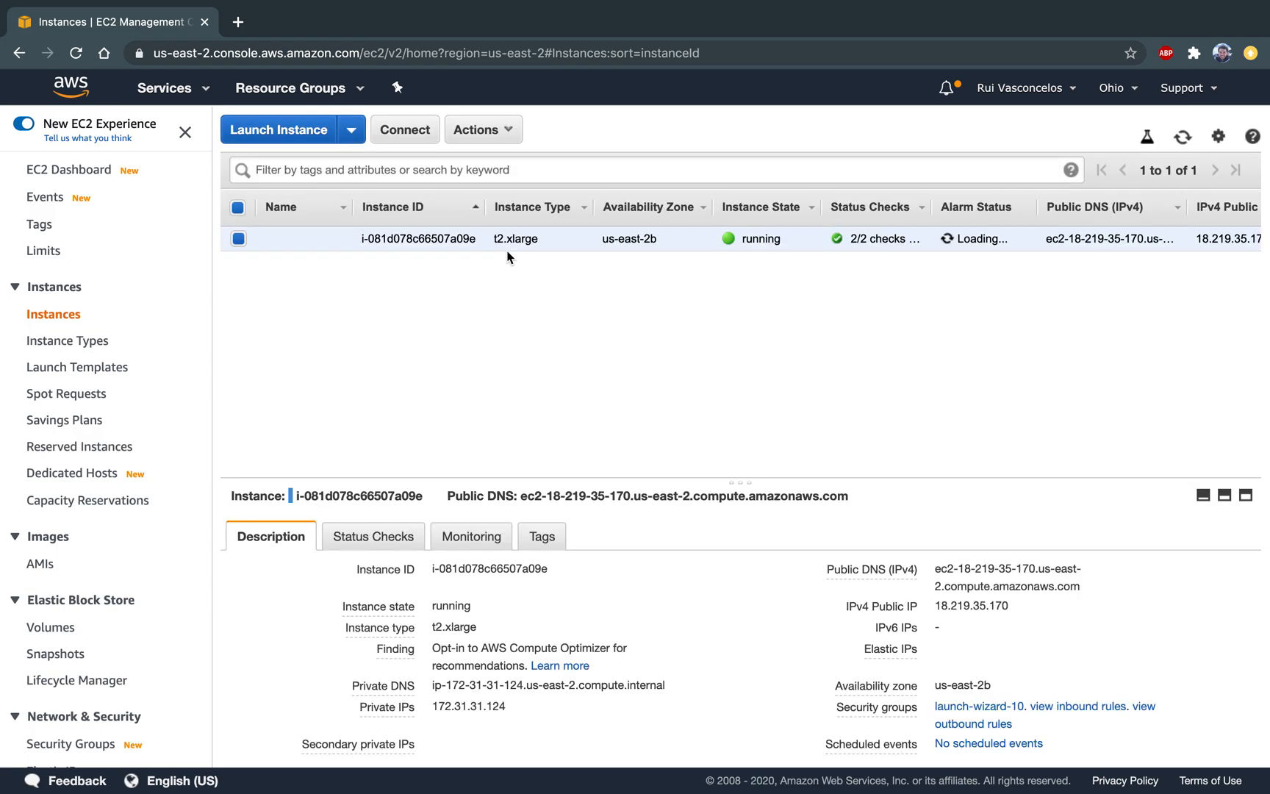
{"action": "left_click", "coordinate": [351, 130]}
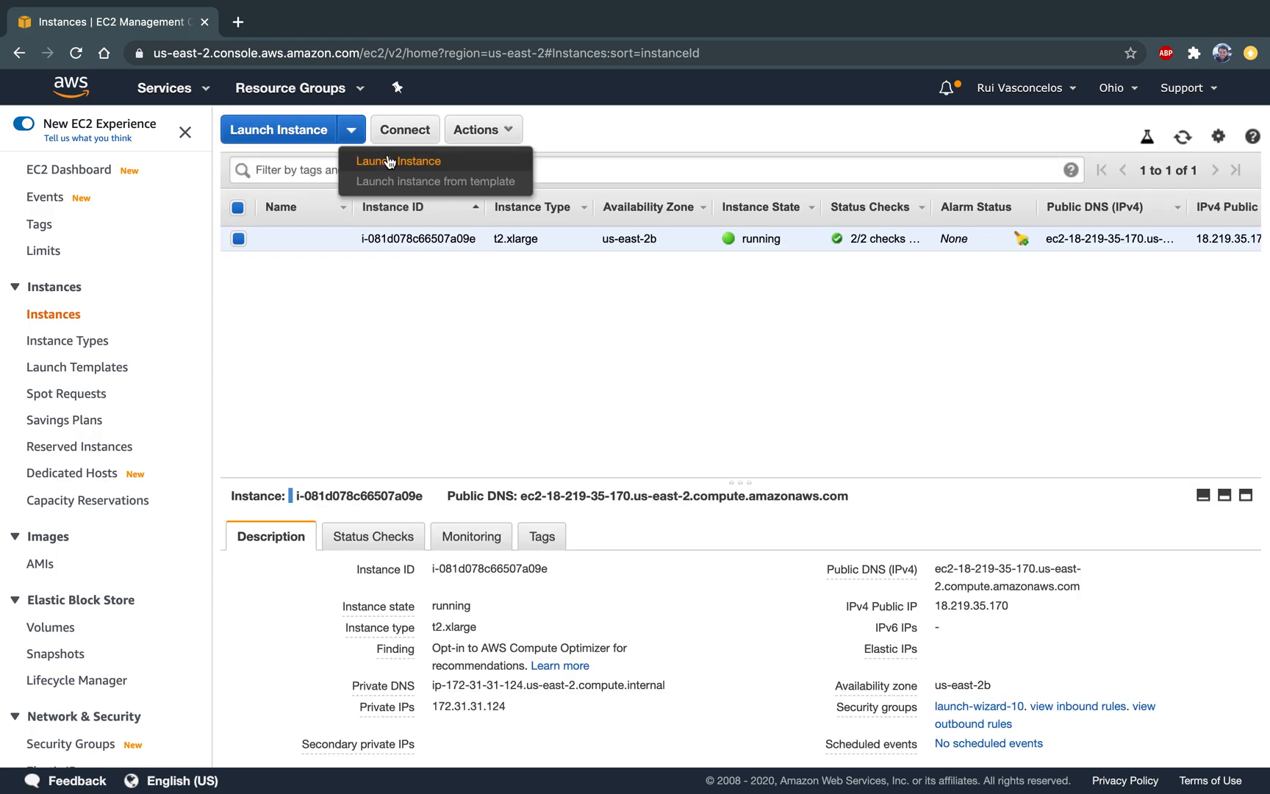
Step: Start the launch wizard and scroll the machine images to Ubuntu Server 18.04 LTS
{"action": "left_click", "coordinate": [398, 161]}
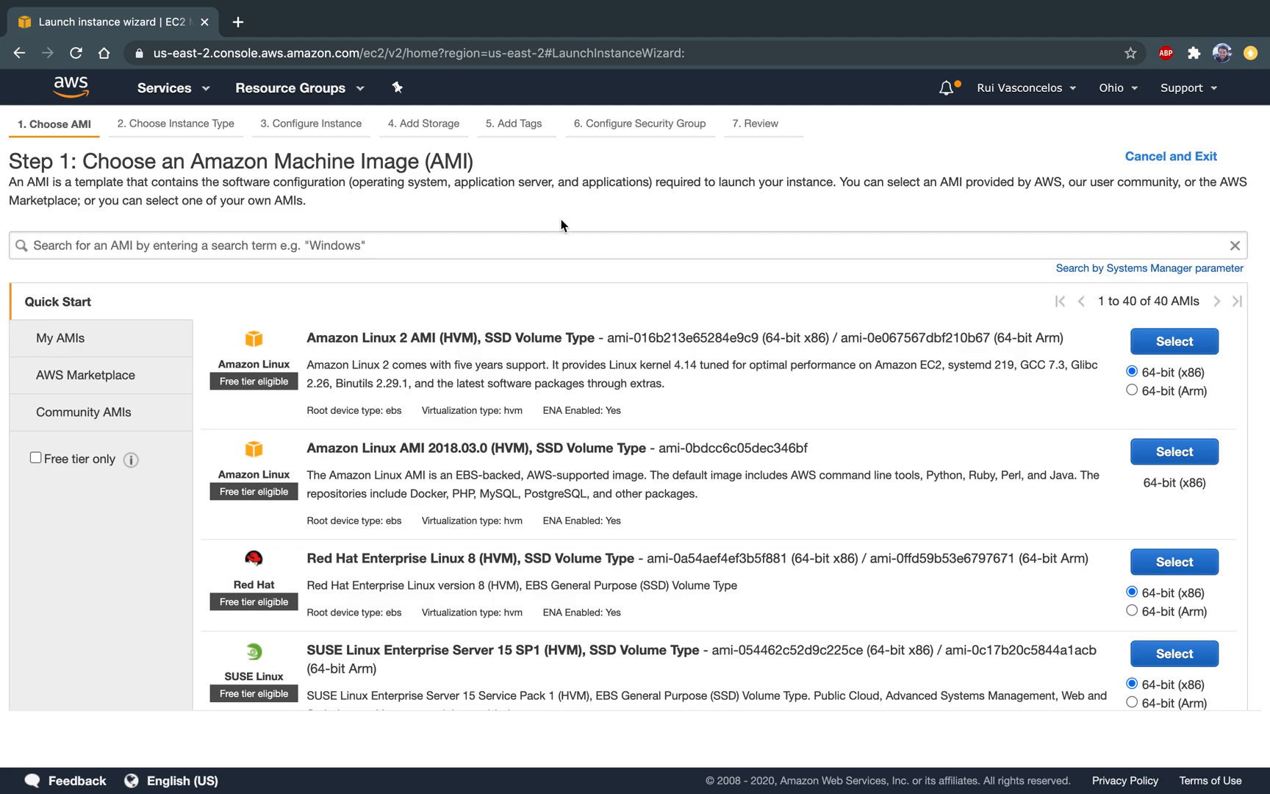
{"action": "scroll", "scroll_direction": "down", "scroll_amount": 3}
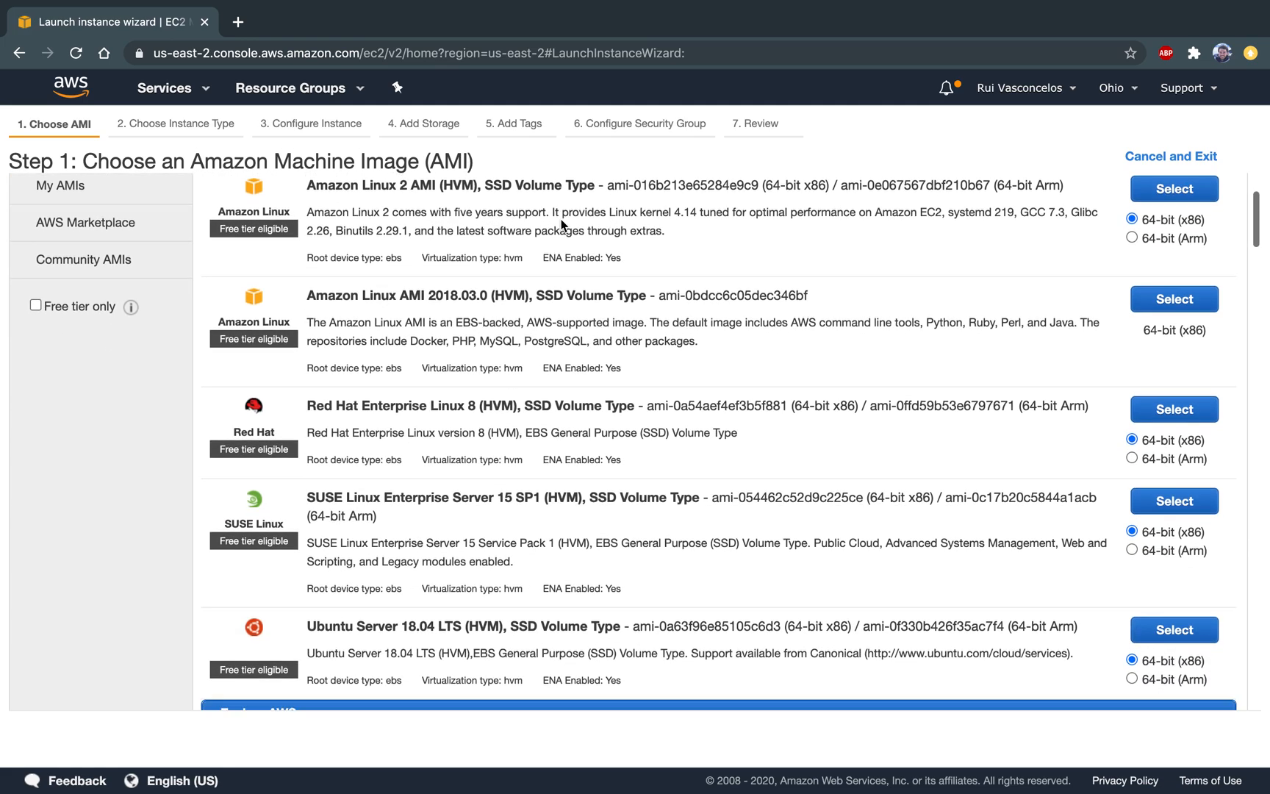
{"action": "scroll", "scroll_direction": "down", "scroll_amount": 3}
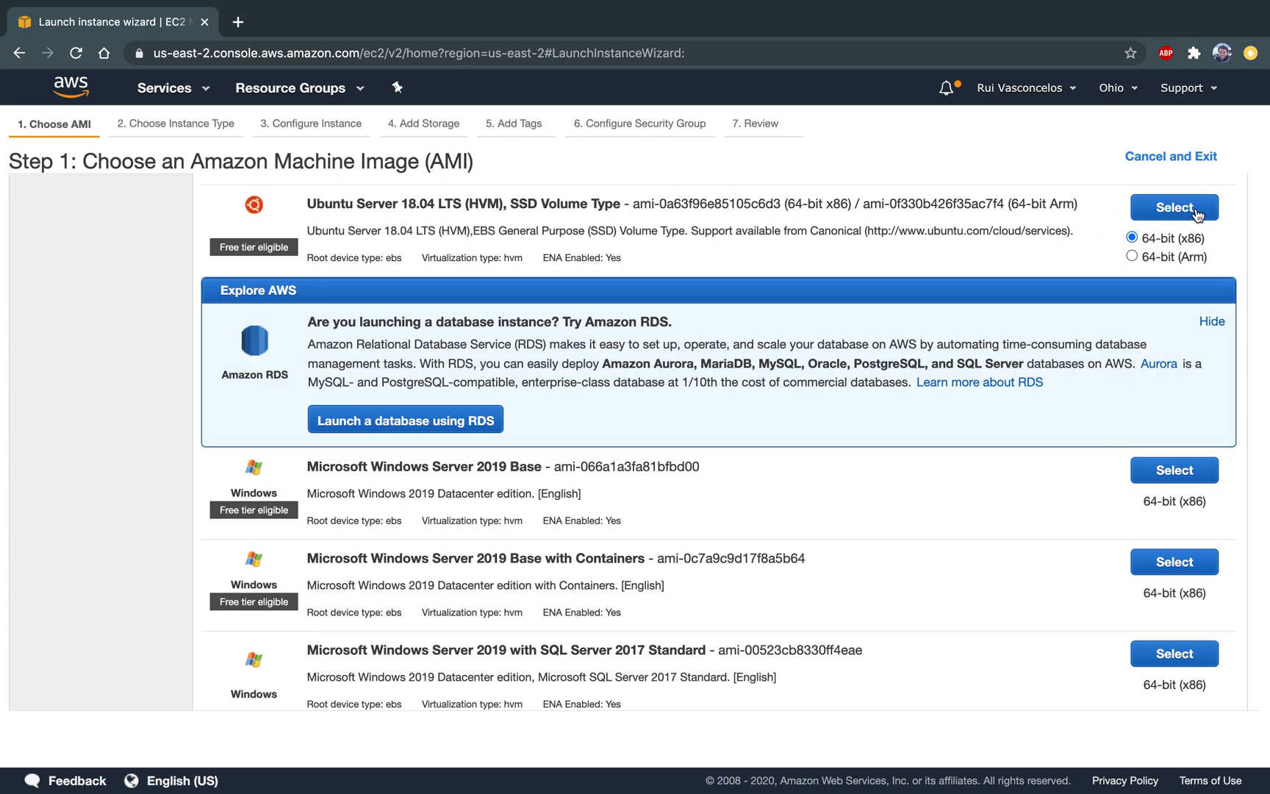
Step: Pick the Ubuntu Server 18.04 LTS image with t2.xlarge type and reach the review step
{"action": "left_click", "coordinate": [1173, 207]}
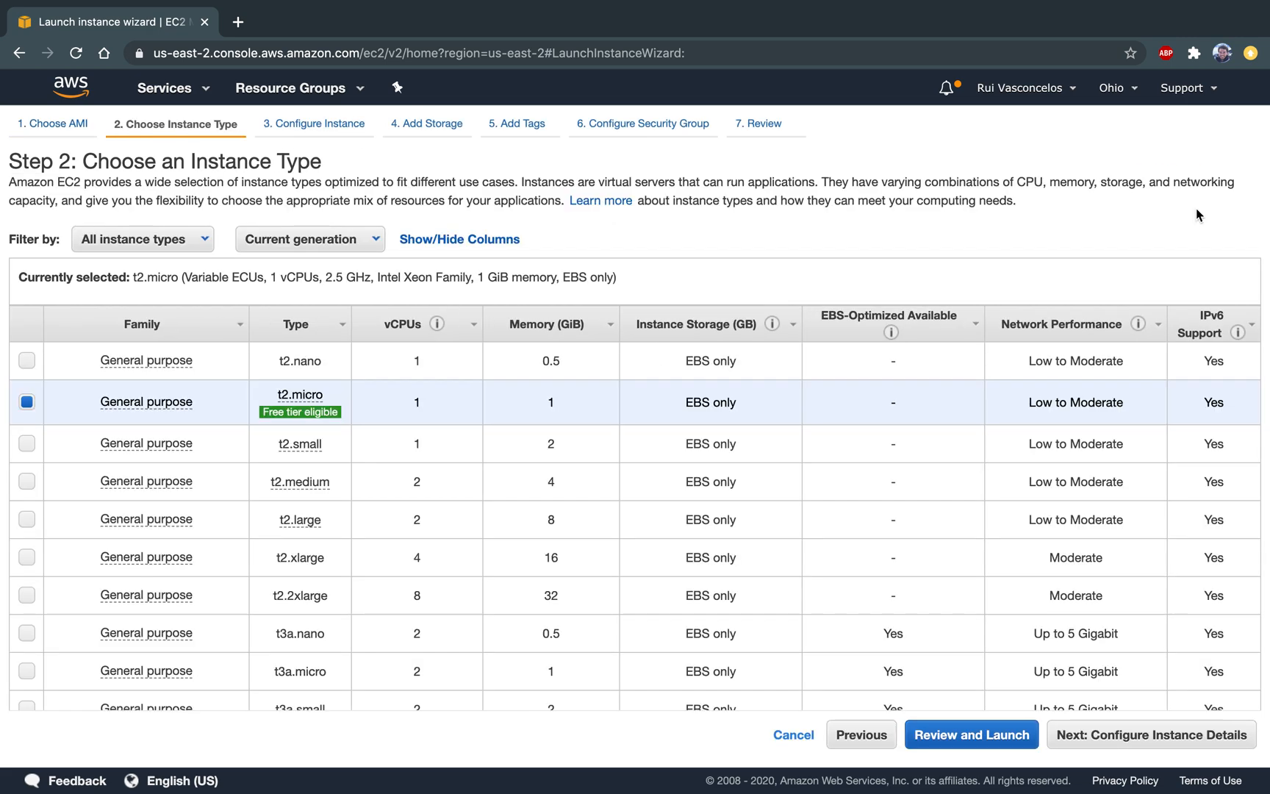
{"action": "scroll", "scroll_direction": "down", "scroll_amount": 3}
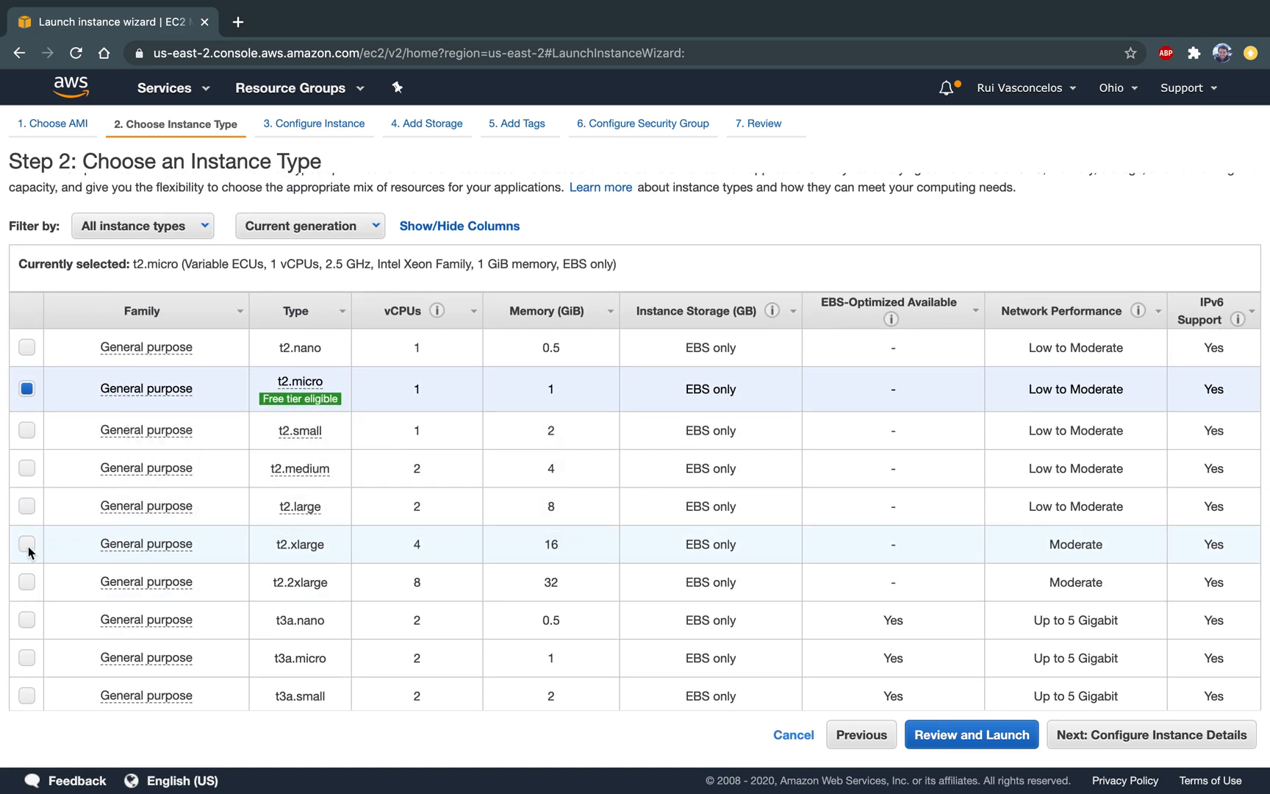
{"action": "left_click", "coordinate": [26, 544]}
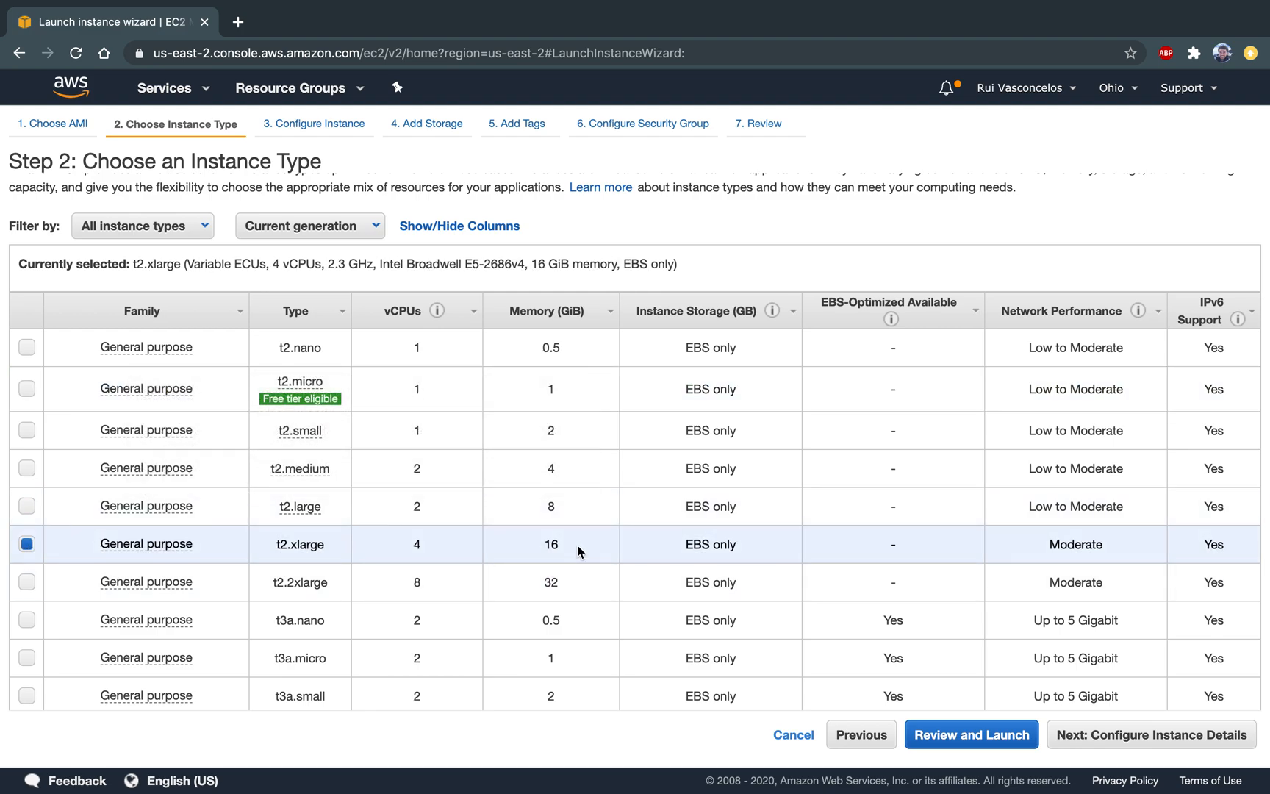
{"action": "double_click", "coordinate": [551, 544]}
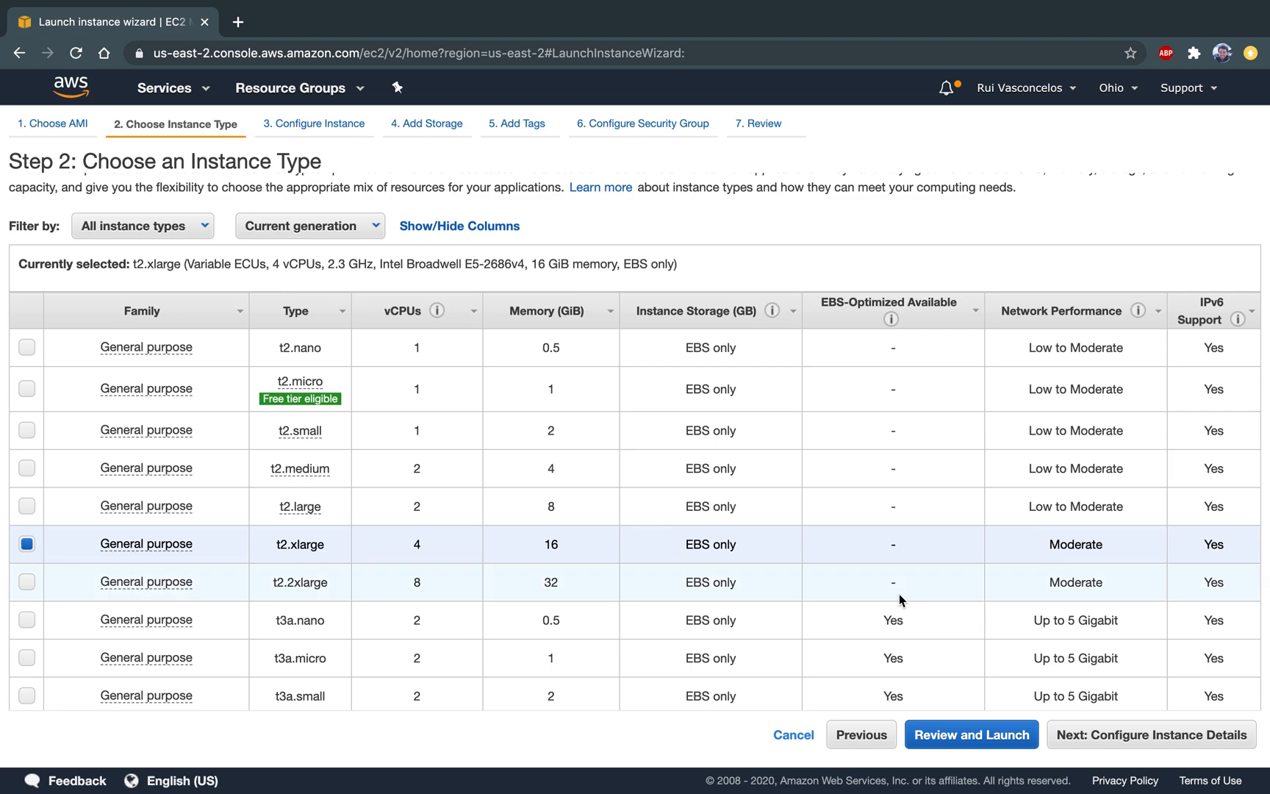
{"action": "left_click", "coordinate": [971, 734]}
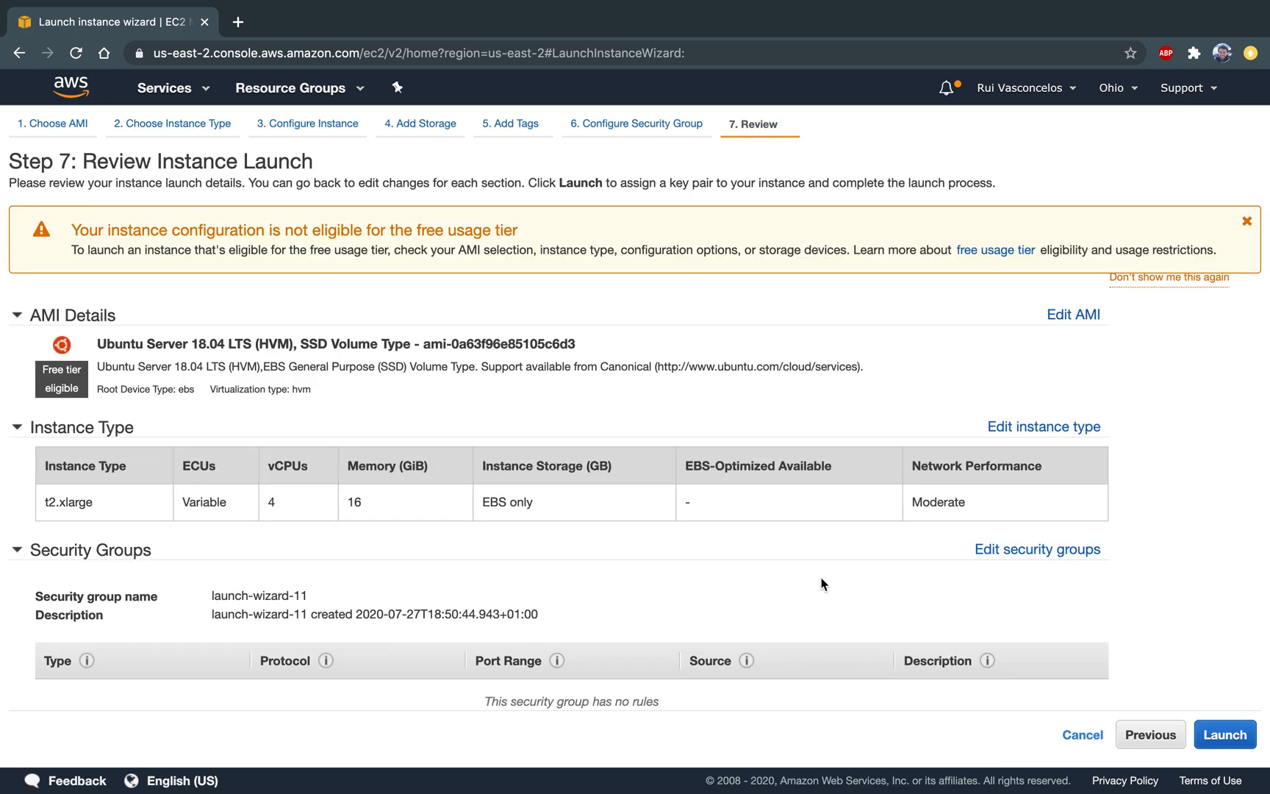
{"action": "left_click", "coordinate": [1246, 221]}
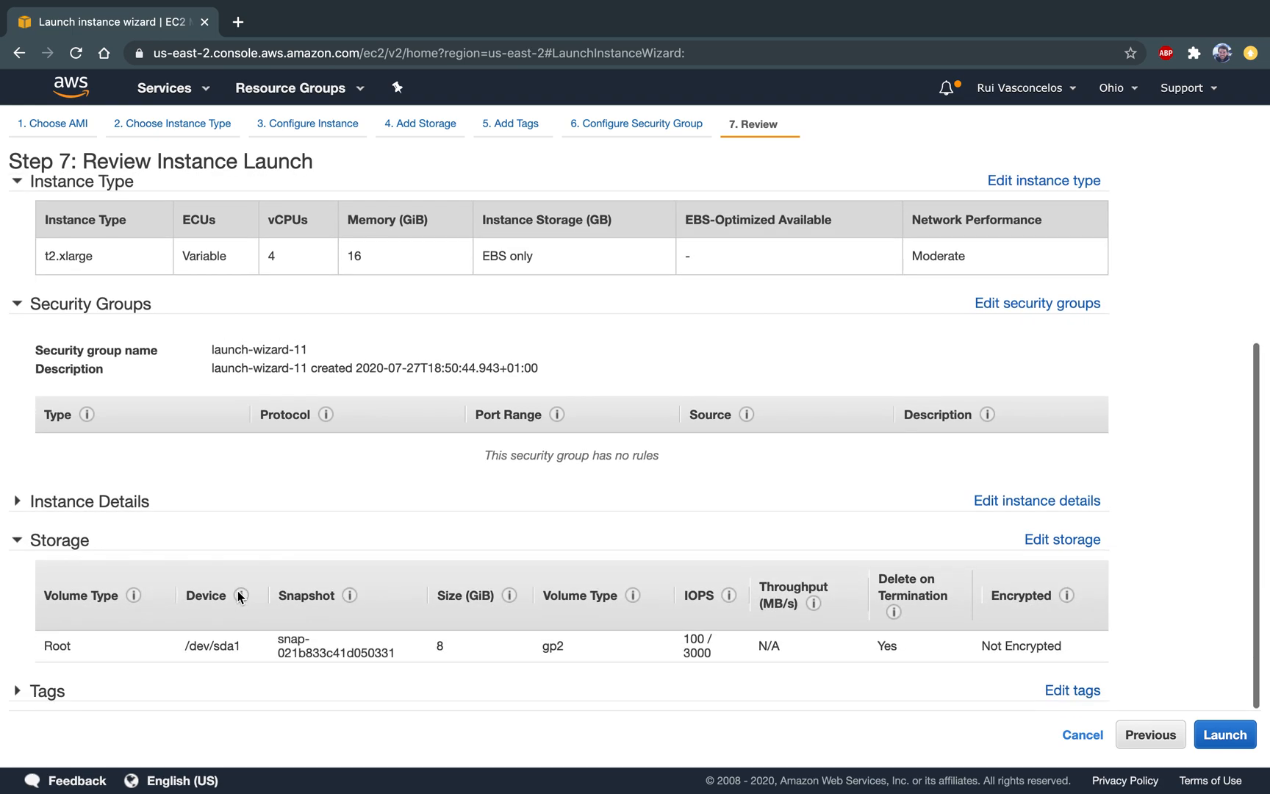
{"action": "double_click", "coordinate": [440, 646]}
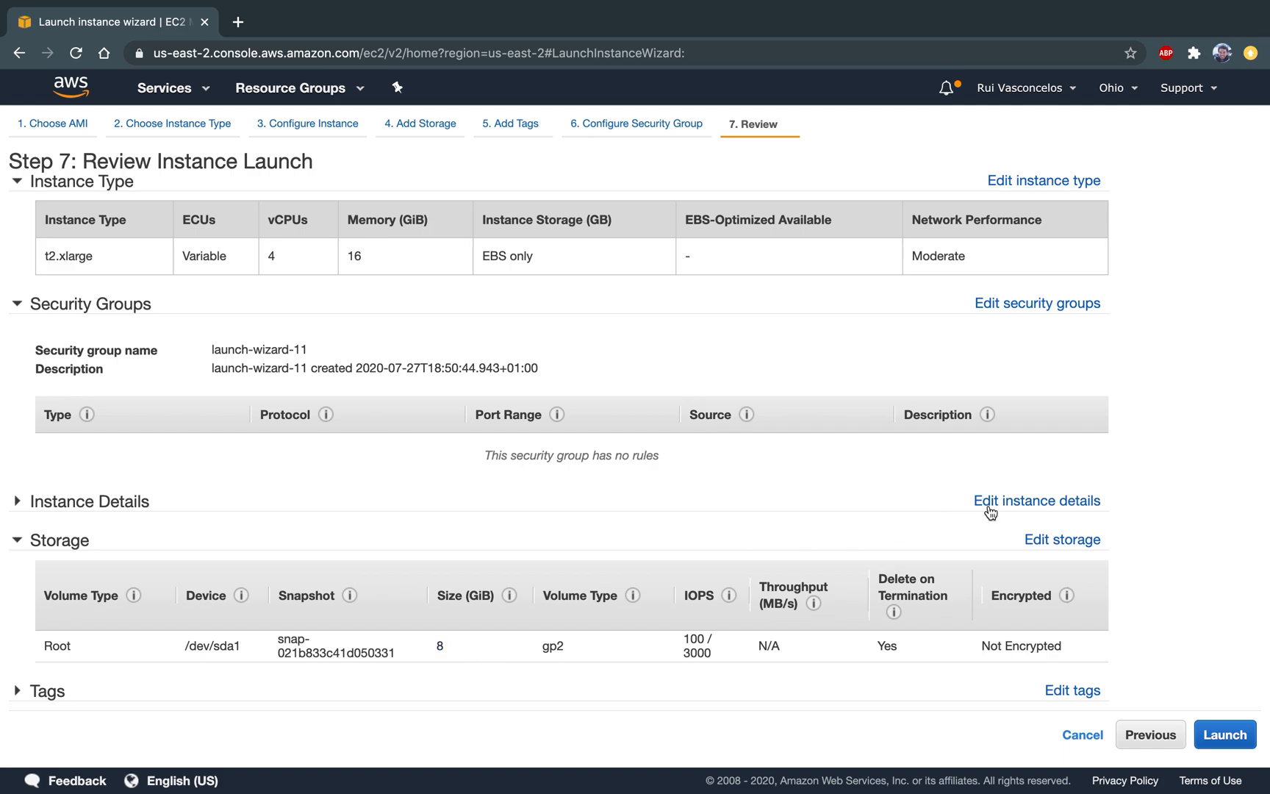
Step: Go to Edit storage and change the root volume size from 8 to 60 GiB
{"action": "left_click", "coordinate": [1063, 539]}
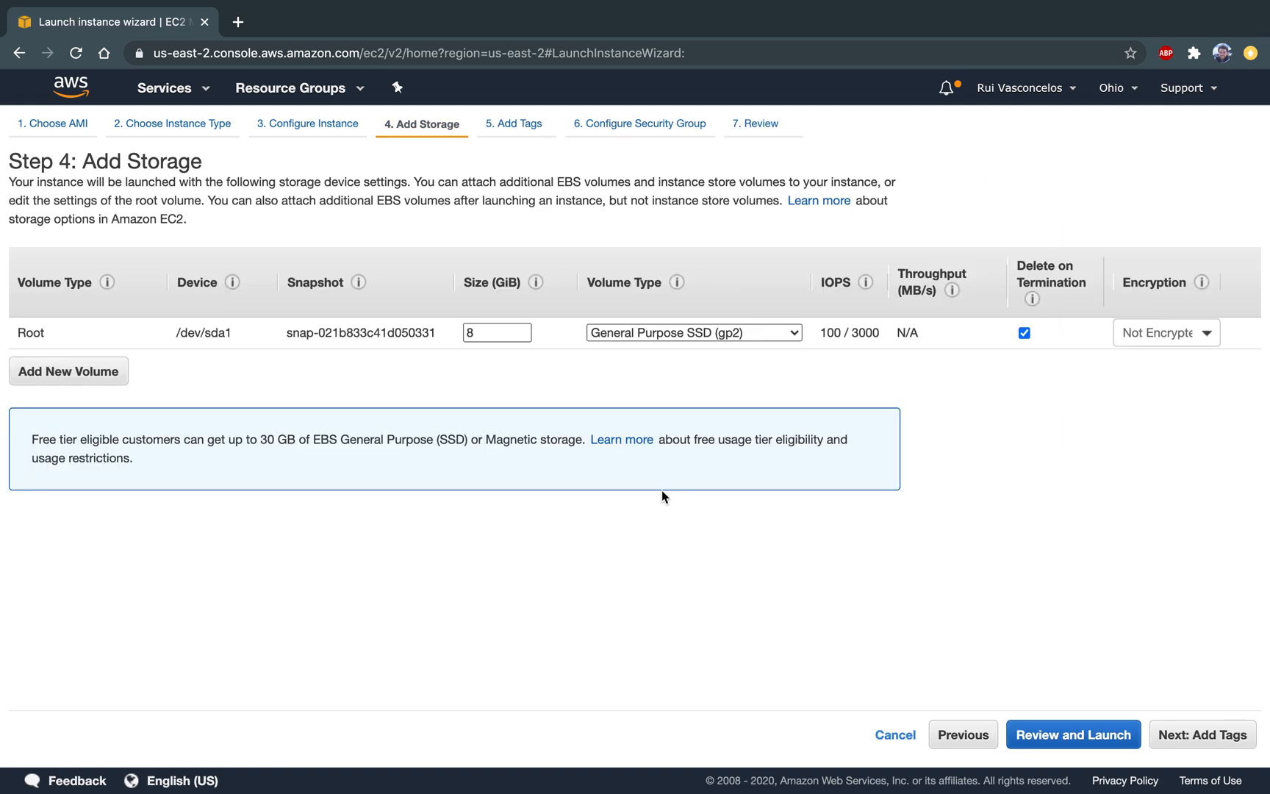
{"action": "left_click", "coordinate": [497, 332]}
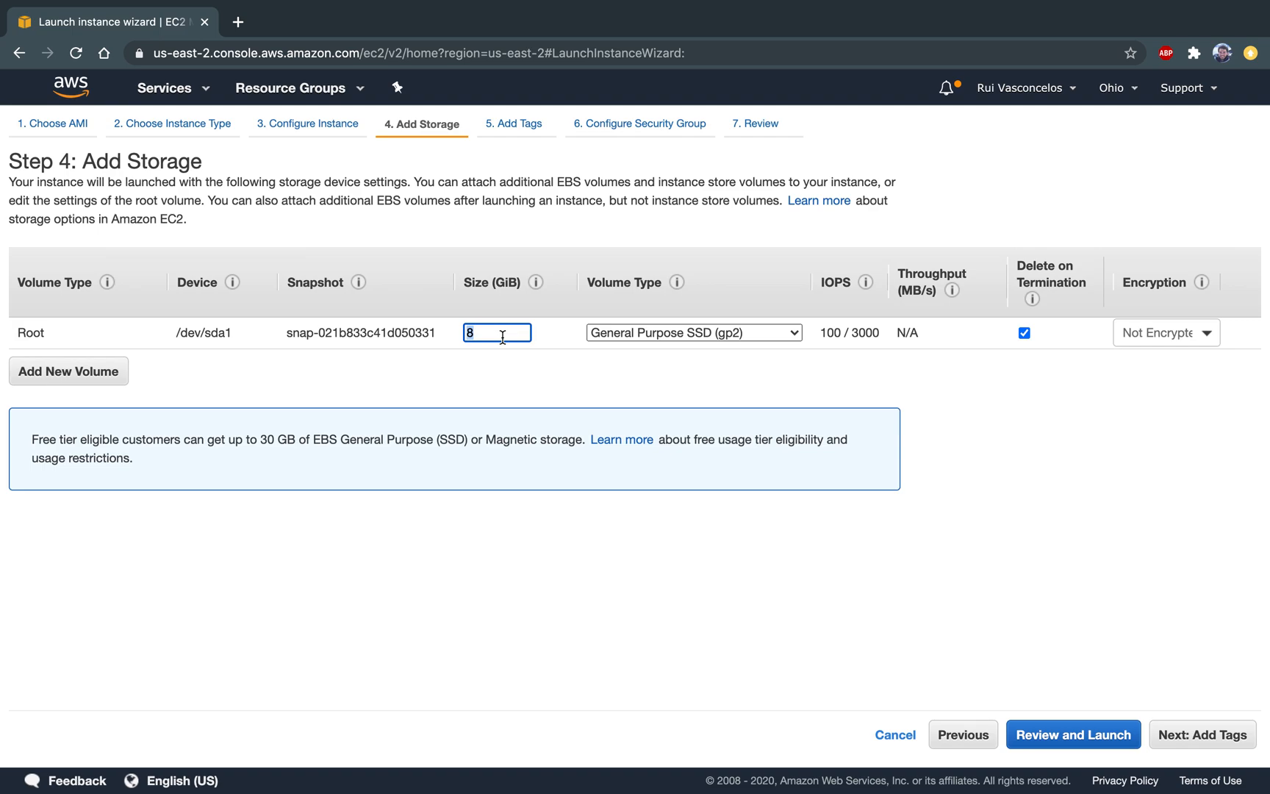
{"action": "type", "text": "60"}
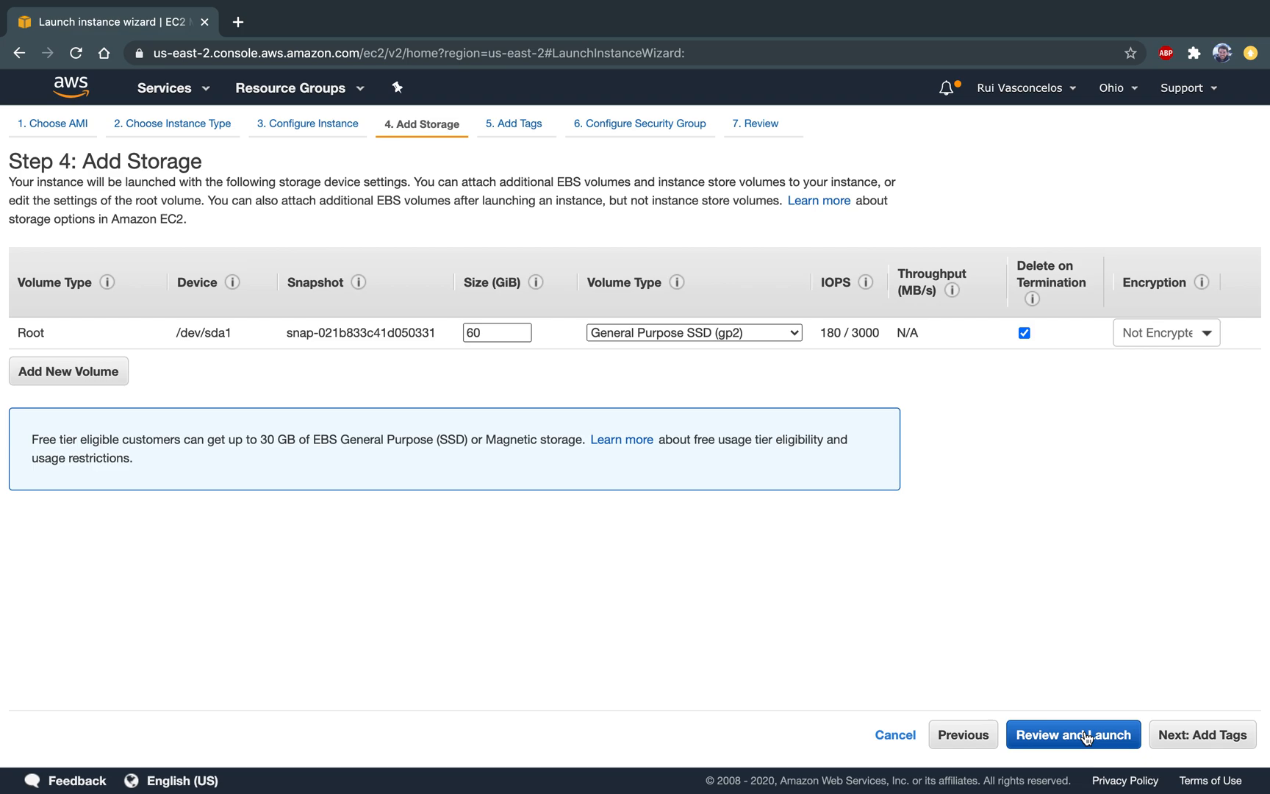
Step: Return to the launch review, check the 60 GiB root volume, and begin launching
{"action": "left_click", "coordinate": [1073, 734]}
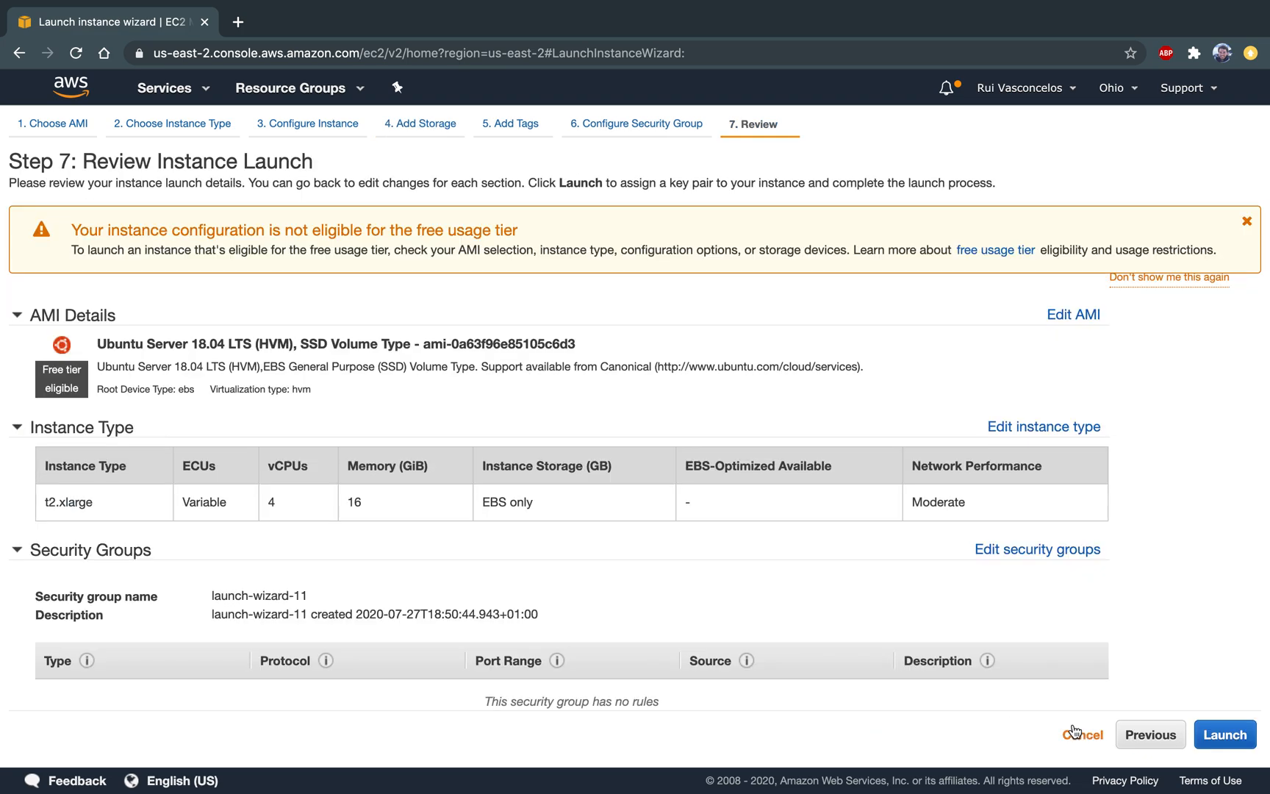
{"action": "left_click", "coordinate": [1247, 221]}
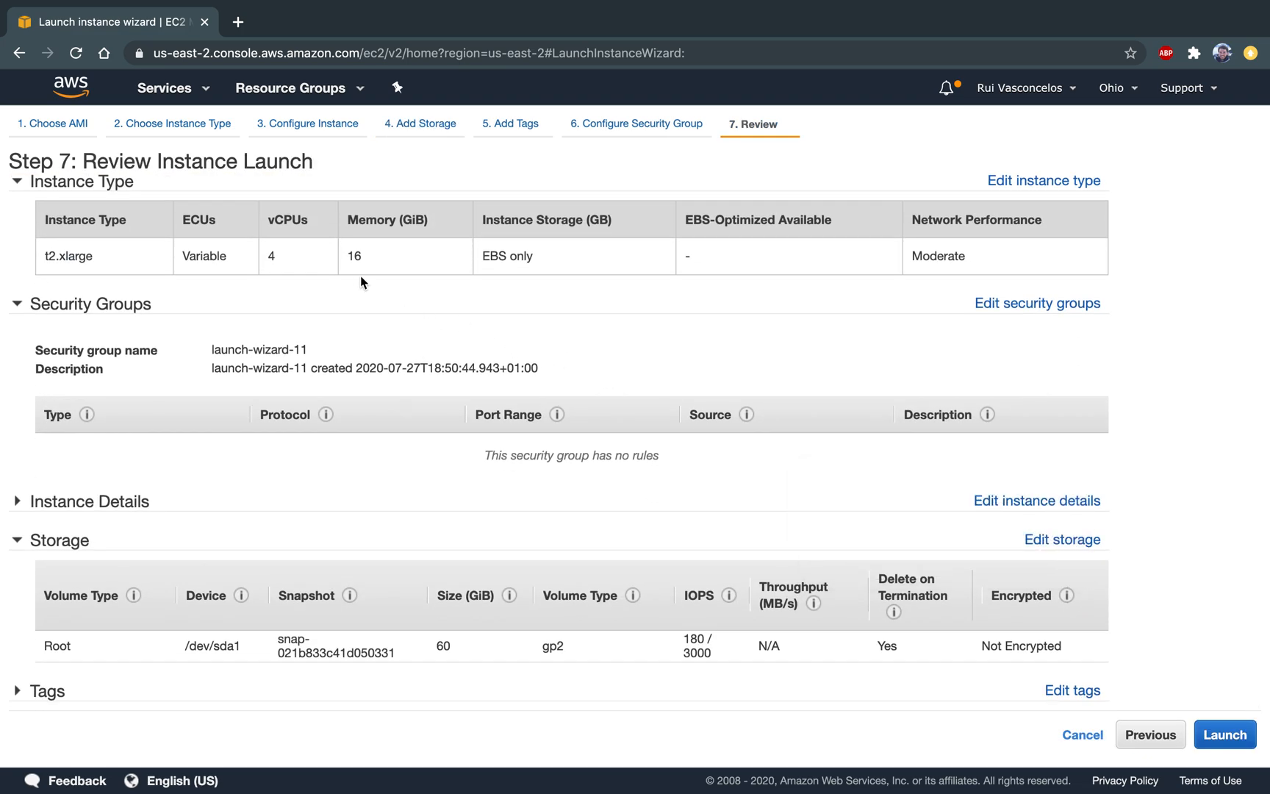
{"action": "mouse_move", "coordinate": [529, 578]}
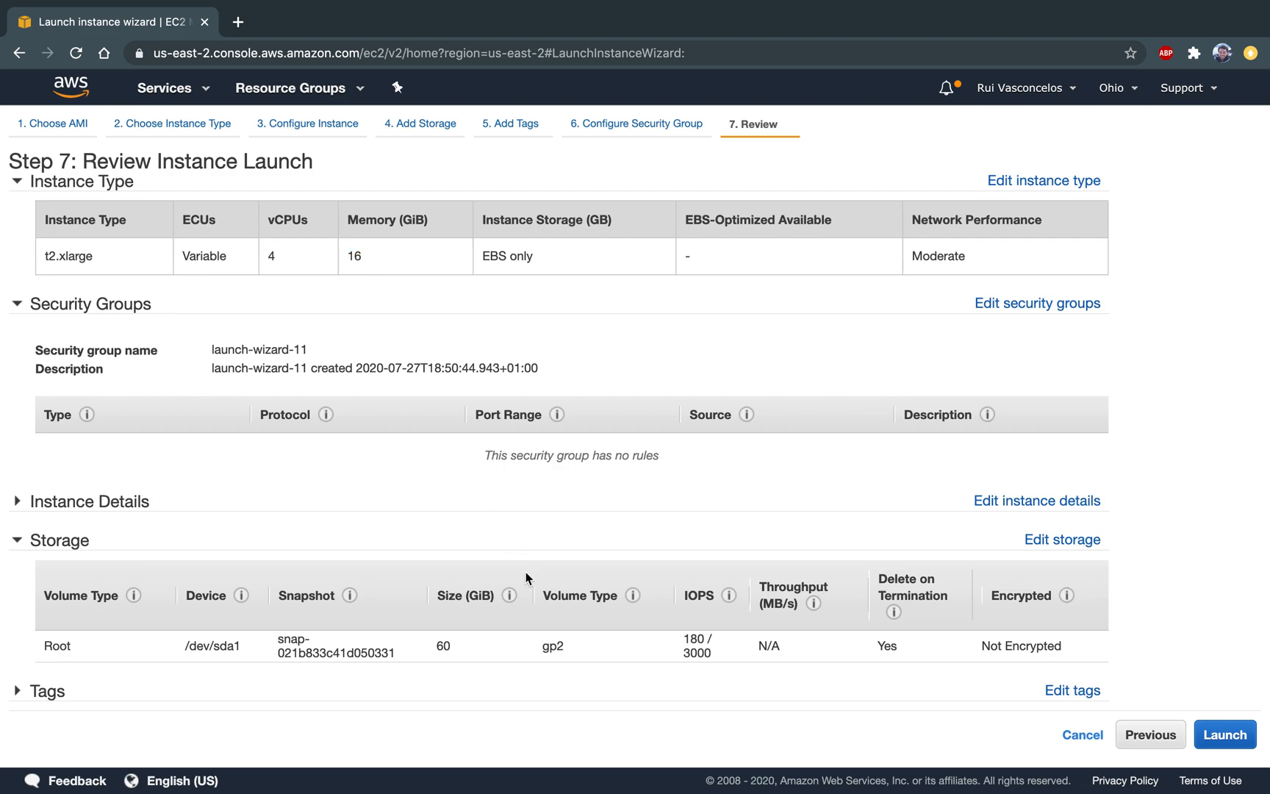
{"action": "double_click", "coordinate": [442, 645]}
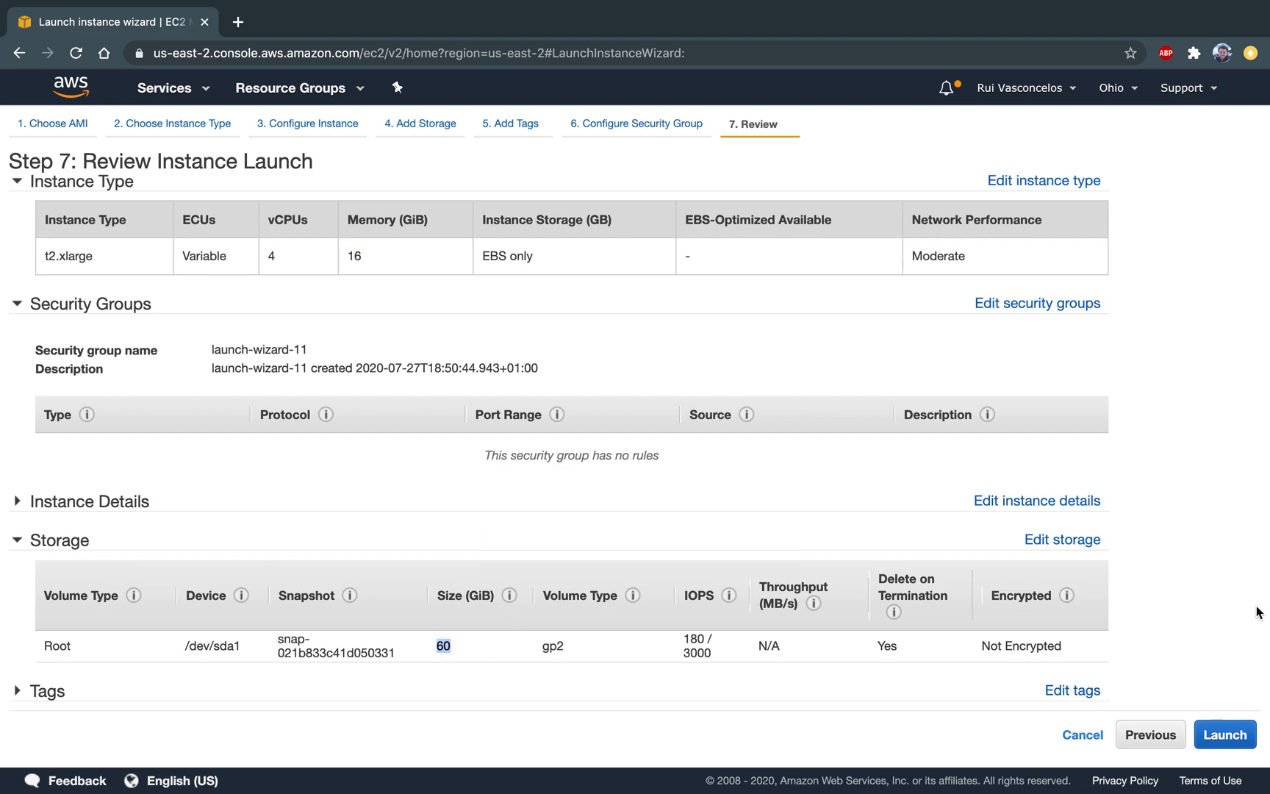
{"action": "left_click", "coordinate": [1225, 735]}
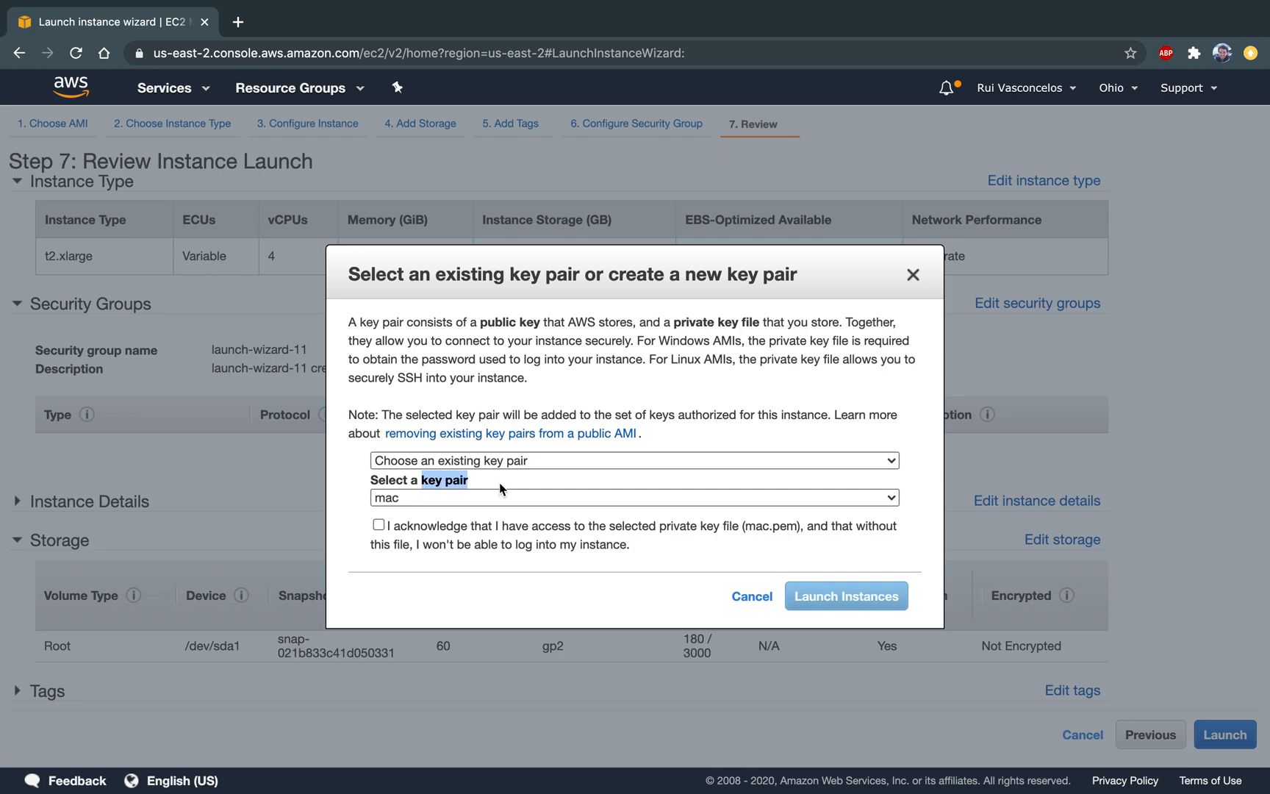
Step: Launch the instance with existing key pair 'mac', acknowledging access to mac.pem
{"action": "left_click", "coordinate": [633, 460]}
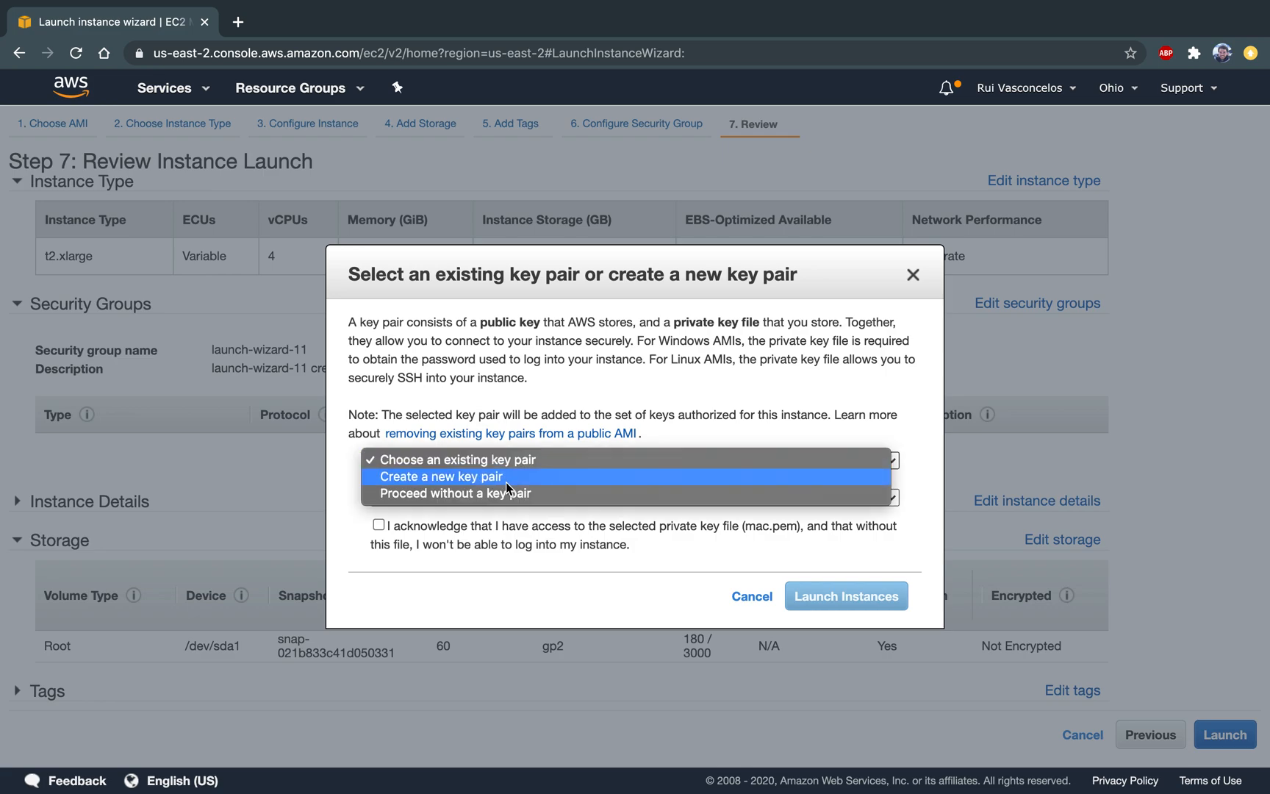
{"action": "left_click", "coordinate": [440, 476]}
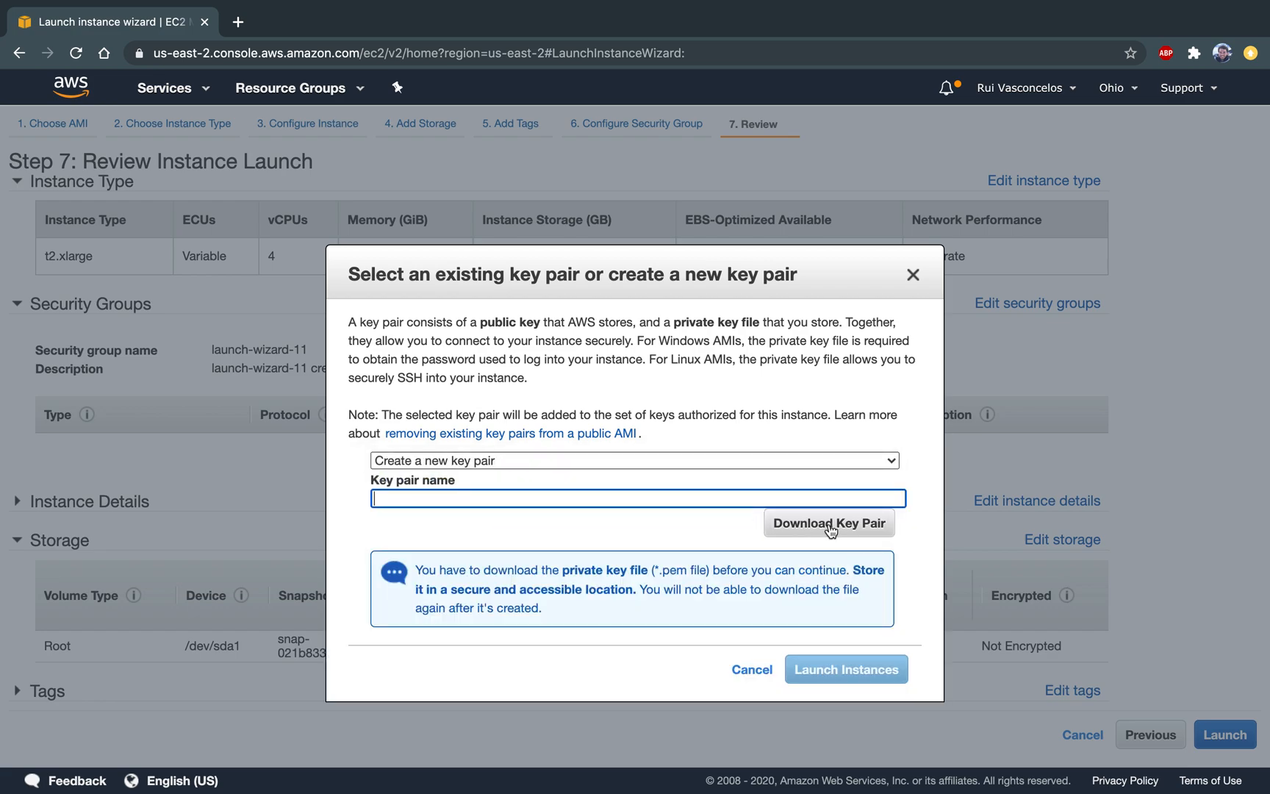
{"action": "mouse_move", "coordinate": [725, 466]}
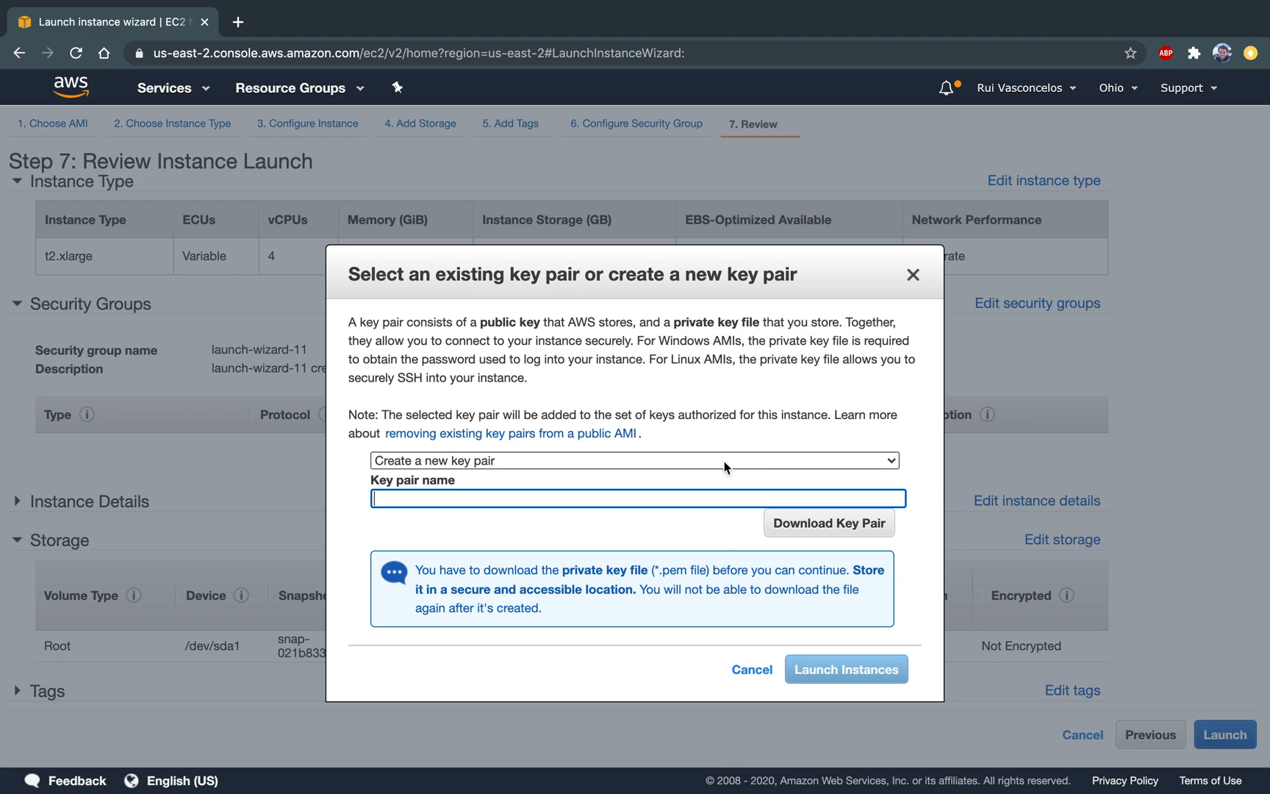
{"action": "mouse_move", "coordinate": [784, 475]}
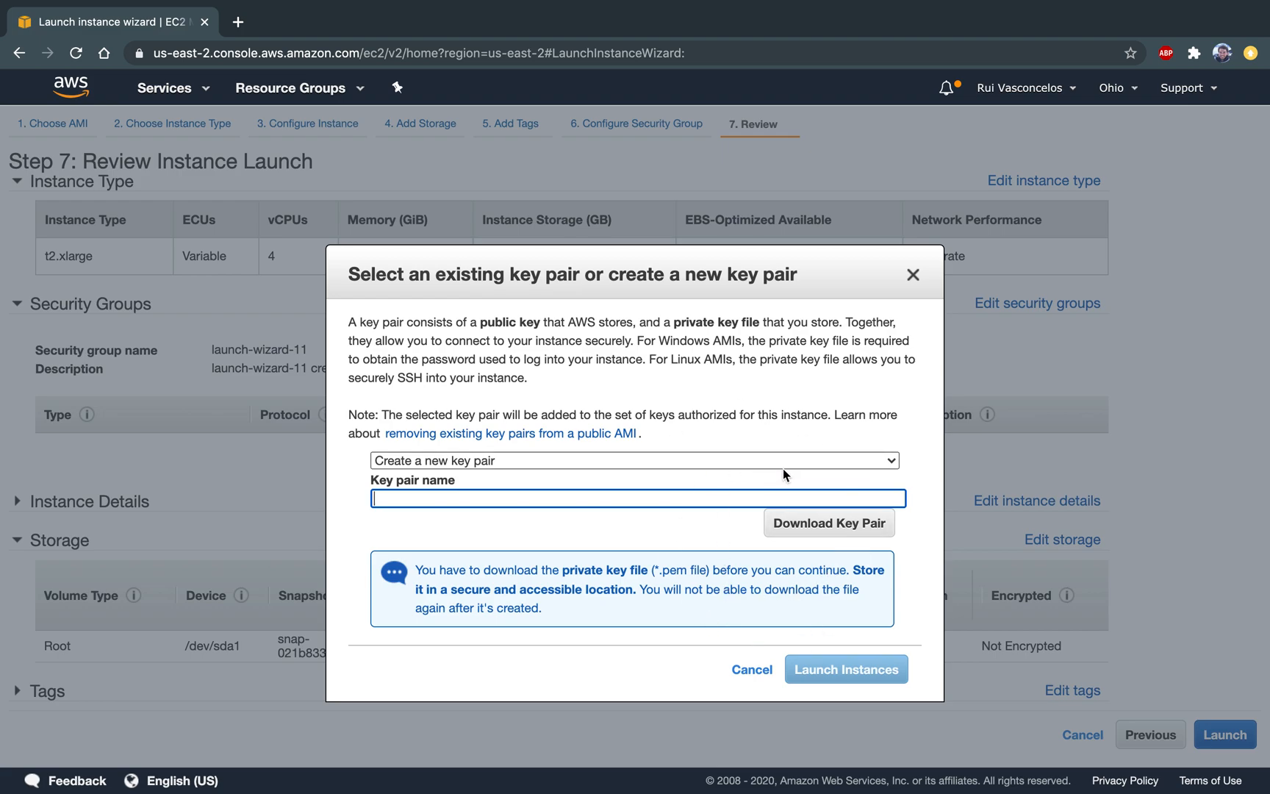
{"action": "left_click", "coordinate": [635, 461]}
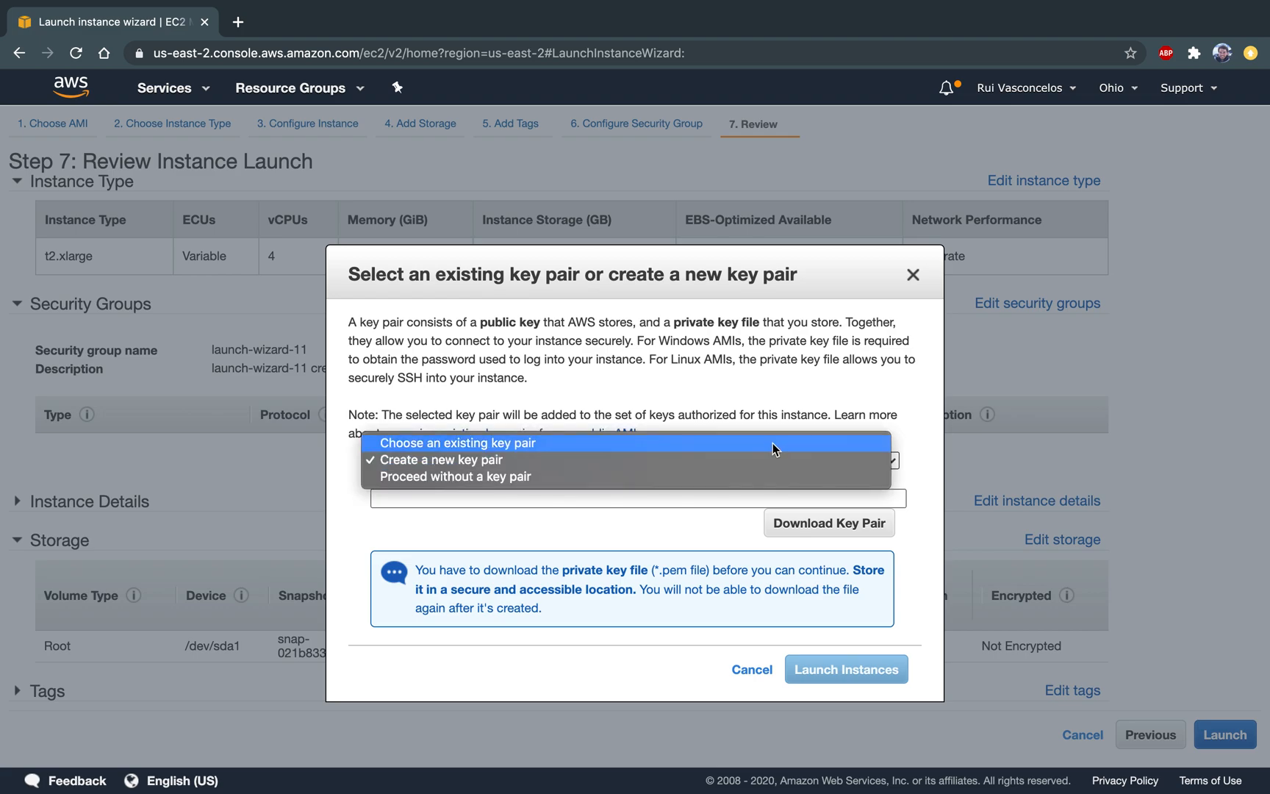
{"action": "left_click", "coordinate": [454, 443]}
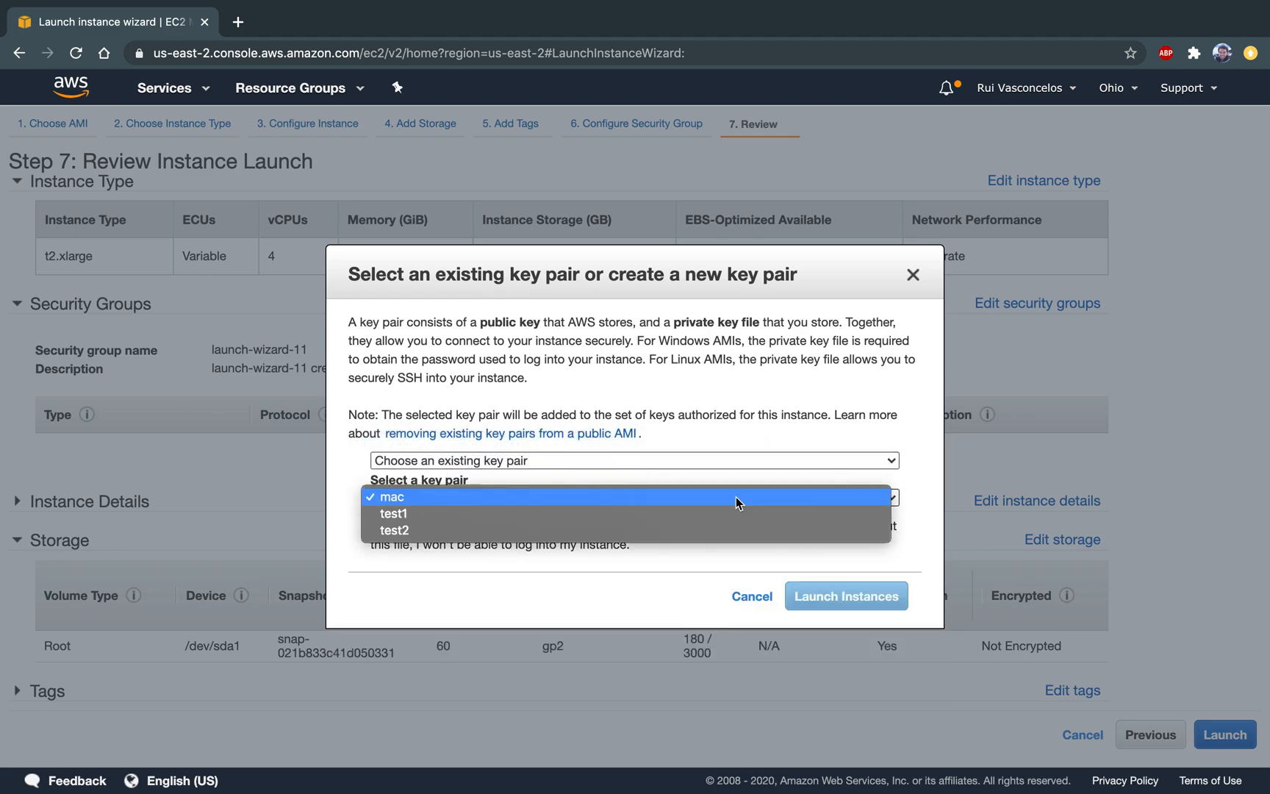
{"action": "left_click", "coordinate": [391, 496]}
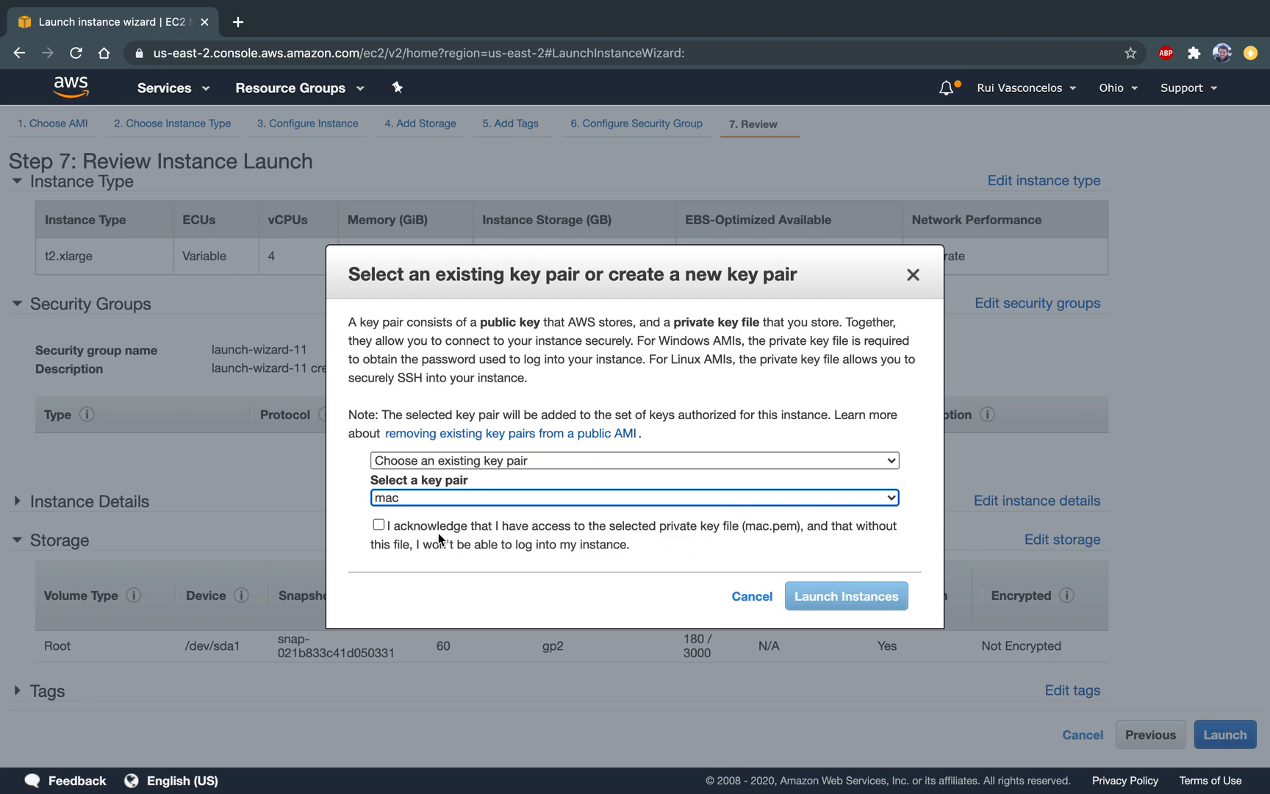
{"action": "left_click", "coordinate": [378, 525]}
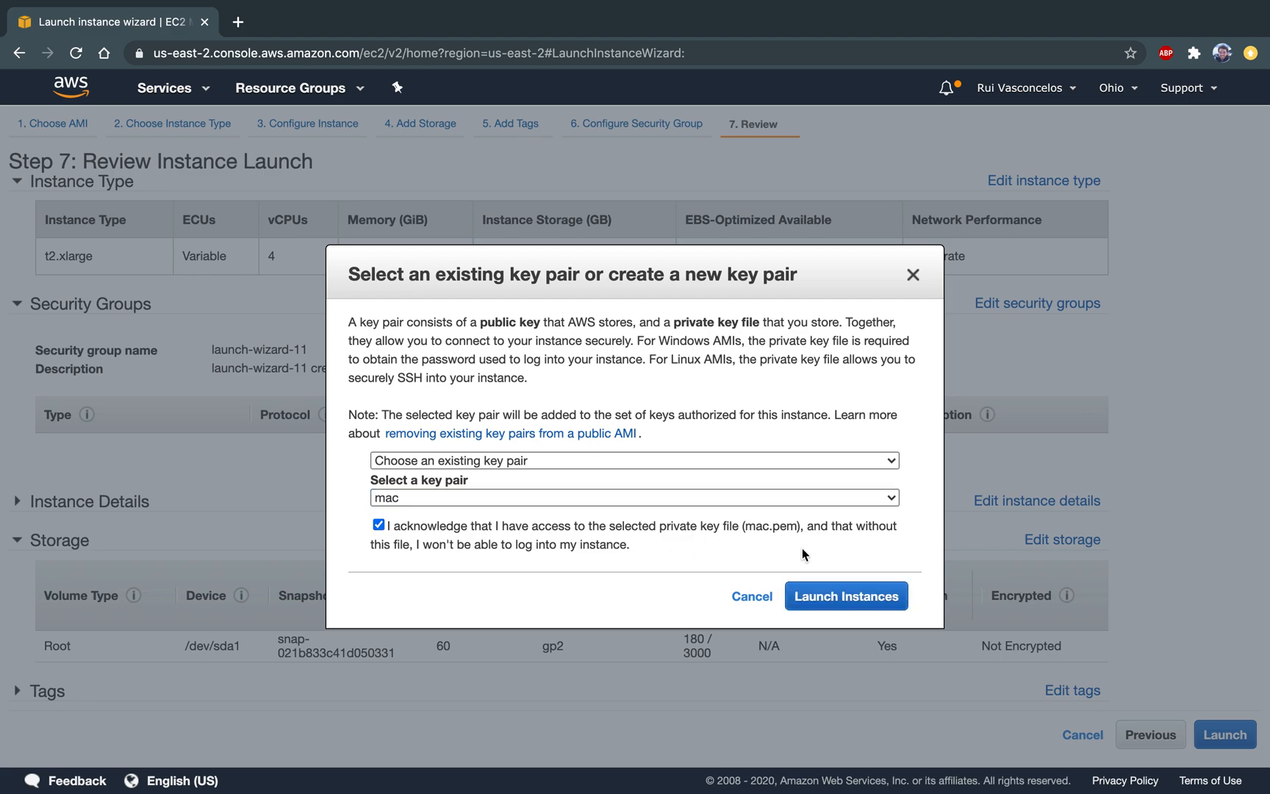
{"action": "mouse_move", "coordinate": [876, 607]}
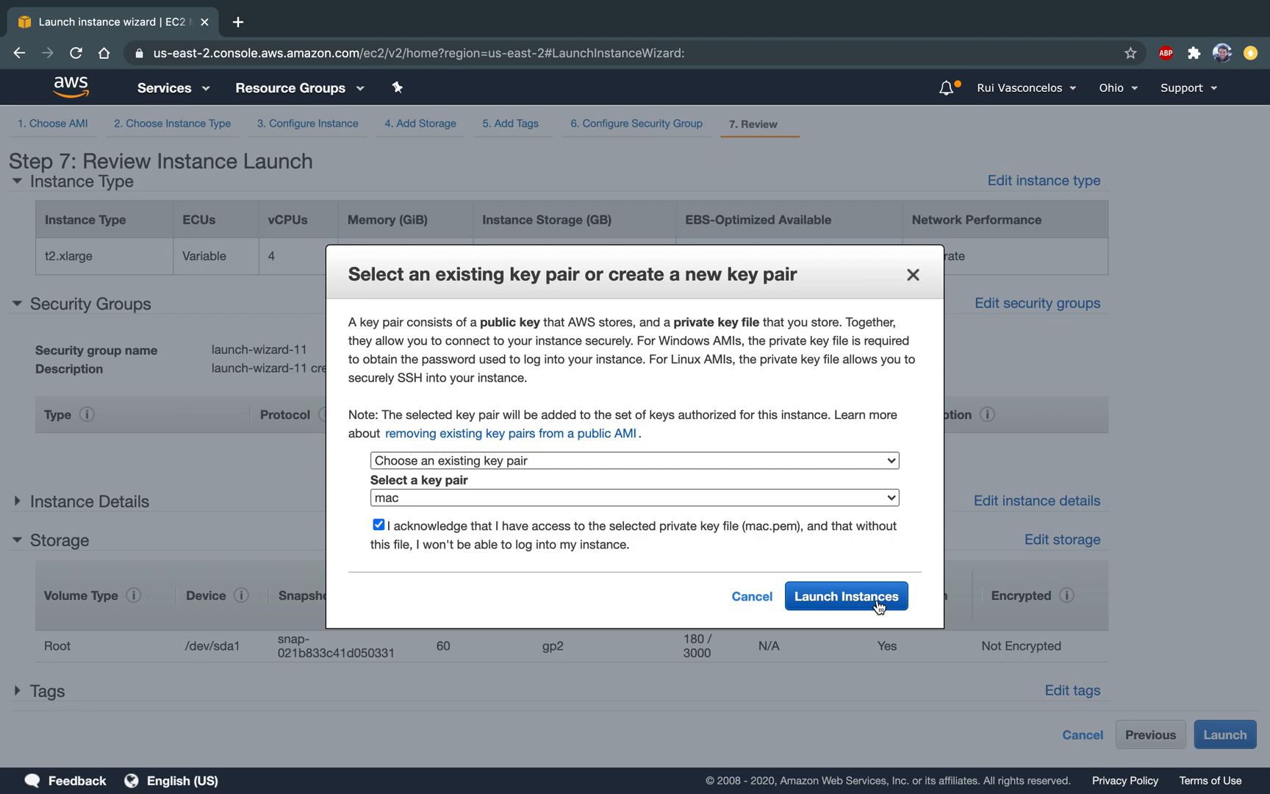
{"action": "left_click", "coordinate": [846, 595]}
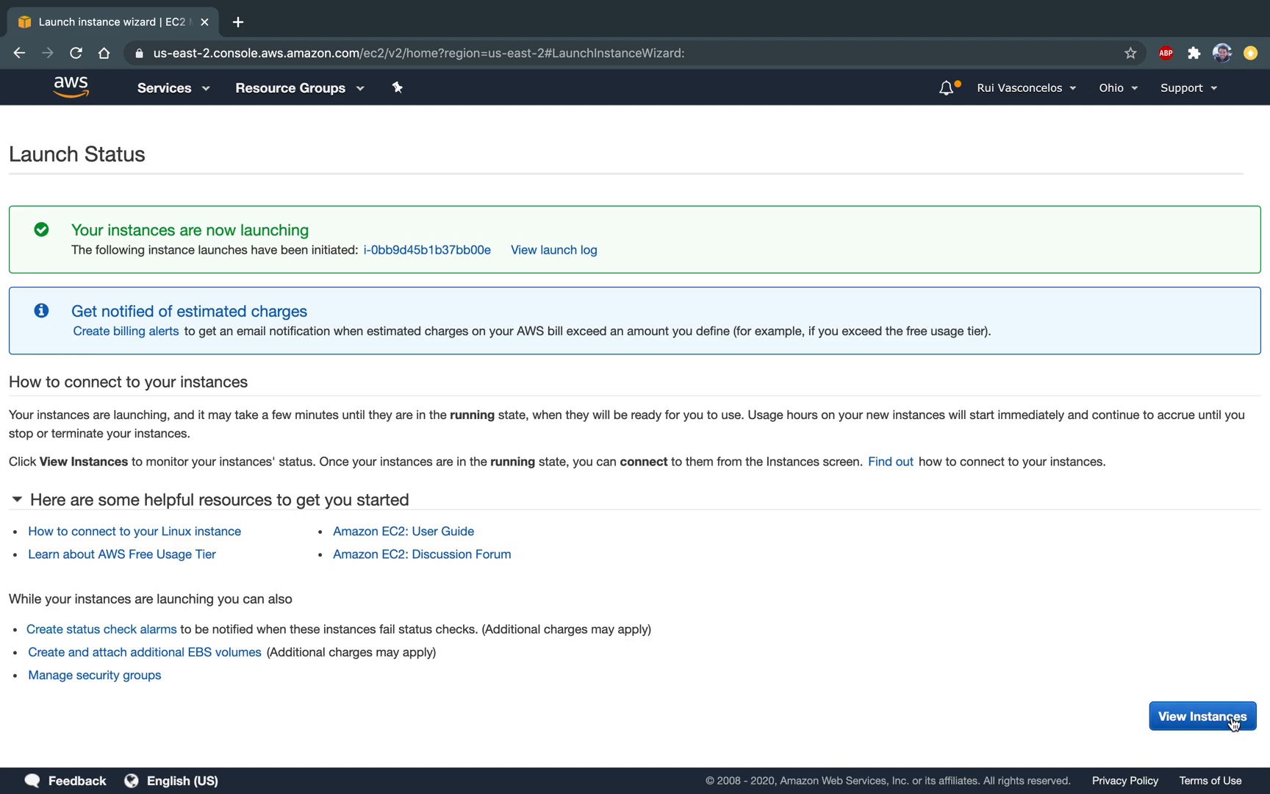
Step: Go to the Instances list and select i-0bb9d45b1b37bb00e to see its details
{"action": "left_click", "coordinate": [1202, 715]}
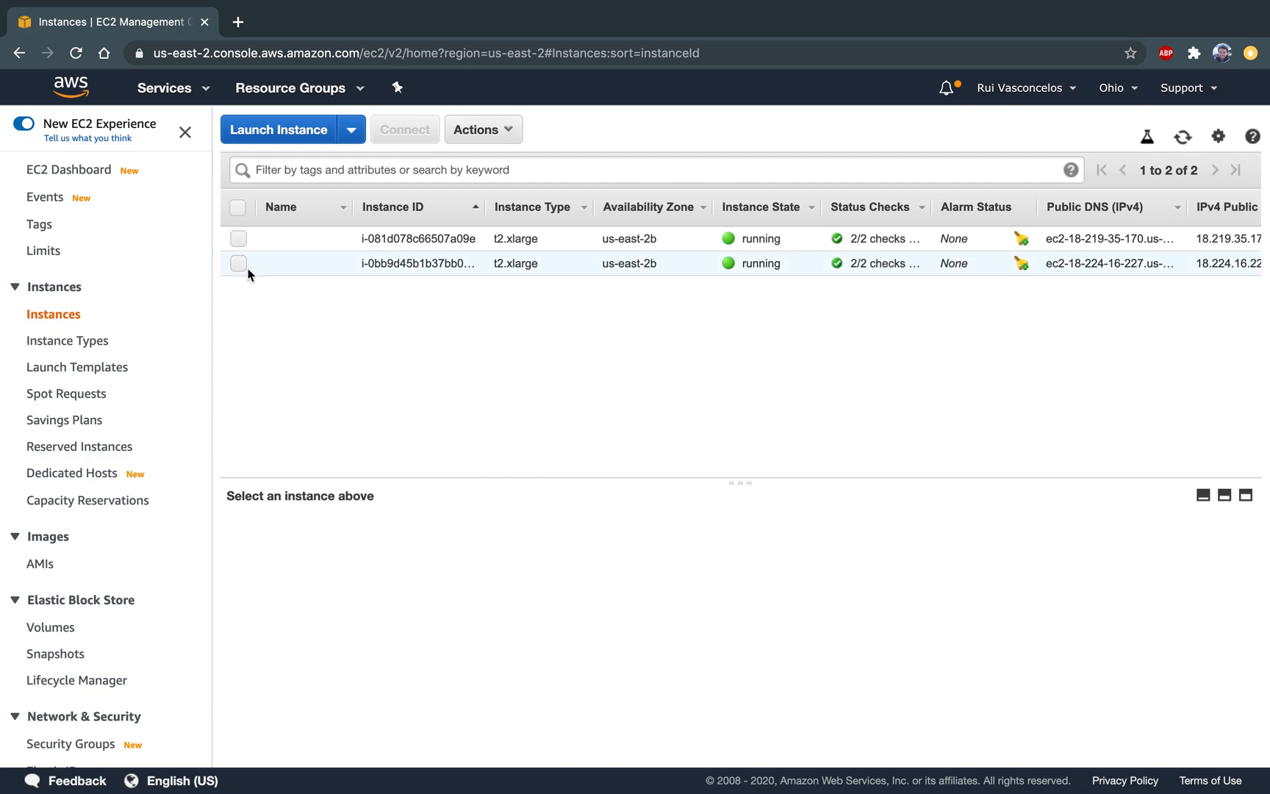
{"action": "left_click", "coordinate": [238, 263]}
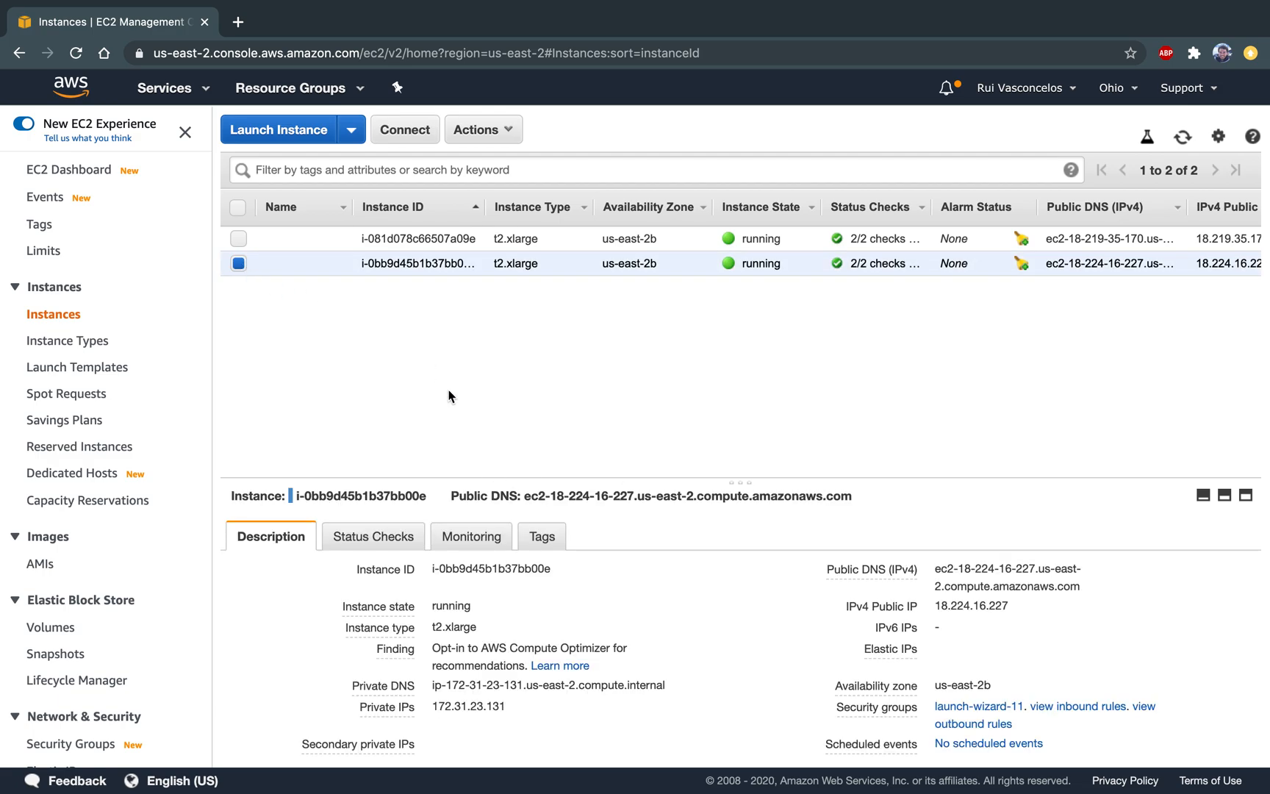
{"action": "mouse_move", "coordinate": [290, 233]}
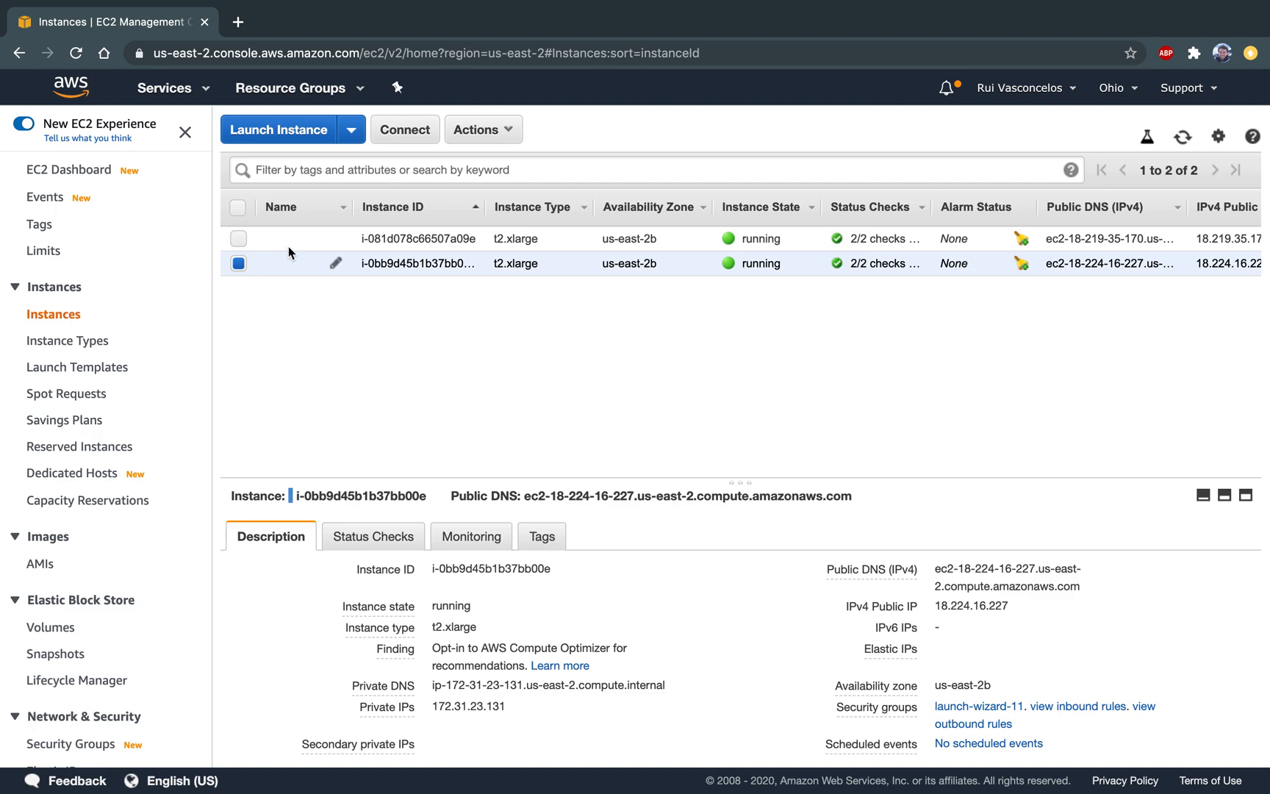
Step: Open the Connect dialog showing chmod 400 mac.pem and the SSH command
{"action": "left_click", "coordinate": [405, 130]}
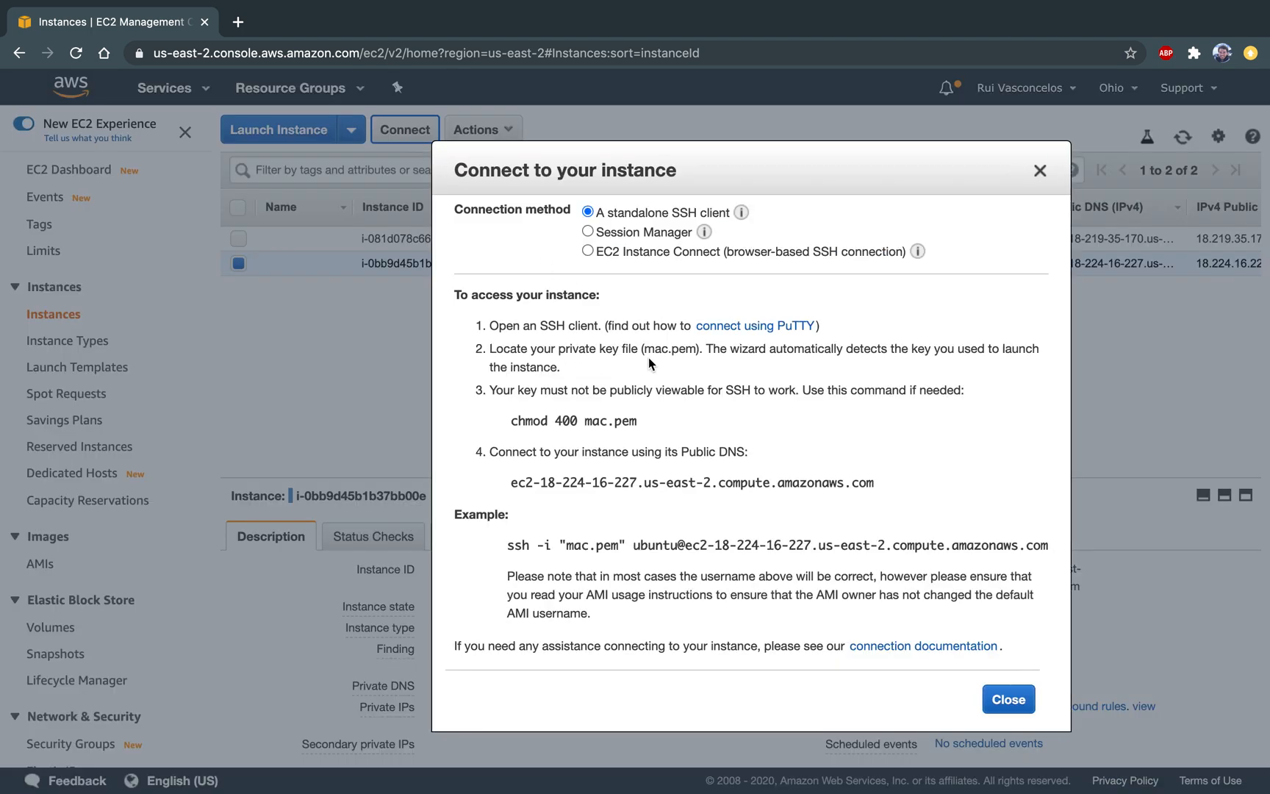
{"action": "mouse_move", "coordinate": [827, 229]}
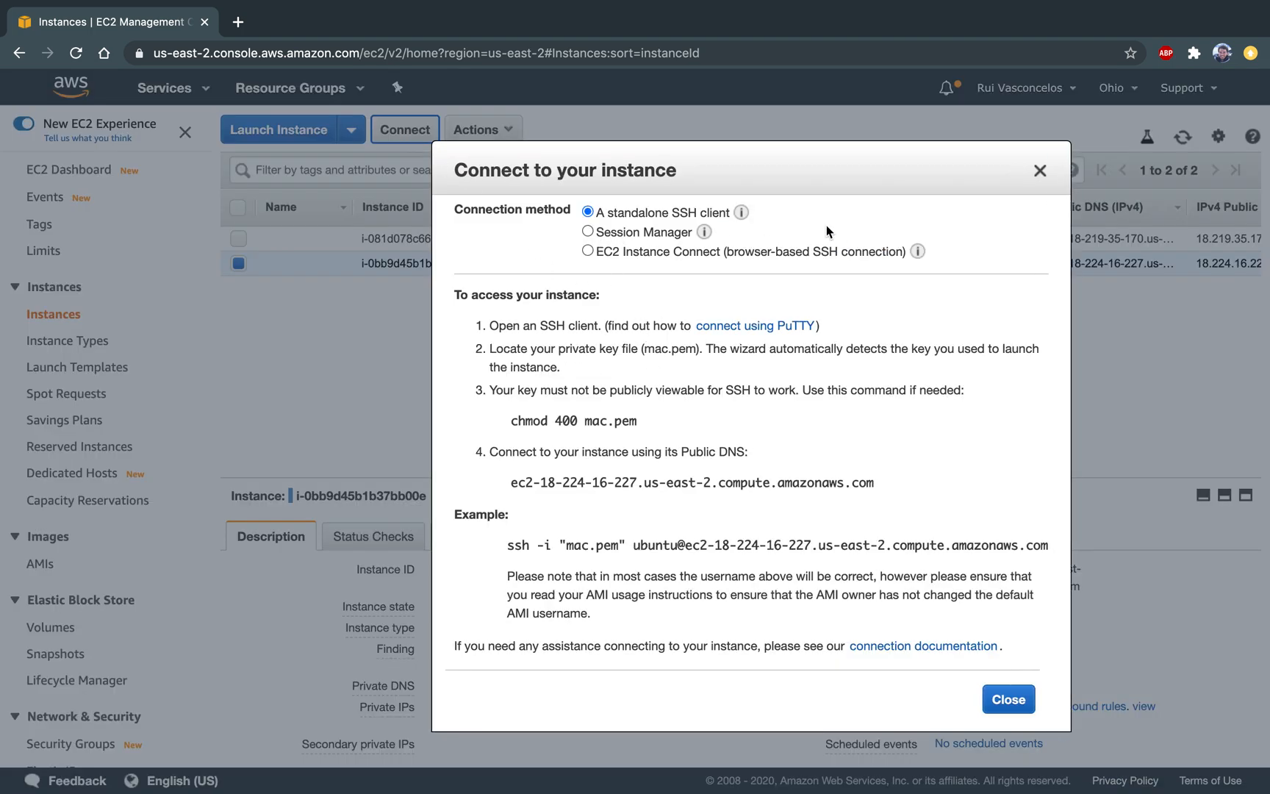
{"action": "mouse_move", "coordinate": [501, 560]}
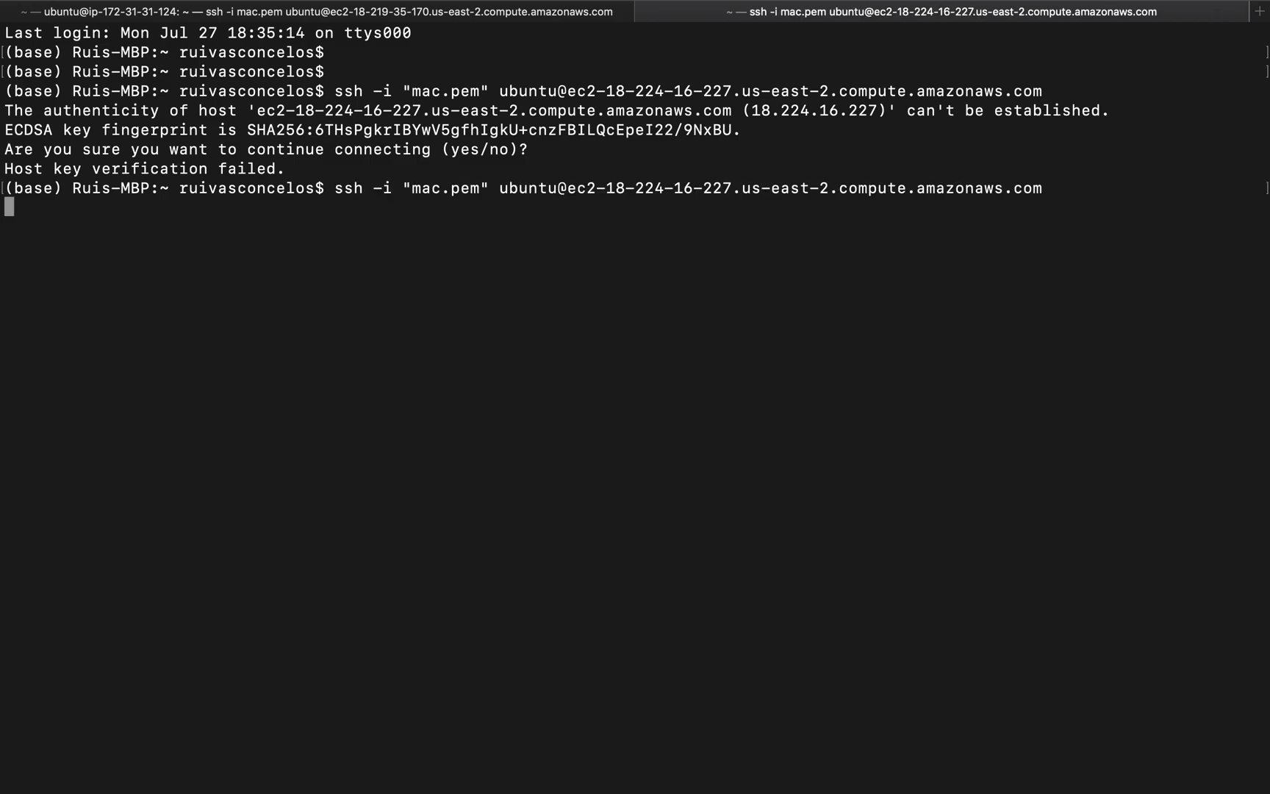
Step: Answer 'yes' to the host authenticity prompt to log in as ubuntu
{"action": "type", "text": "yes/no)? yes"}
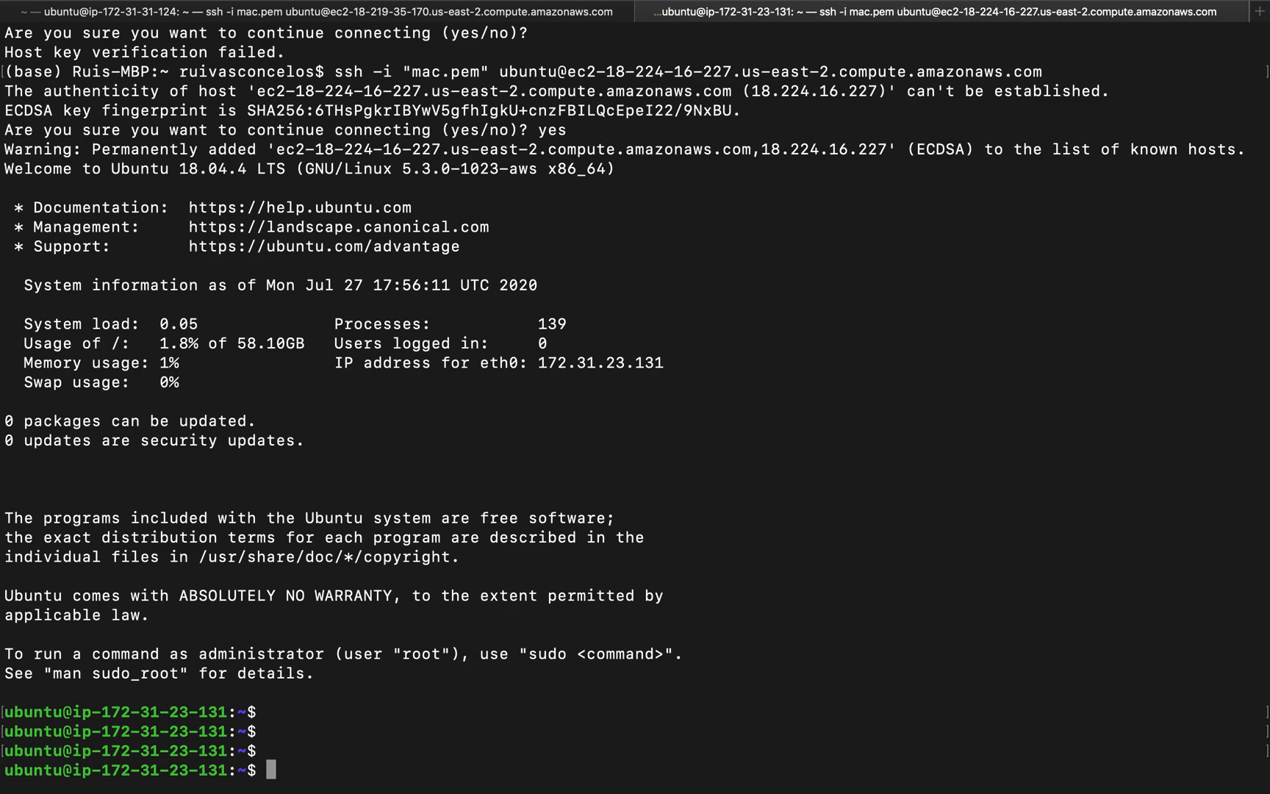
{"action": "type", "text": "micr"}
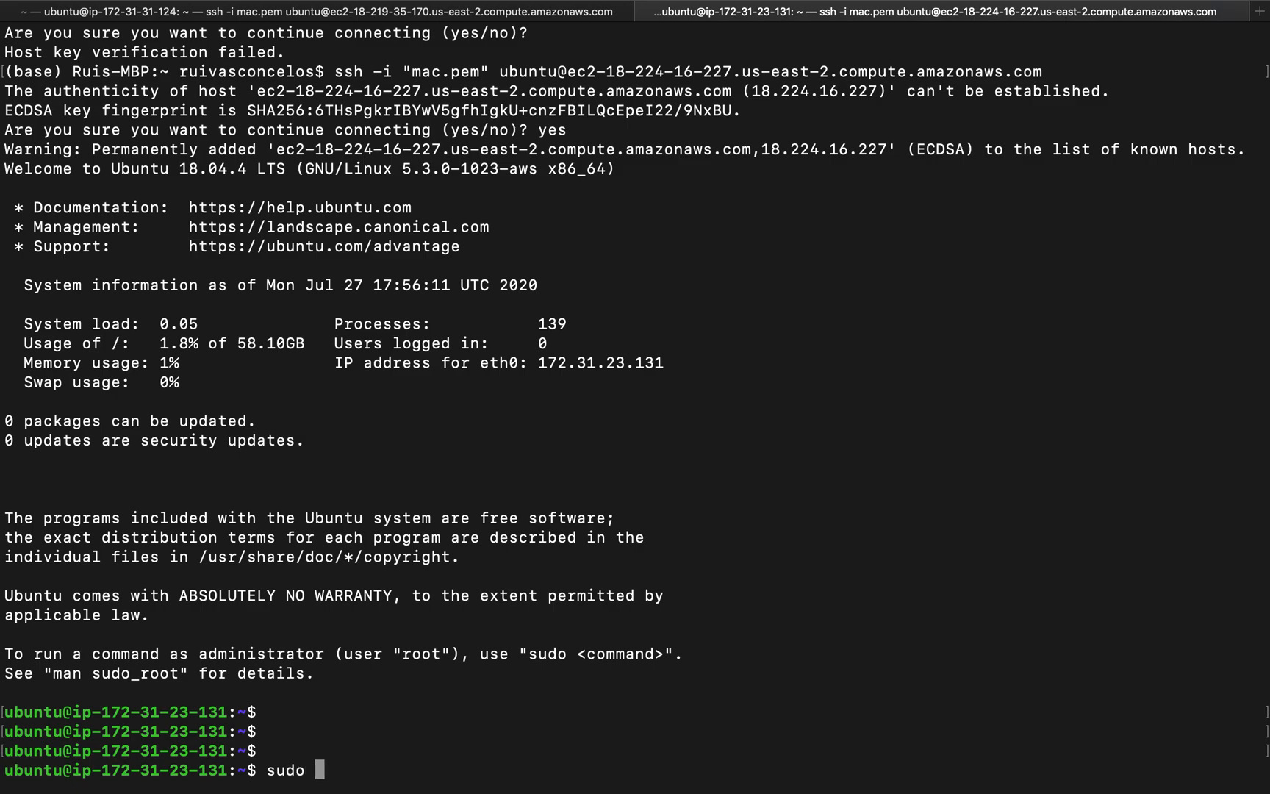
Step: Run 'sudo snap install microk8s --classic' and terminate the other Terminal tab's session
{"action": "type", "text": "snap ins"}
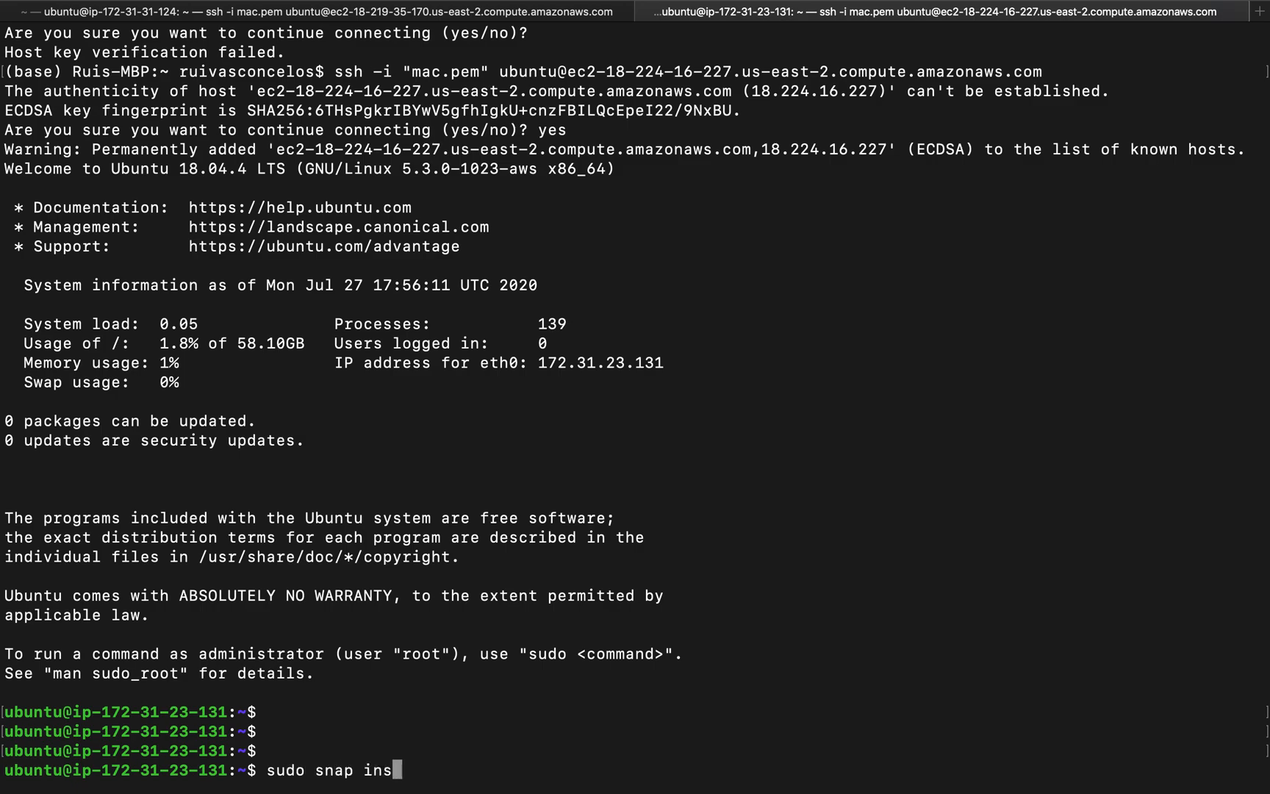
{"action": "type", "text": "tall microk8s --cl"}
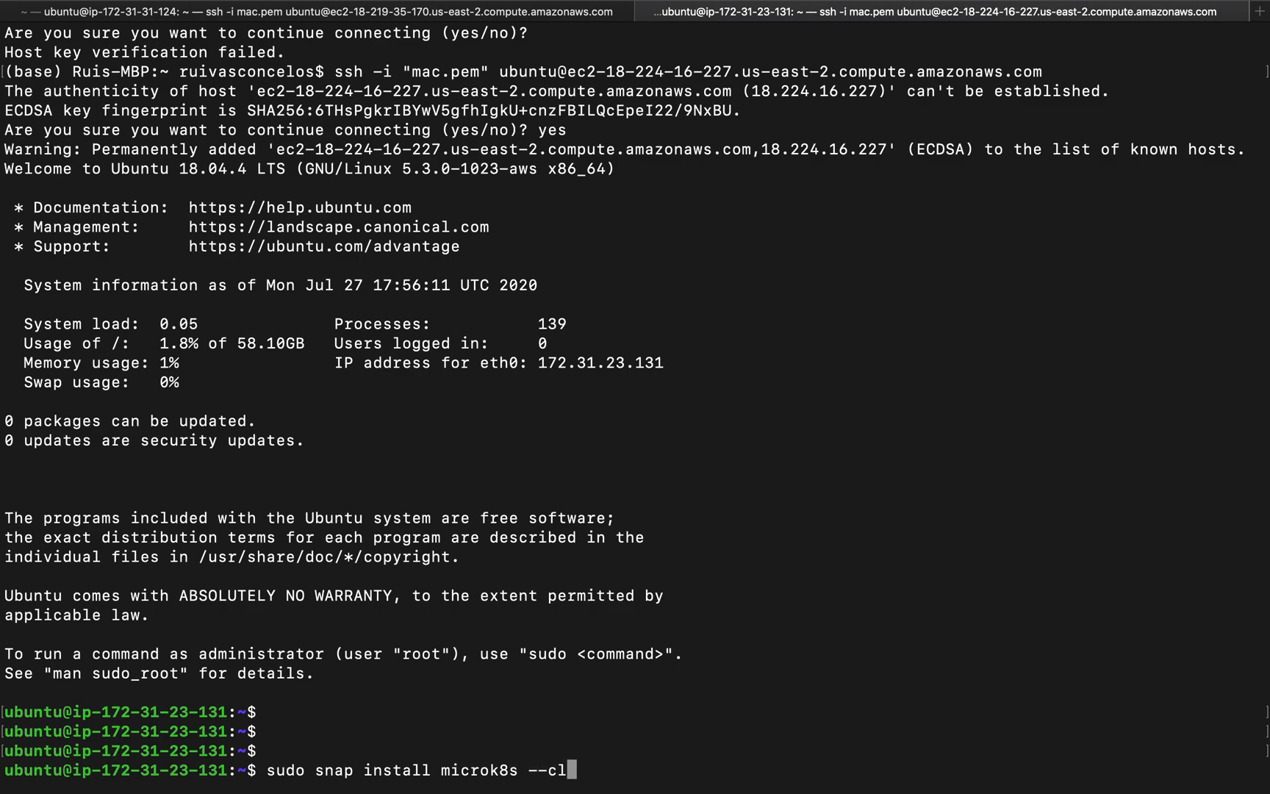
{"action": "type", "text": "assic"}
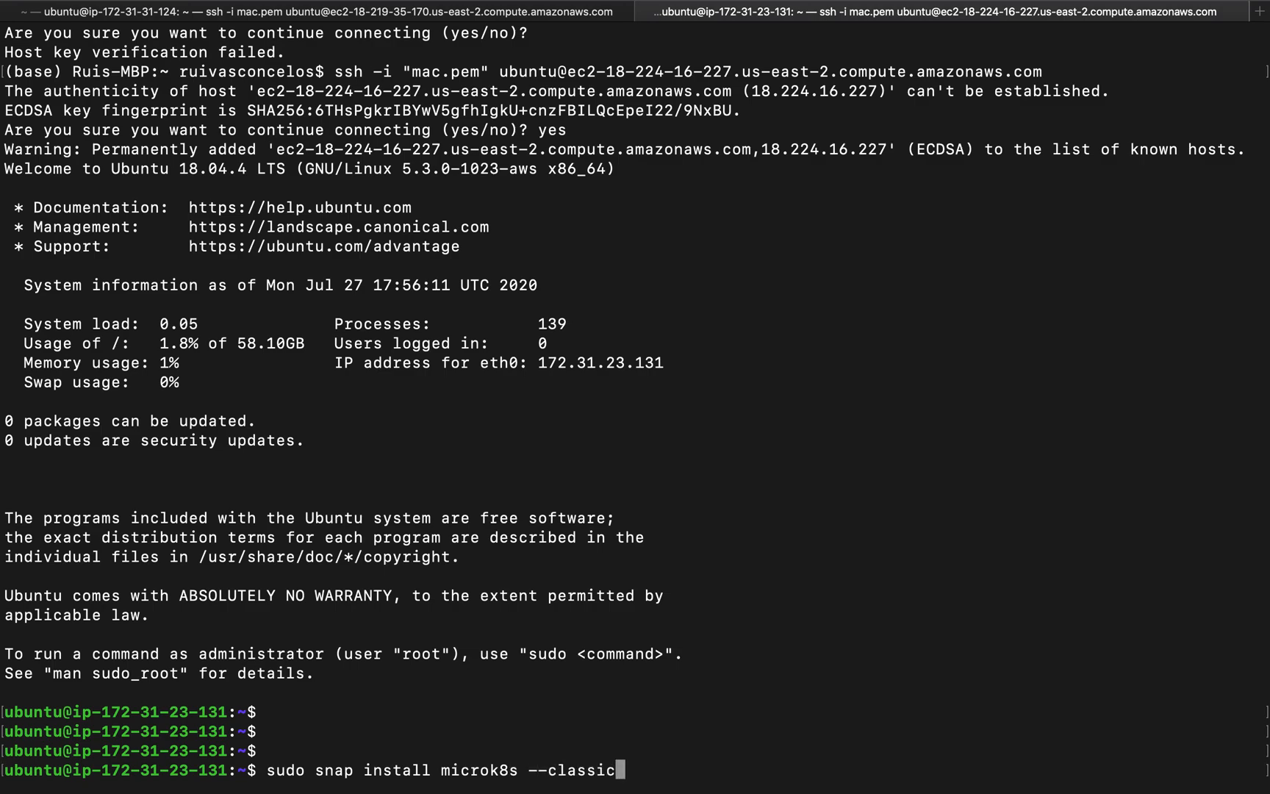
{"action": "key", "text": "Enter"}
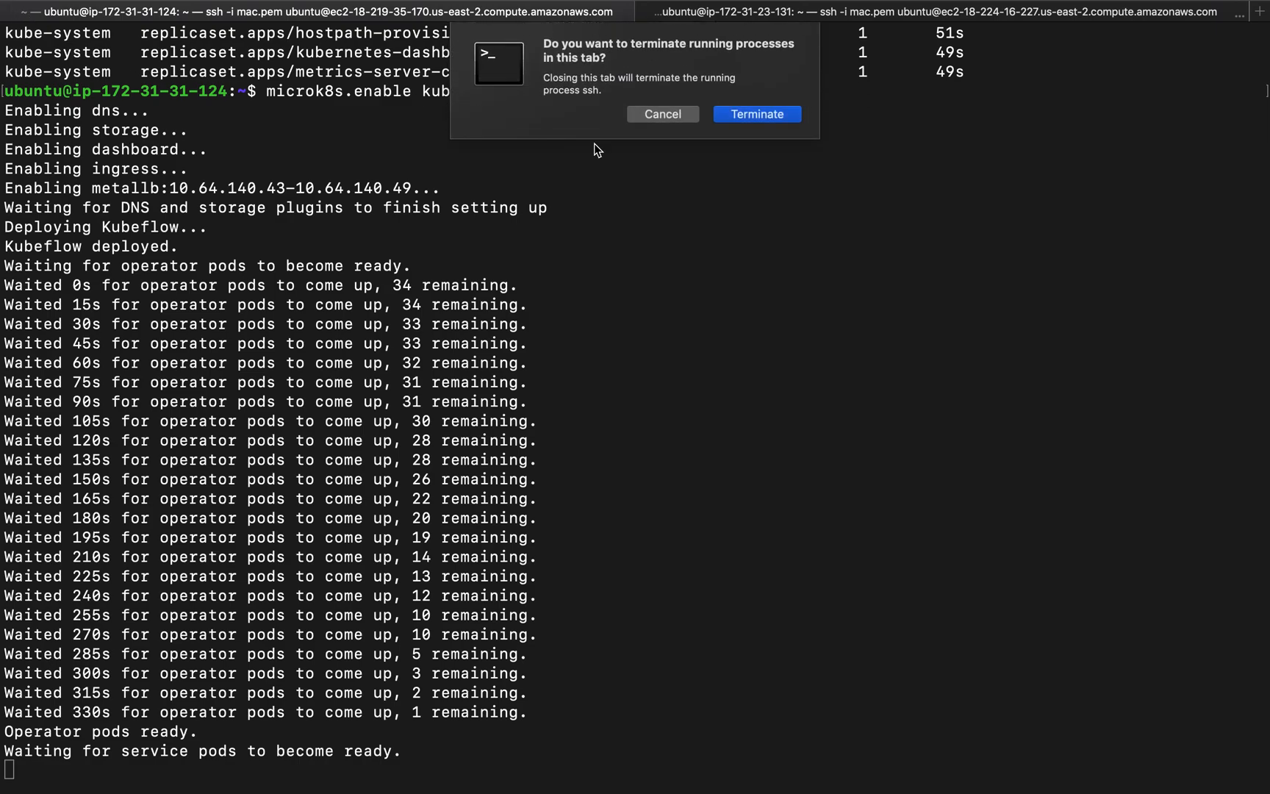
{"action": "left_click", "coordinate": [757, 114]}
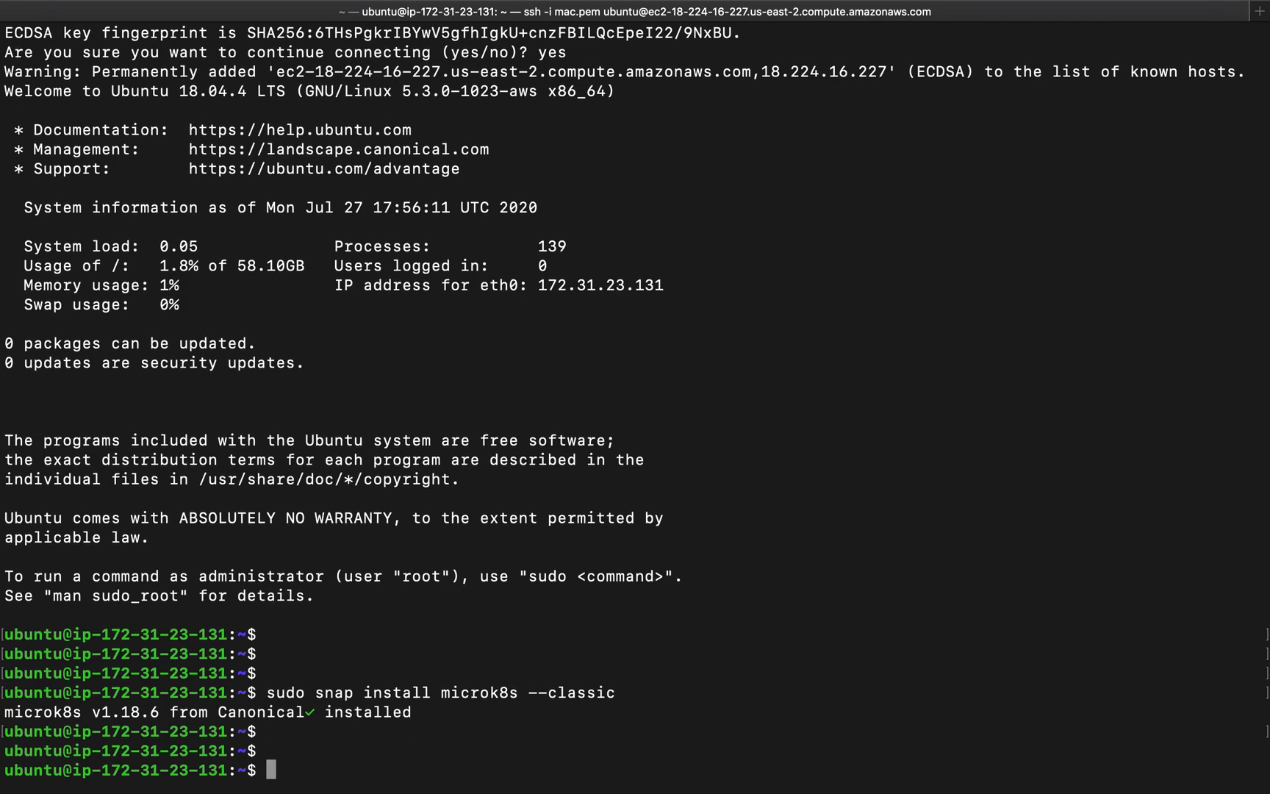
Step: Check MicroK8s status, add ubuntu to the microk8s group, and copy the chown command
{"action": "type", "text": "microk"}
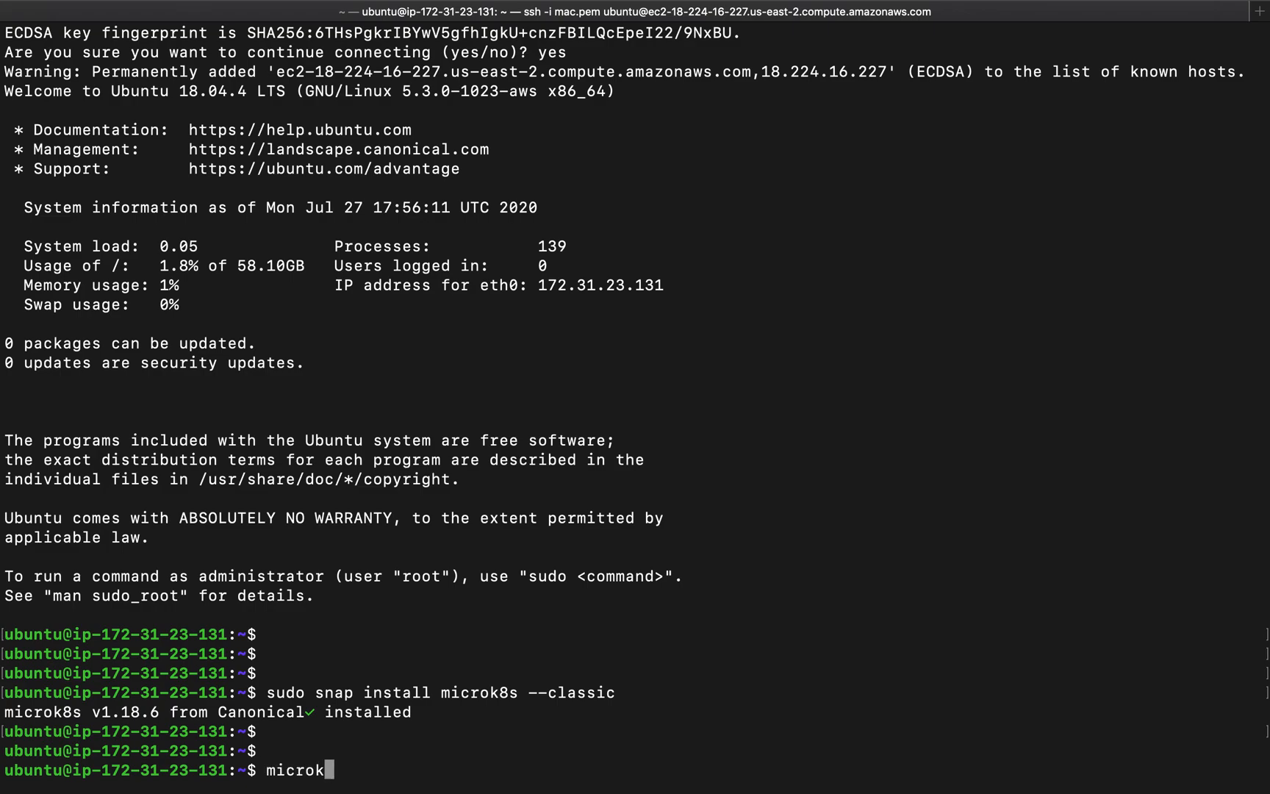
{"action": "type", "text": "8s status"}
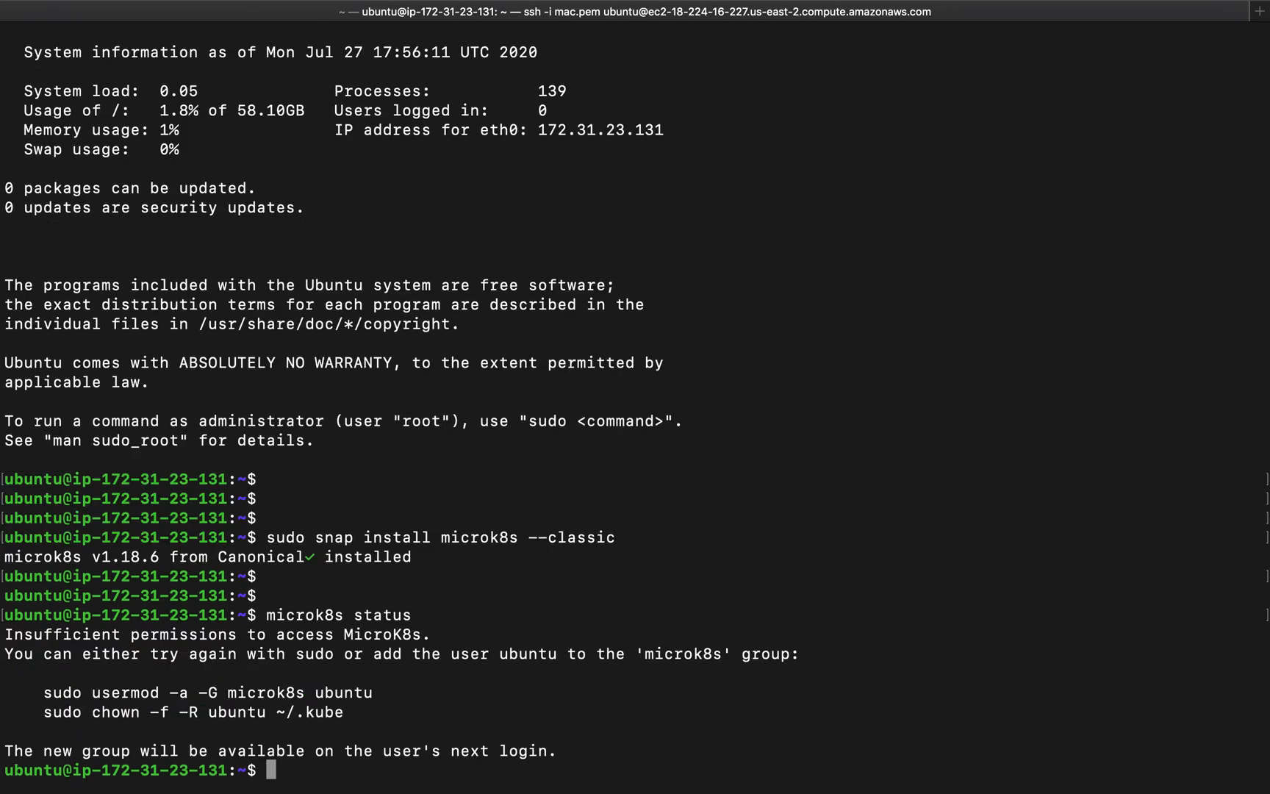
{"action": "mouse_move", "coordinate": [44, 652]}
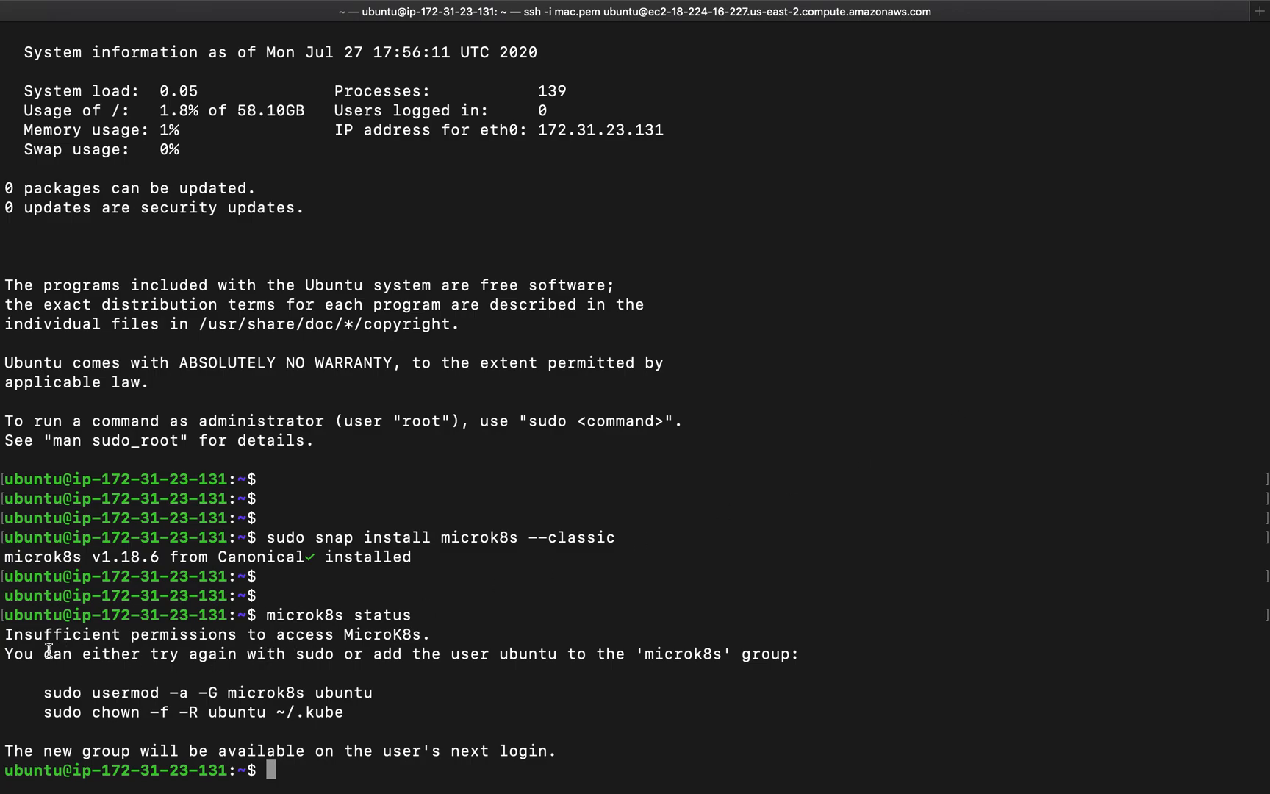
{"action": "mouse_move", "coordinate": [44, 698]}
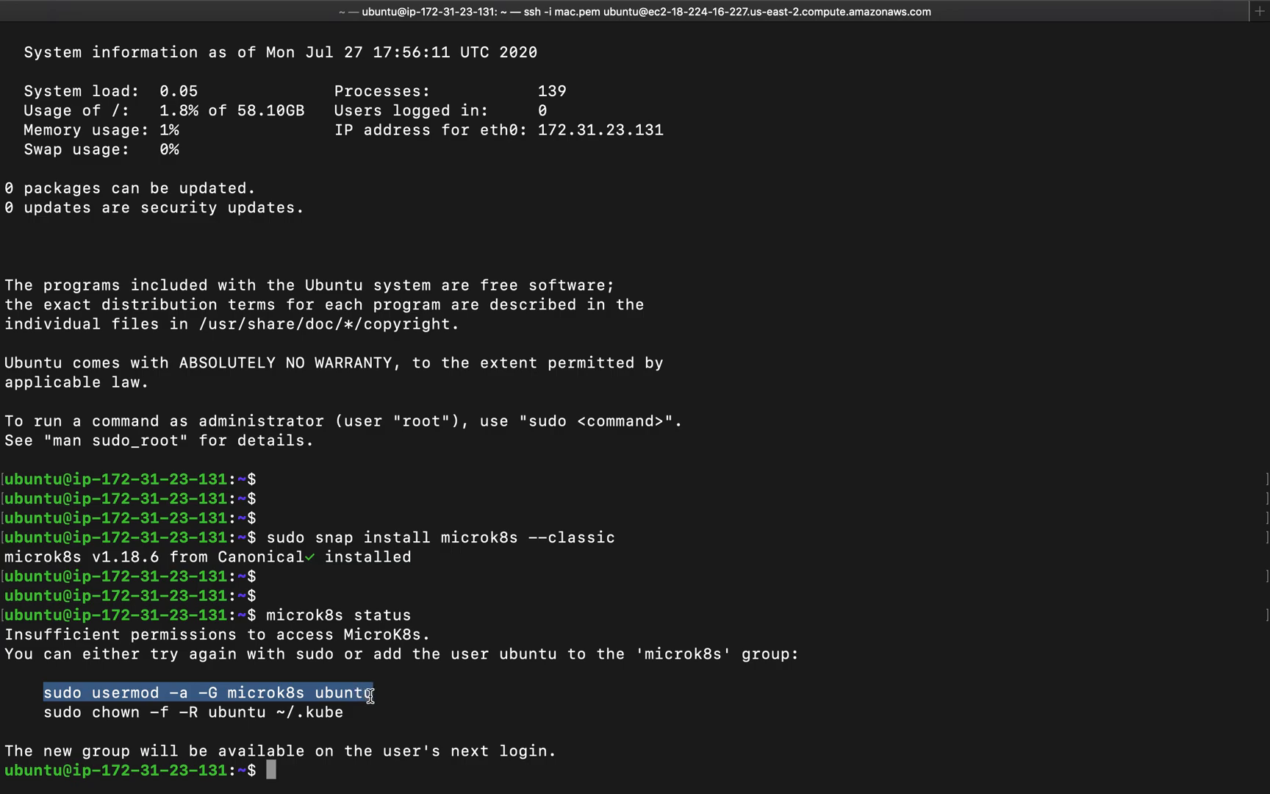
{"action": "type", "text": "sudo usermod -a -G microk8s ubuntu"}
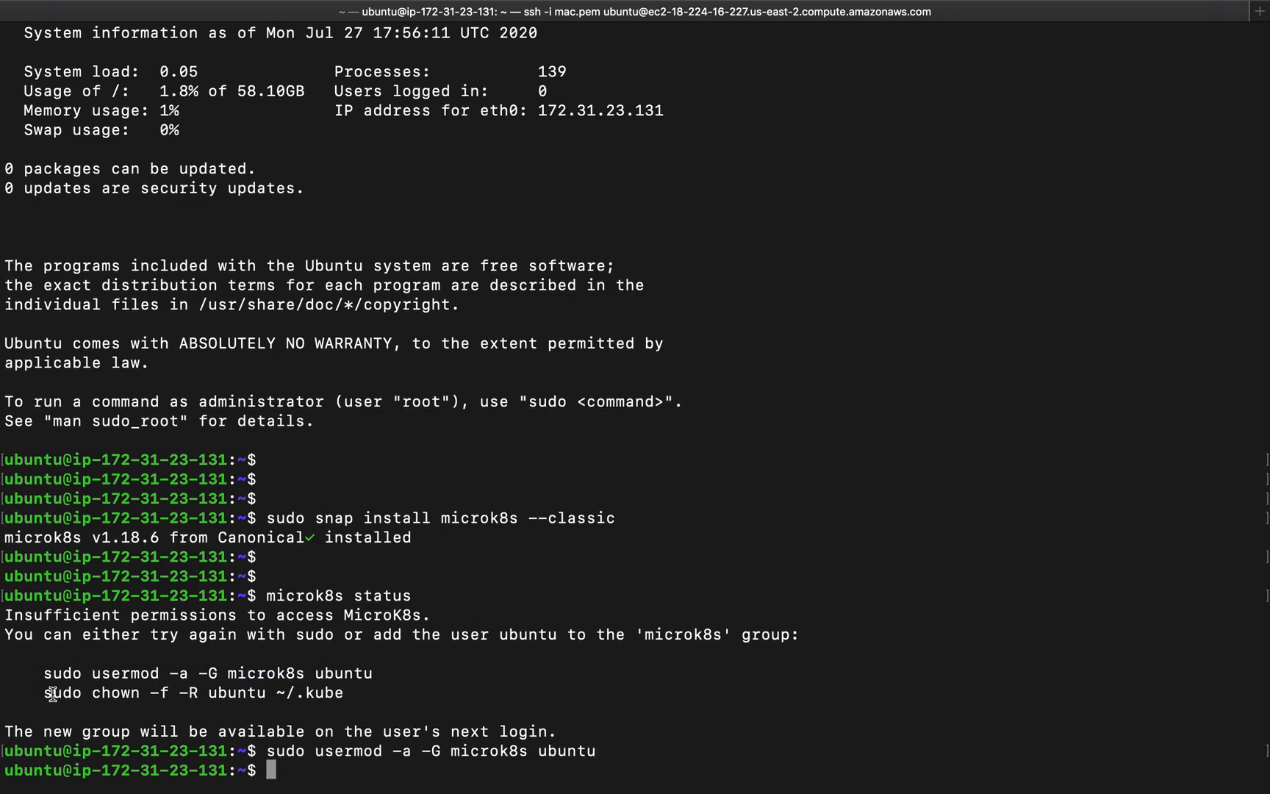
{"action": "left_click_drag", "start_coordinate": [45, 692], "coordinate": [348, 692]}
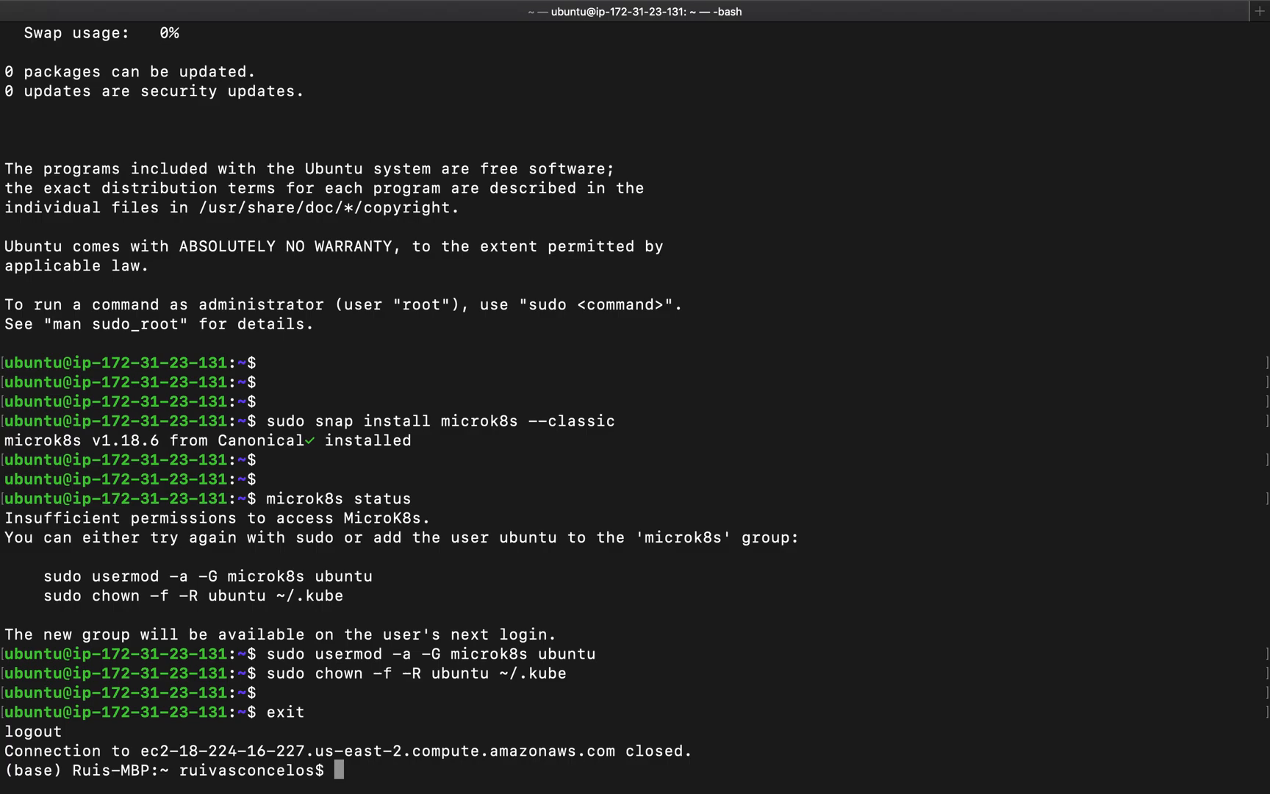
{"action": "type", "text": "ssh -i \"mac.pem\" ubuntu@ec2-18-224-16-227.us-east-2.compute.amazonaws.com"}
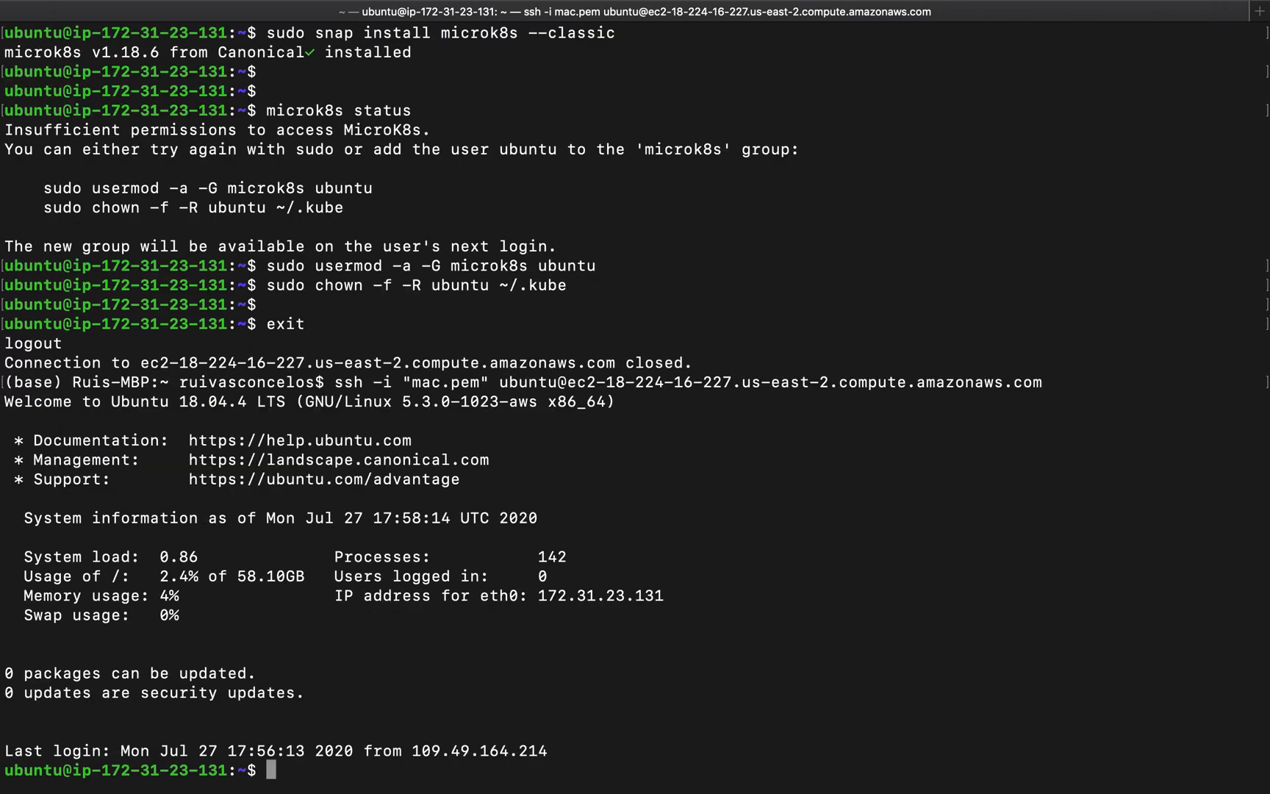
{"action": "type", "text": "microk8s"}
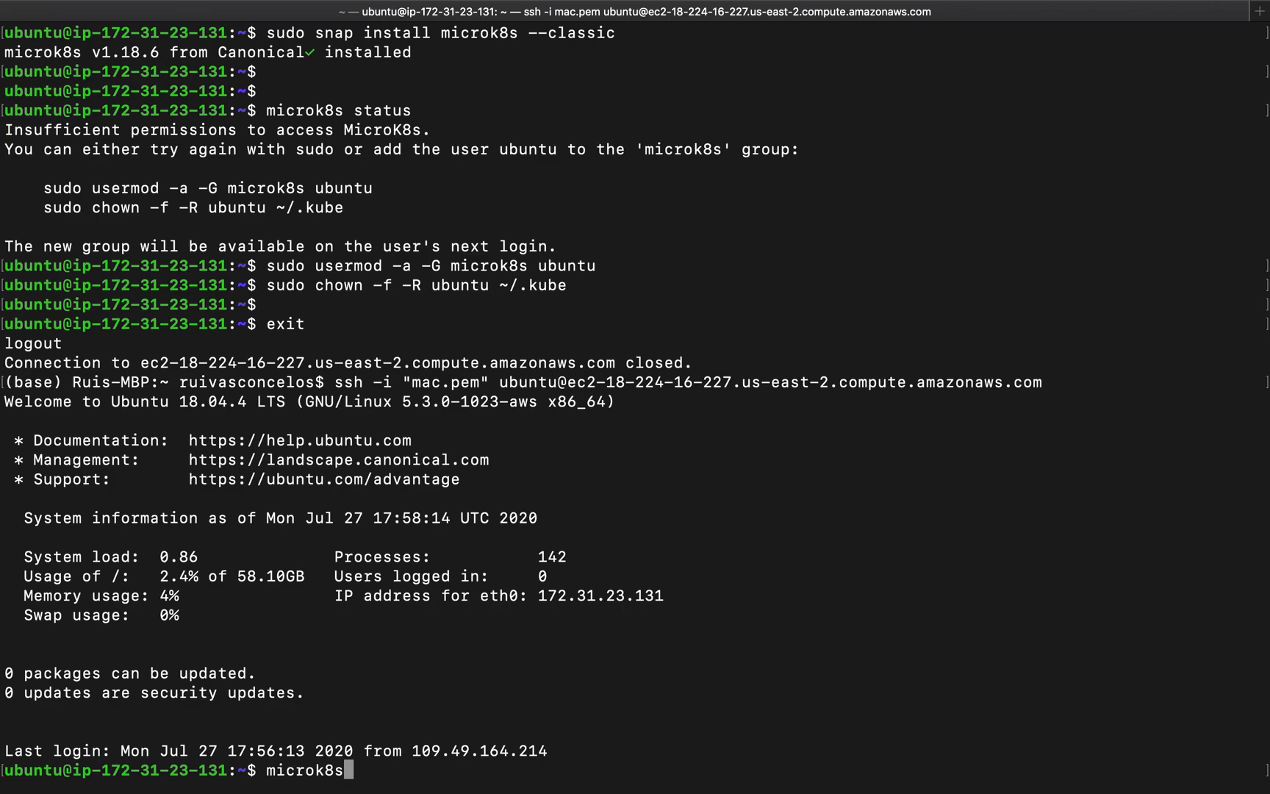
{"action": "type", "text": "status"}
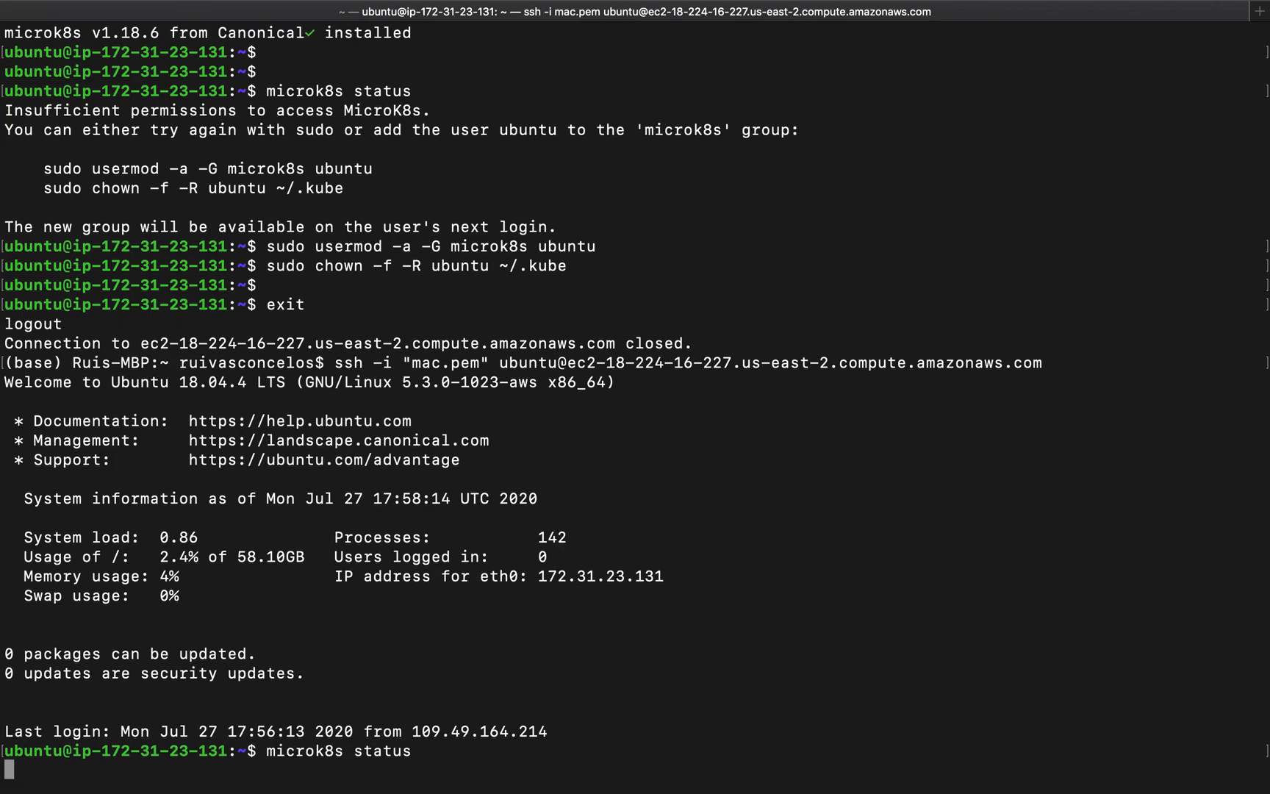
{"action": "key", "text": "Enter"}
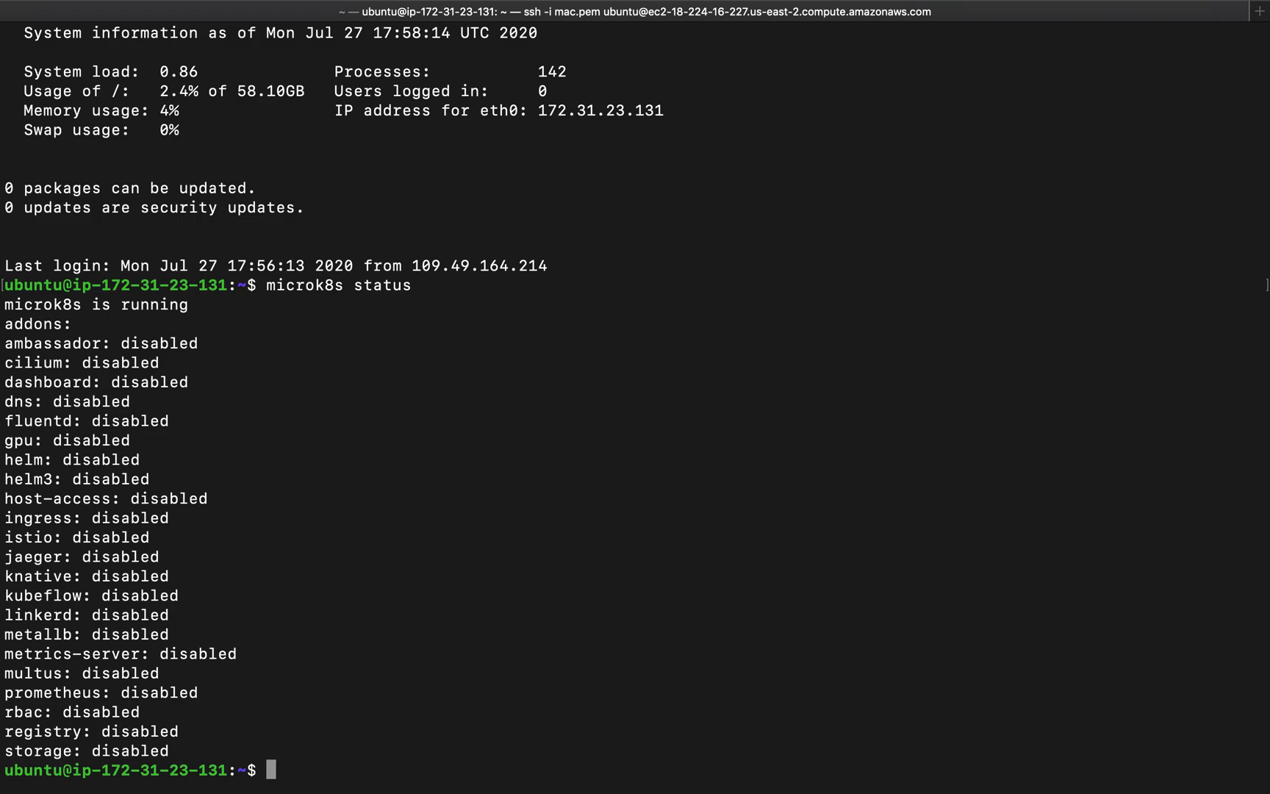
{"action": "type", "text": "microk8s.enabl"}
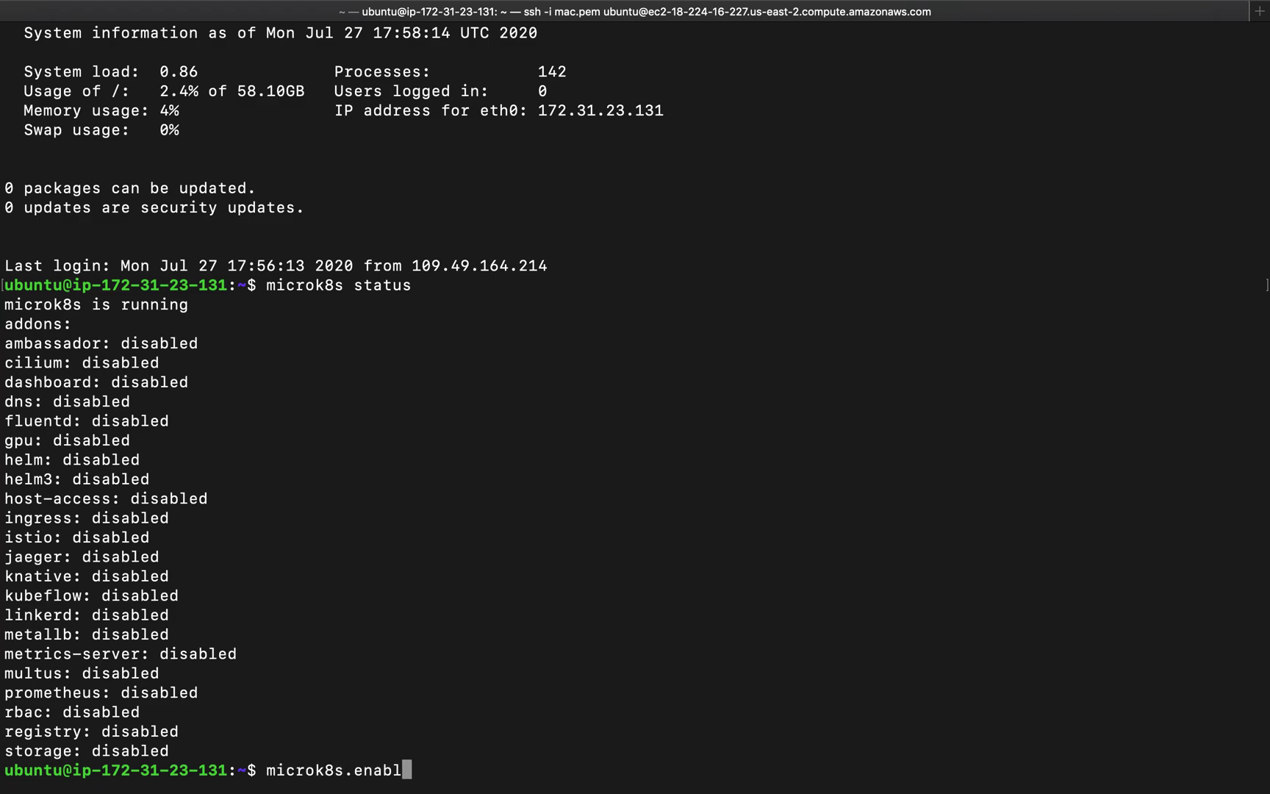
Step: Enable the dns, storage and dashboard MicroK8s add-ons
{"action": "type", "text": "e"}
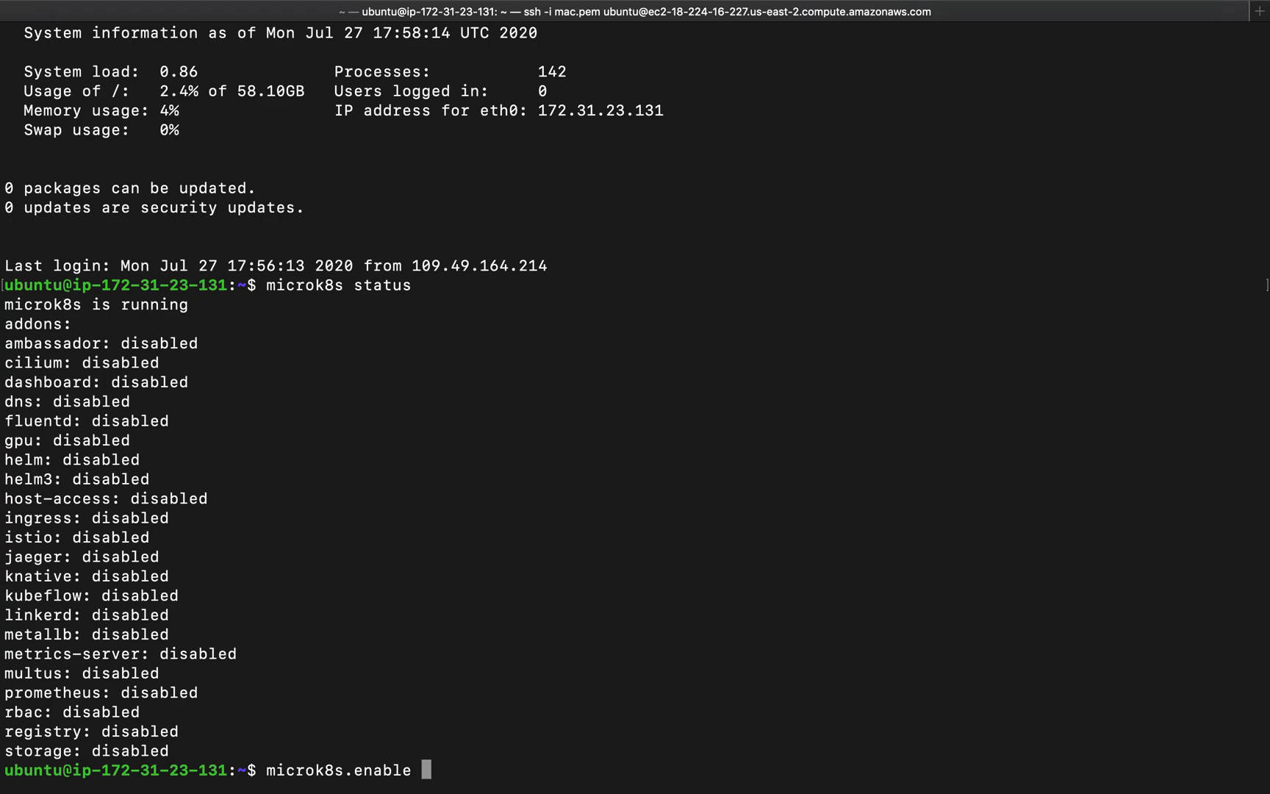
{"action": "type", "text": "dns"}
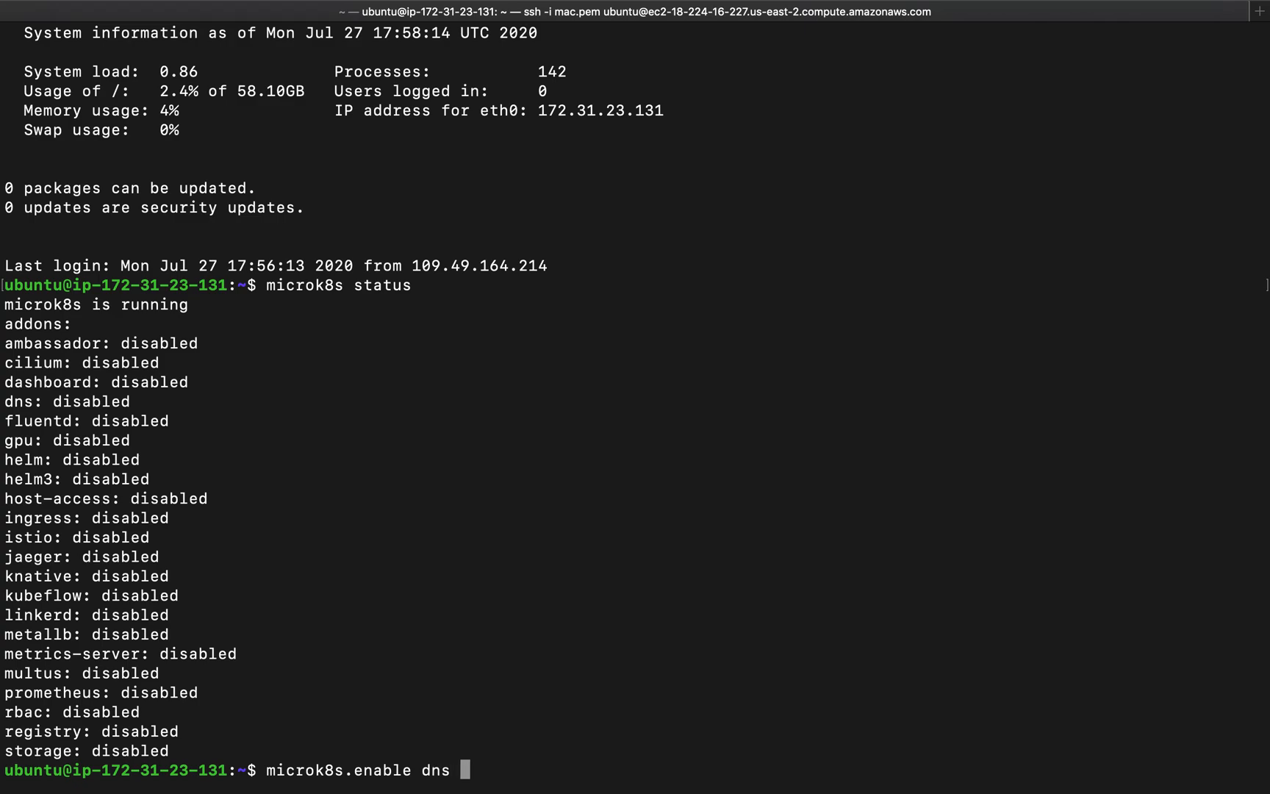
{"action": "type", "text": "storage"}
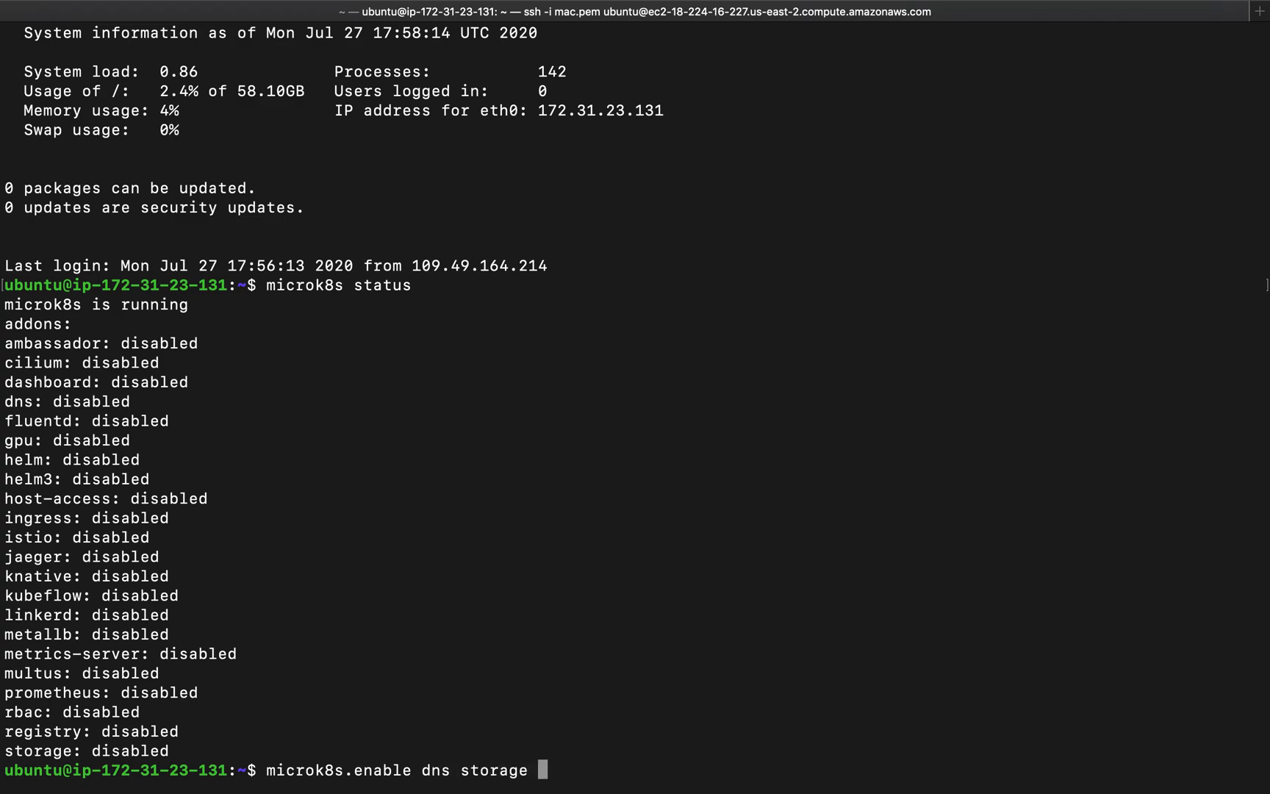
{"action": "type", "text": "dashboar"}
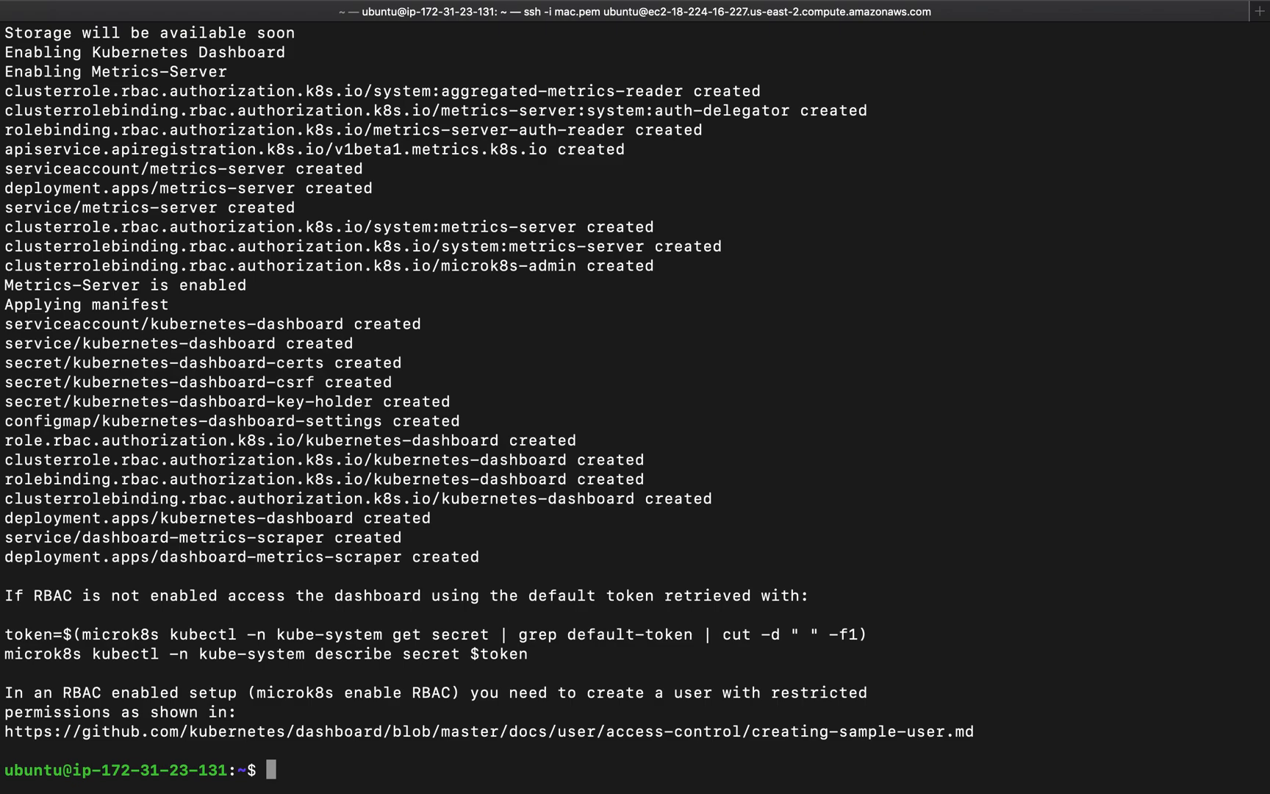
Step: Run microk8s status to confirm which add-ons are enabled
{"action": "type", "text": "microk8s"}
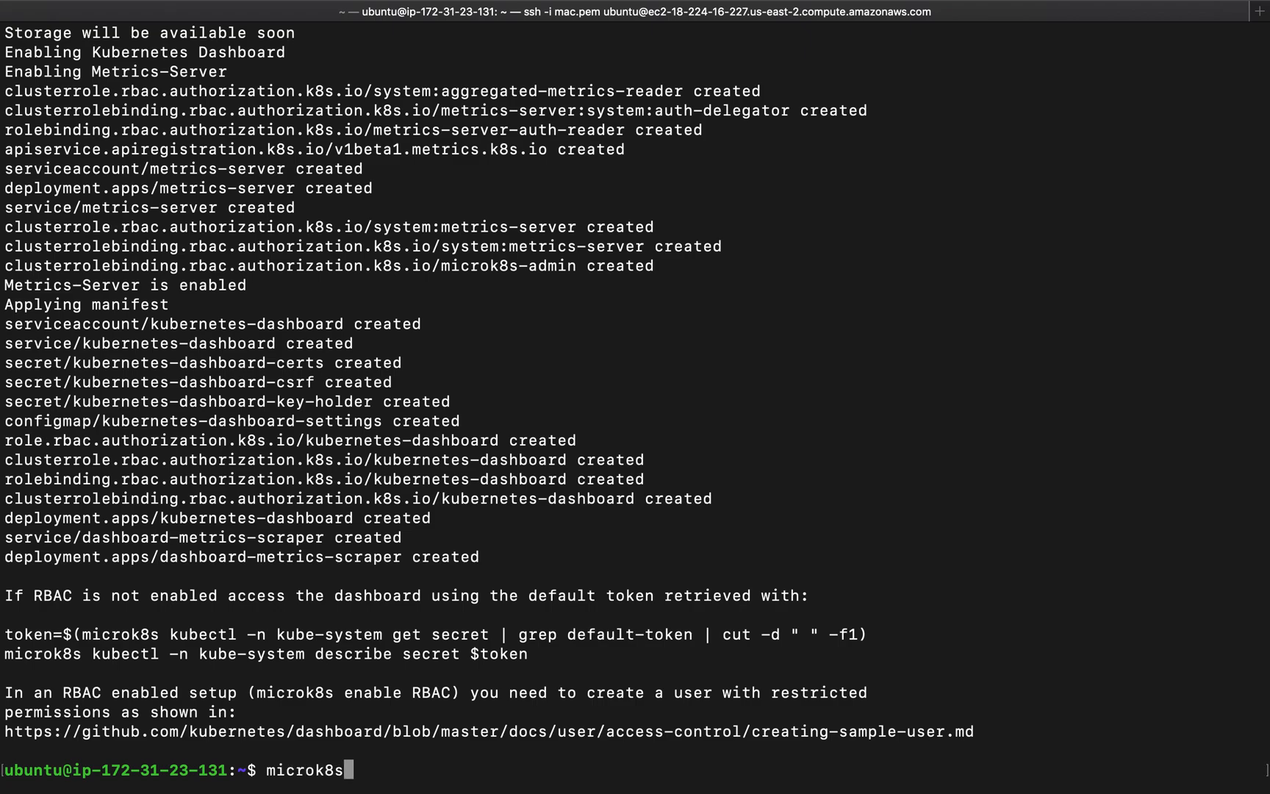
{"action": "type", "text": "sta"}
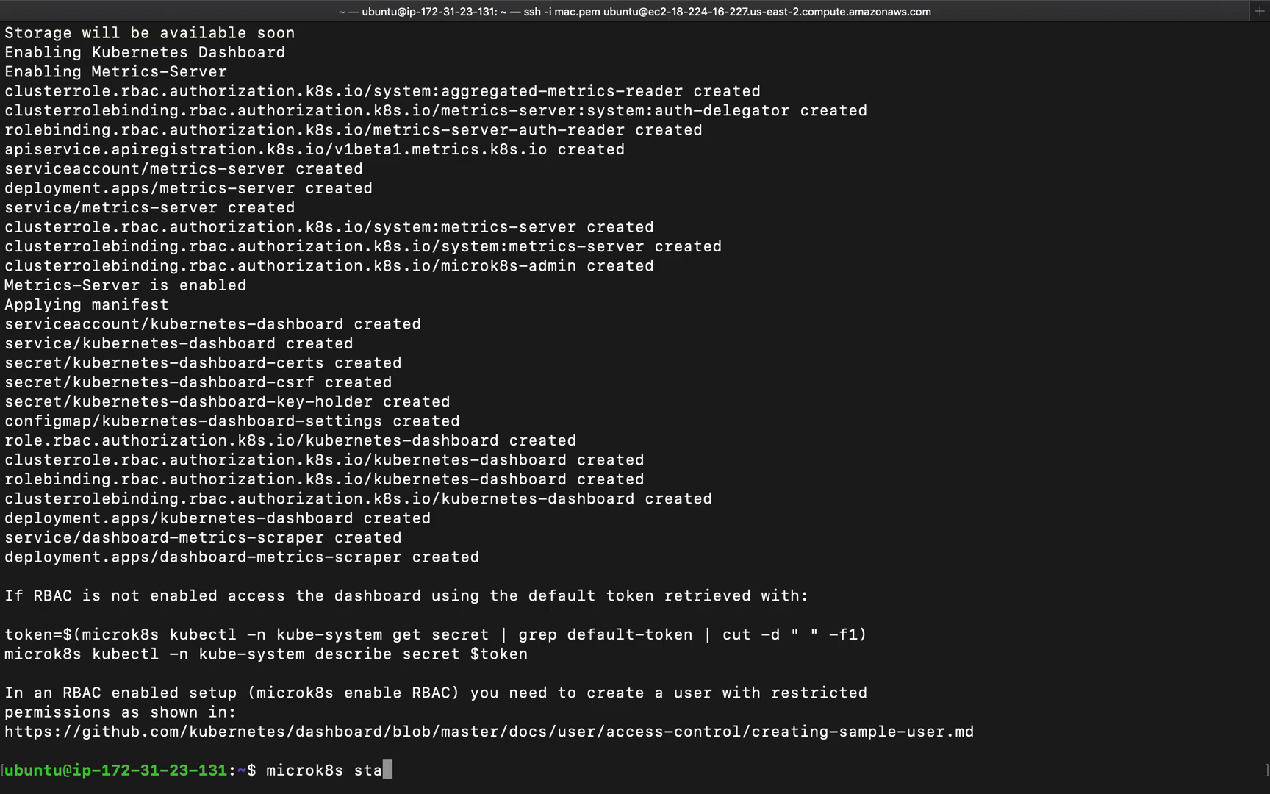
{"action": "key", "text": "Backspace"}
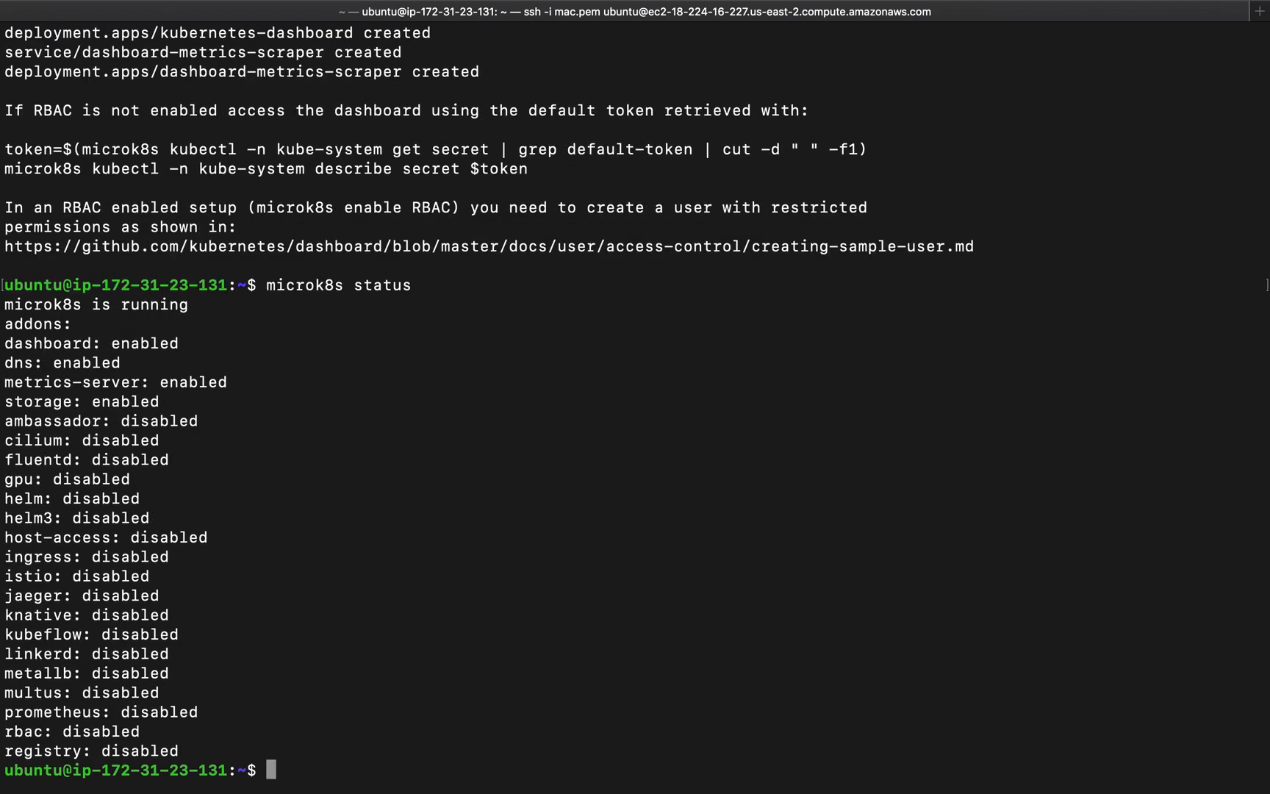
{"action": "mouse_move", "coordinate": [245, 383]}
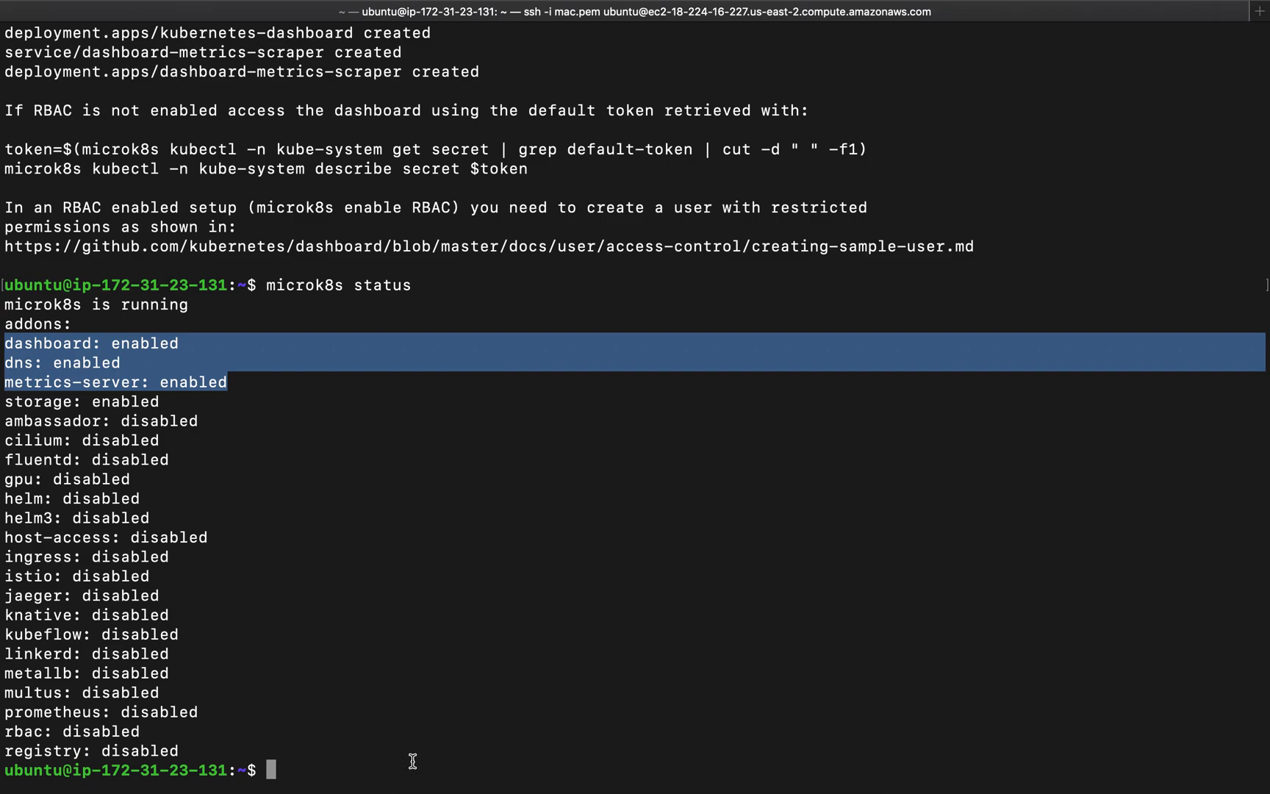
Step: Run microk8s.kubectl get all --all-namespaces to list coredns, dashboard and metrics-server resources
{"action": "type", "text": "microk"}
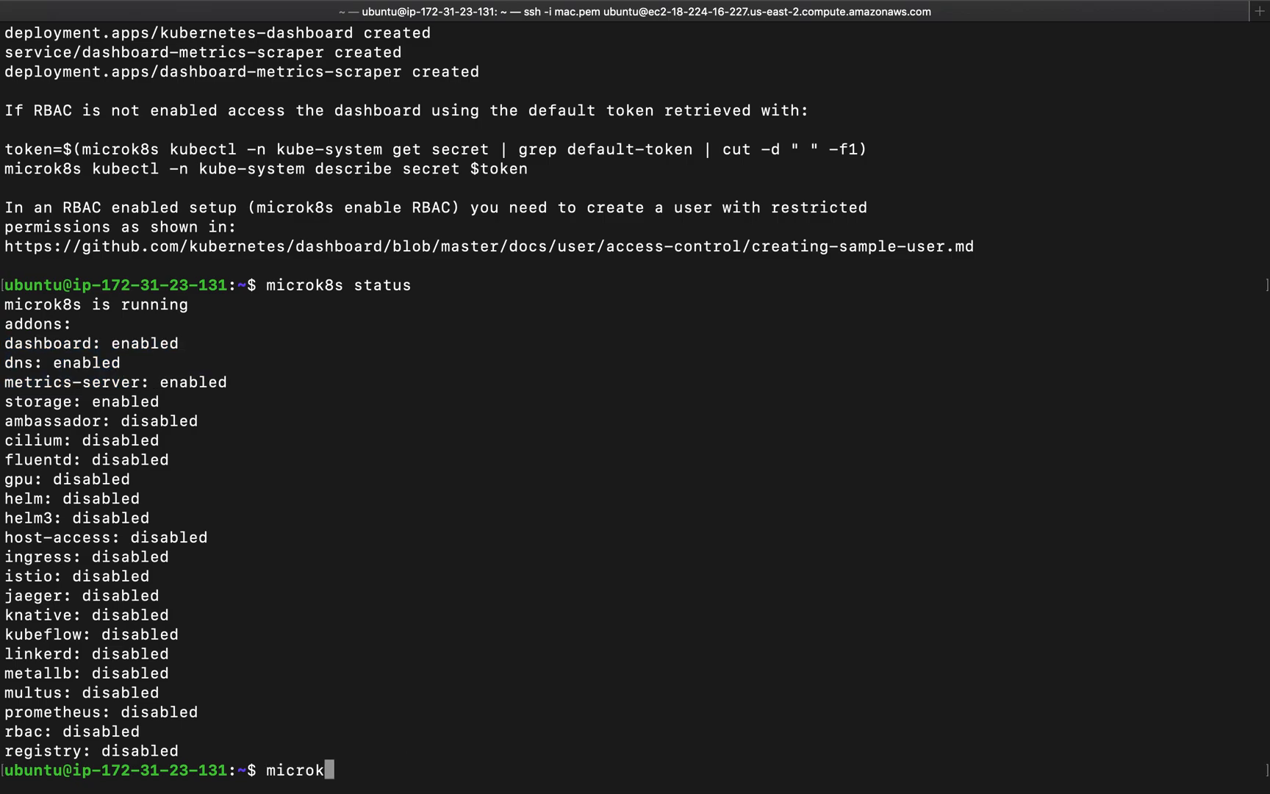
{"action": "type", "text": "8s.ku"}
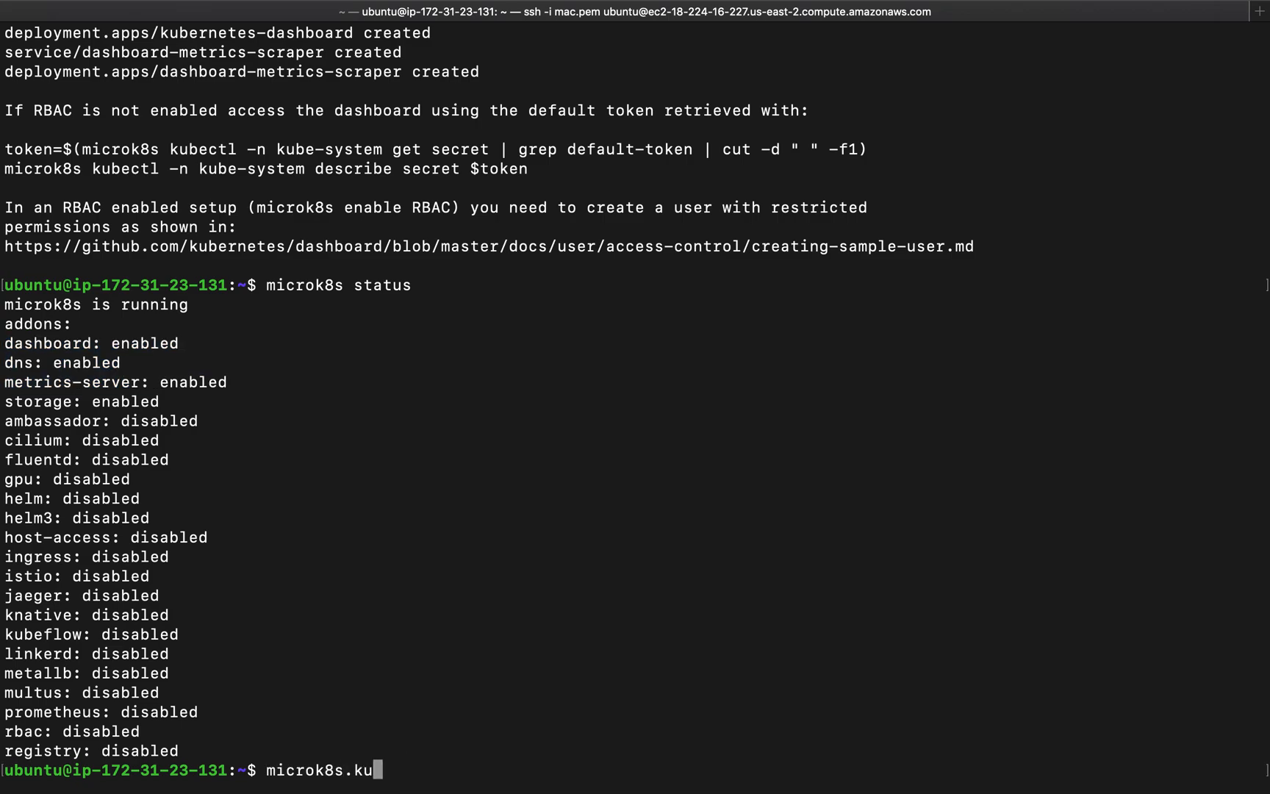
{"action": "type", "text": "ectl"}
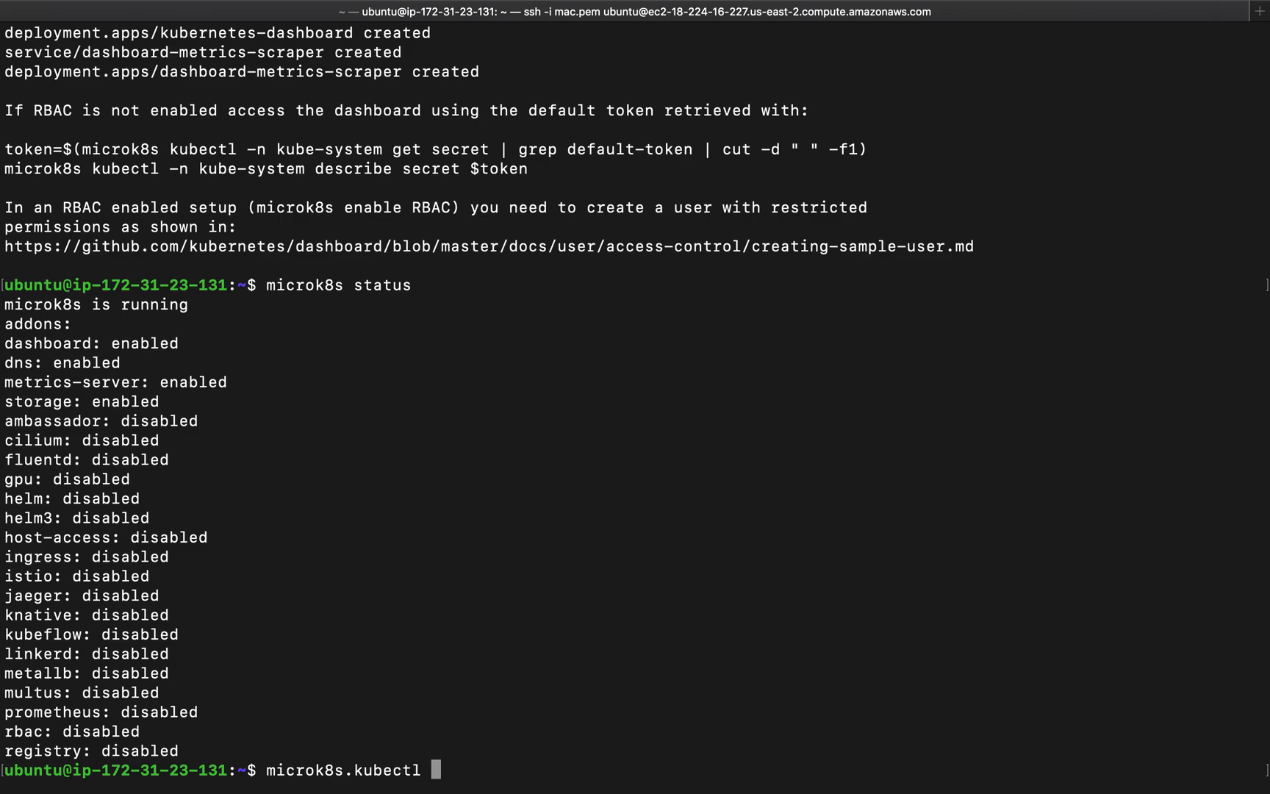
{"action": "type", "text": "get all"}
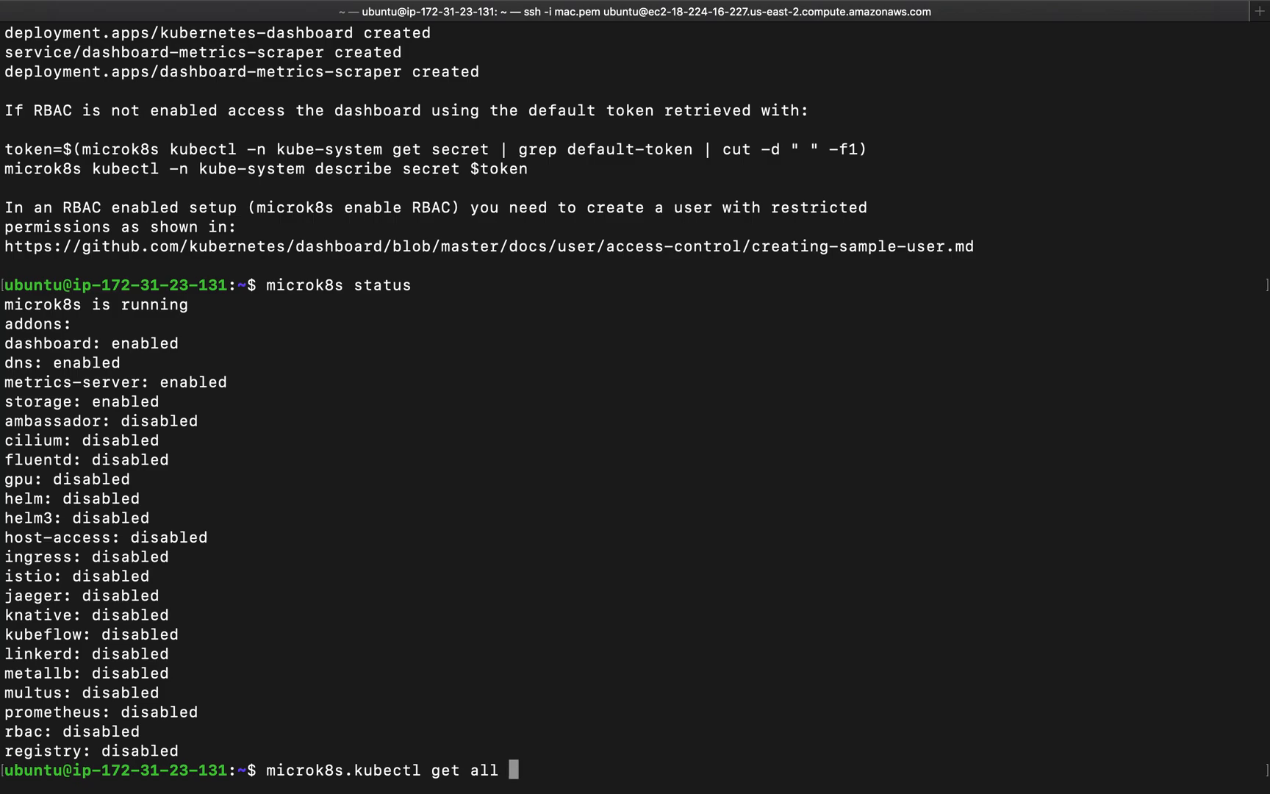
{"action": "type", "text": "--all-"}
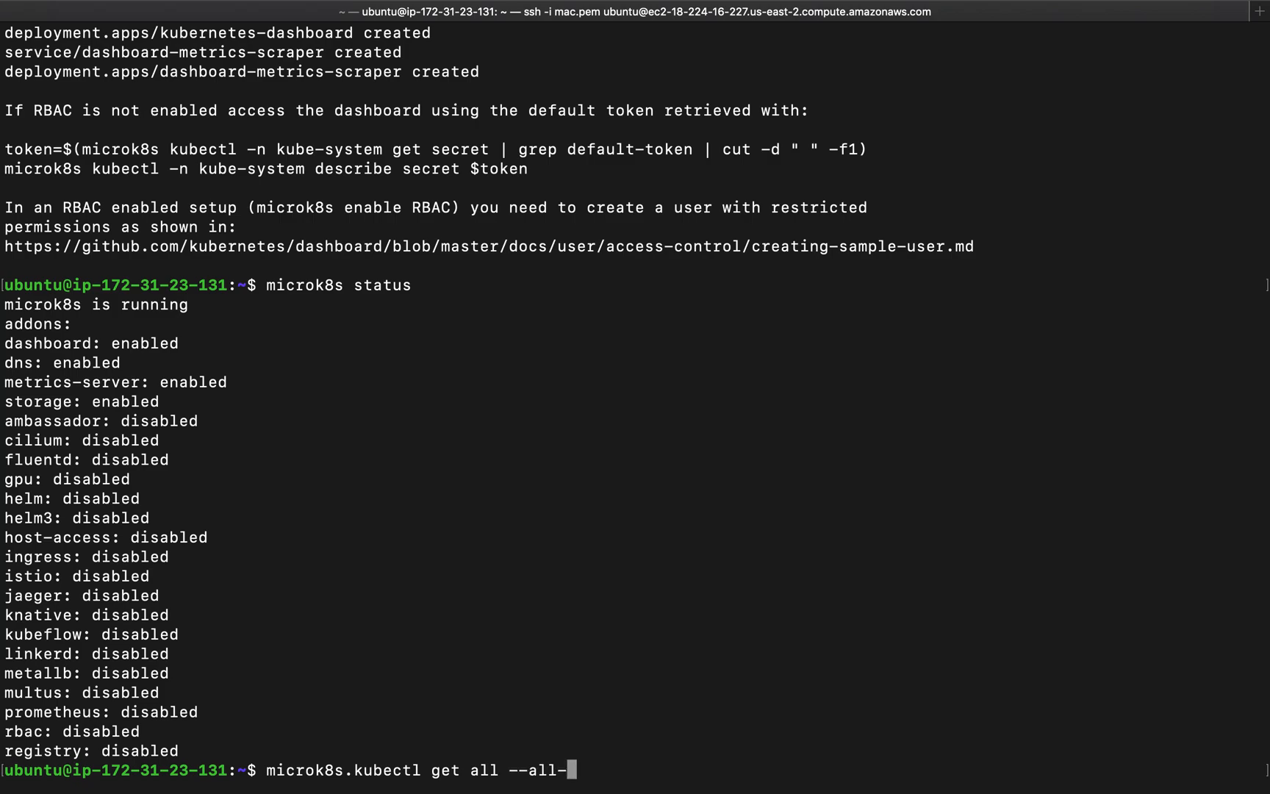
{"action": "type", "text": "namespaces"}
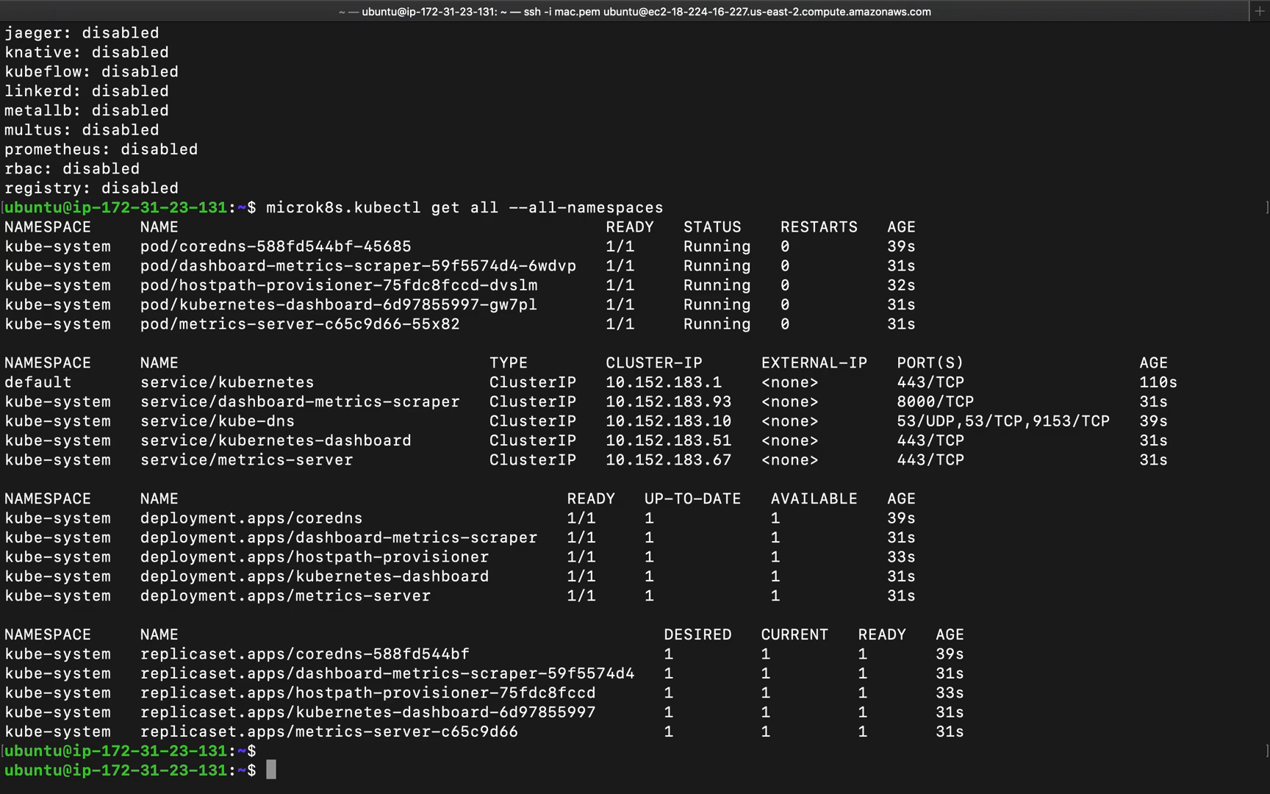
{"action": "type", "text": "microks"}
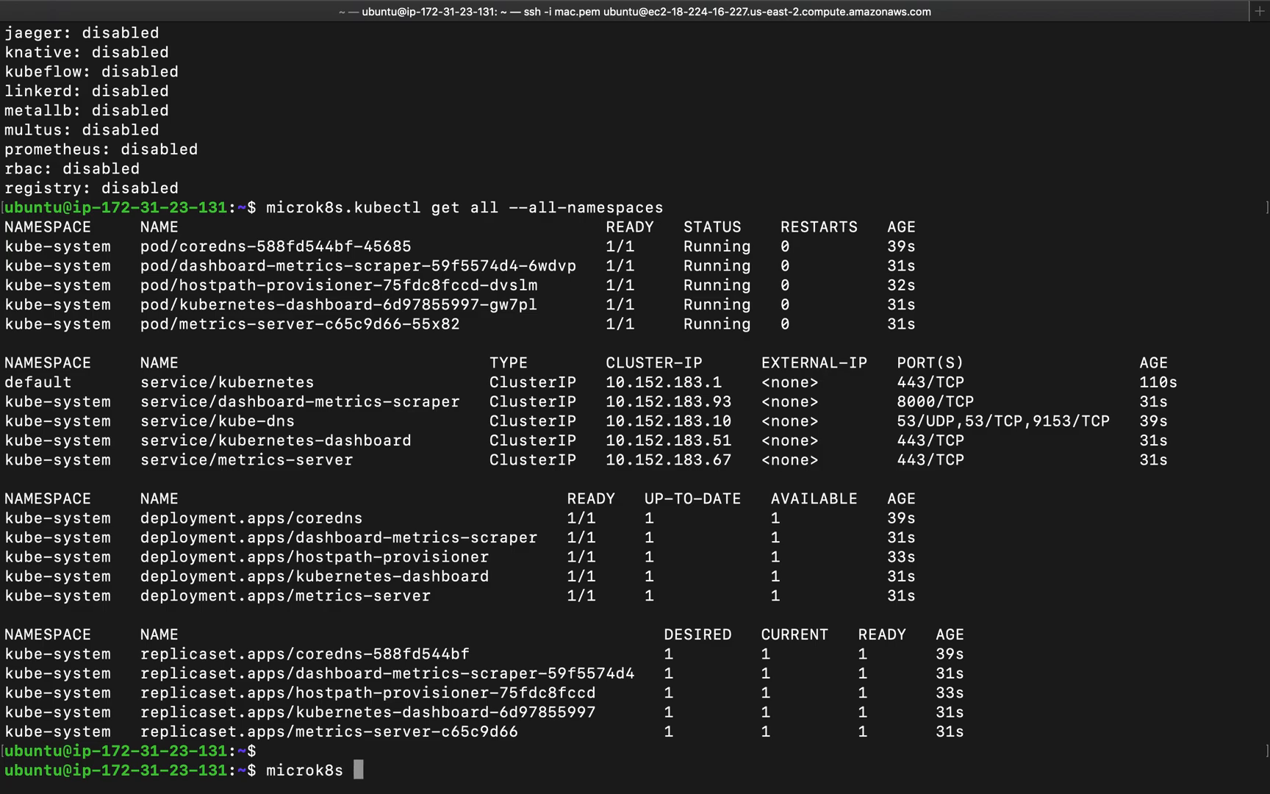
Step: Run microk8s.enable kubeflow and follow the 34 remaining operator pods deploying
{"action": "type", "text": ".enable"}
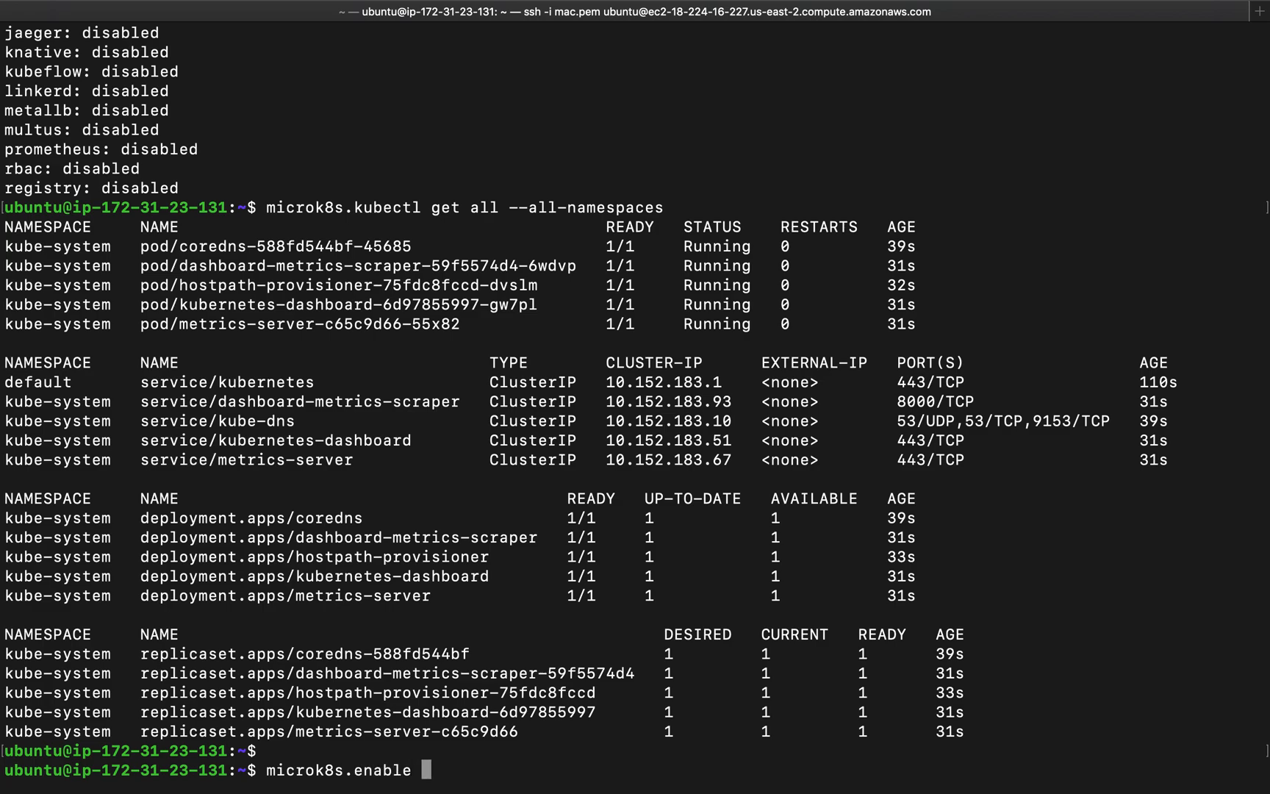
{"action": "type", "text": "kubeflow"}
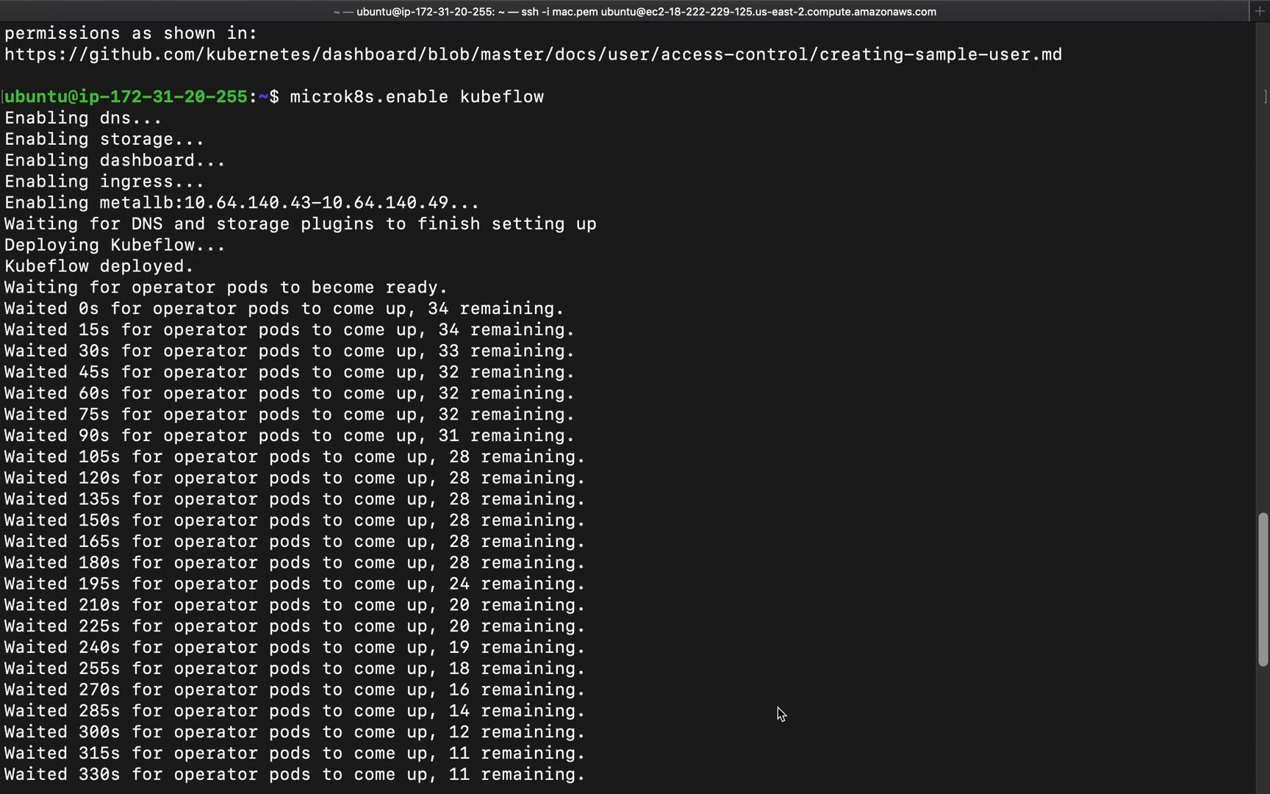
{"action": "mouse_move", "coordinate": [123, 287]}
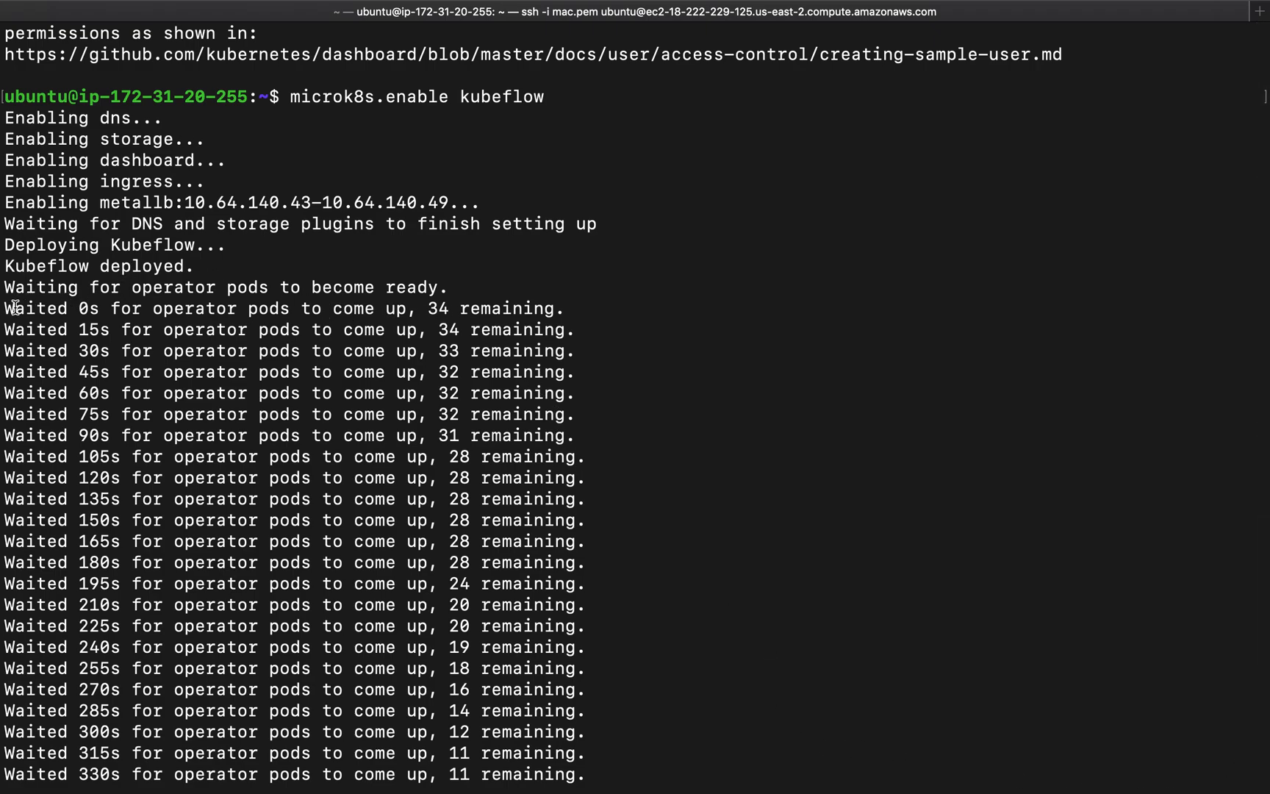
{"action": "left_click_drag", "start_coordinate": [13, 308], "coordinate": [110, 435]}
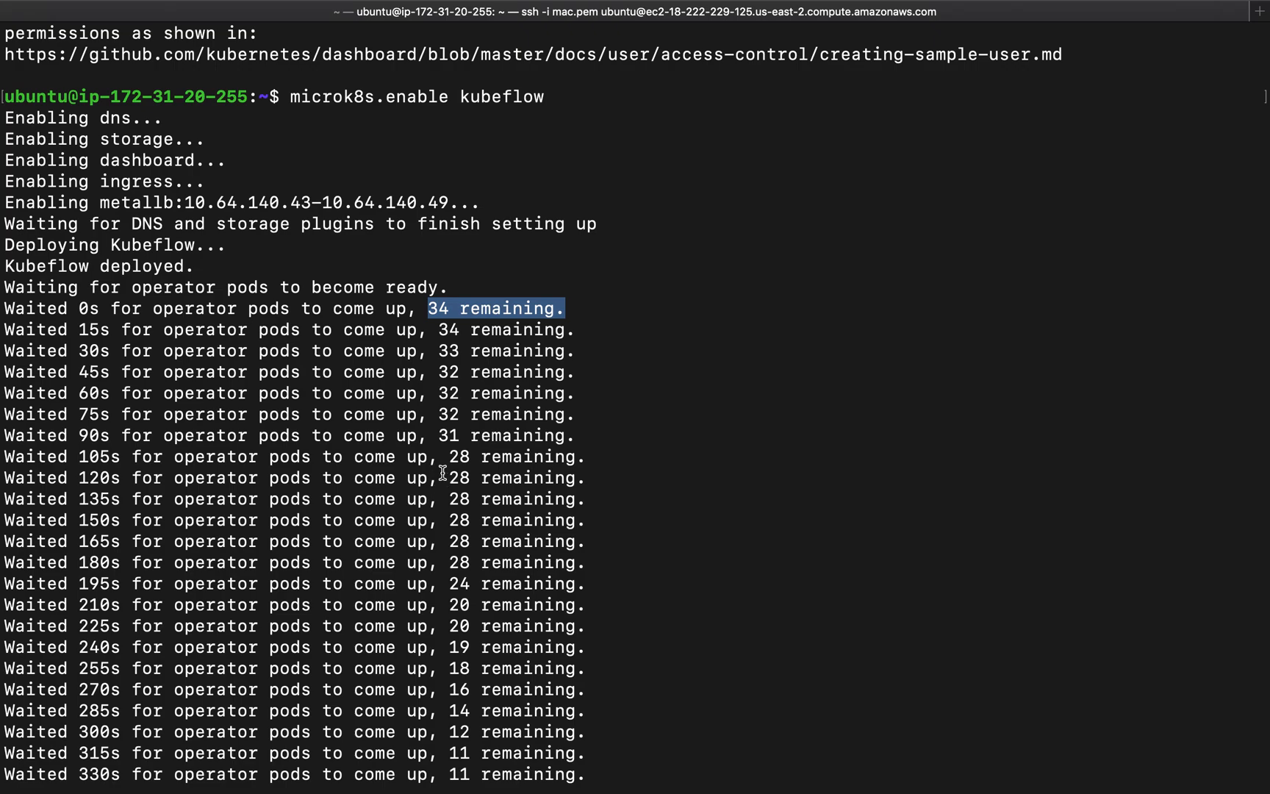
{"action": "scroll", "scroll_direction": "down", "scroll_amount": 3}
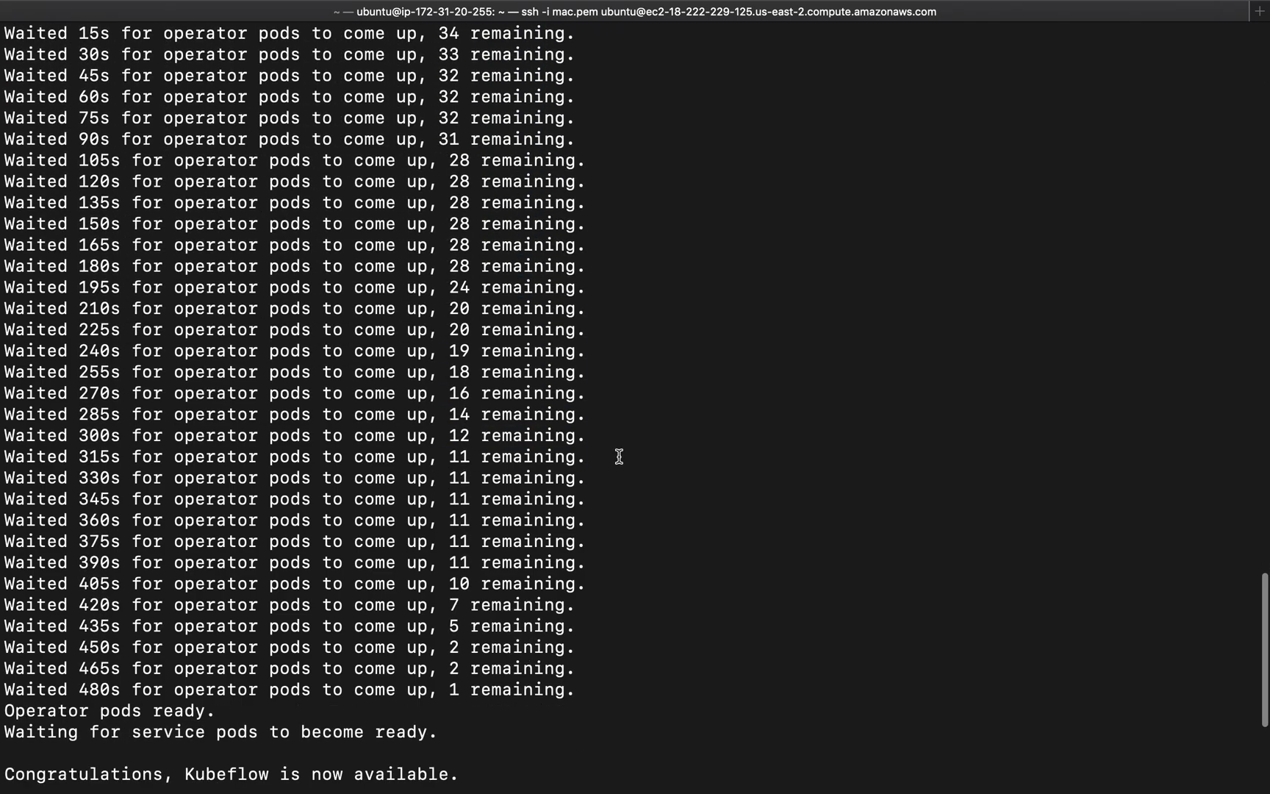
Step: Follow the last 11 pods finishing and highlight the dashboard admin username
{"action": "double_click", "coordinate": [518, 499]}
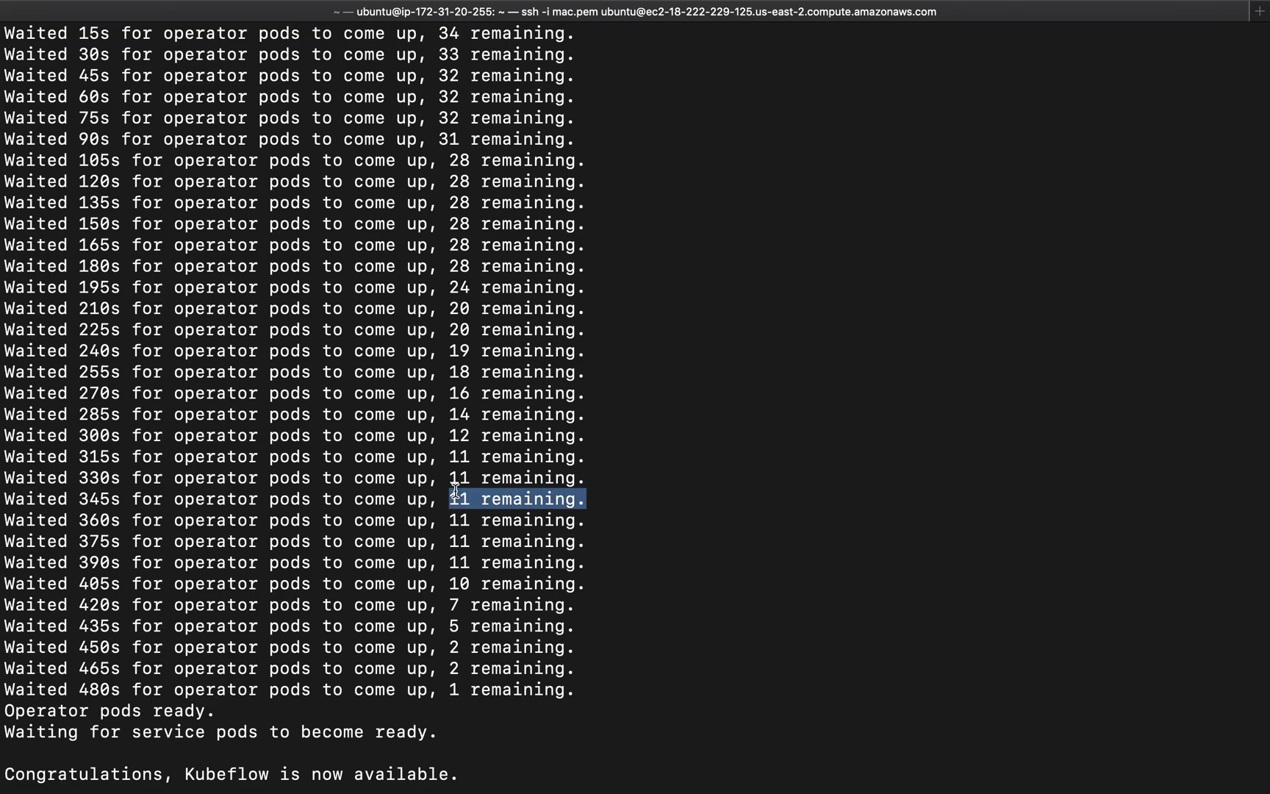
{"action": "mouse_move", "coordinate": [396, 466]}
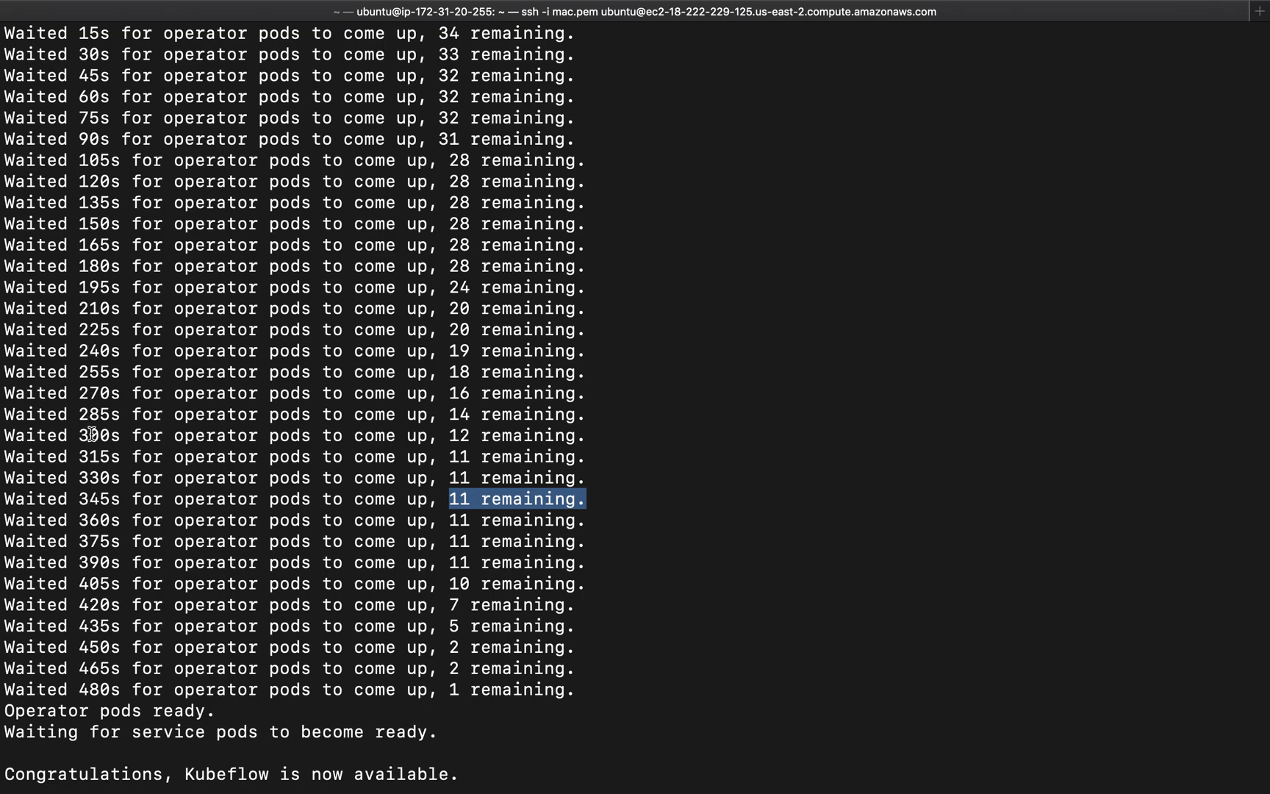
{"action": "scroll", "scroll_direction": "down", "scroll_amount": 3}
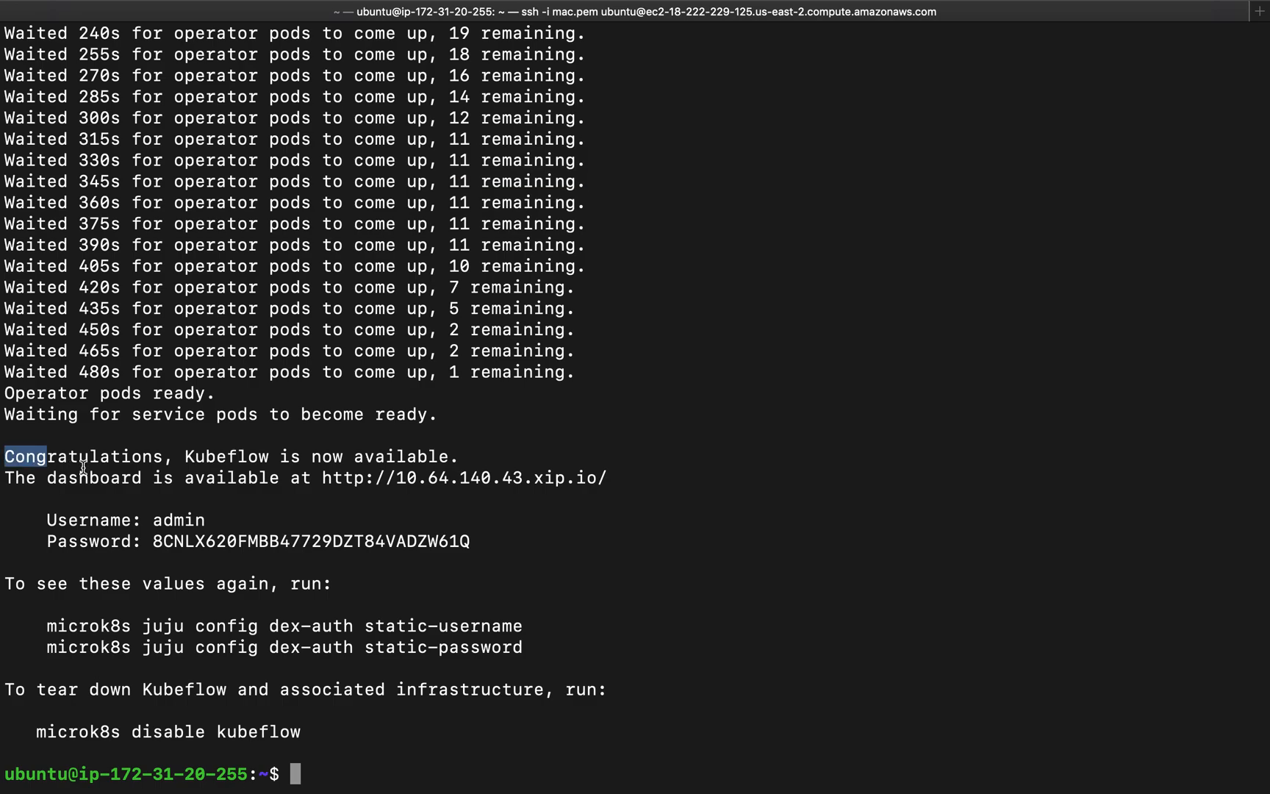
{"action": "left_click_drag", "start_coordinate": [5, 456], "coordinate": [475, 456]}
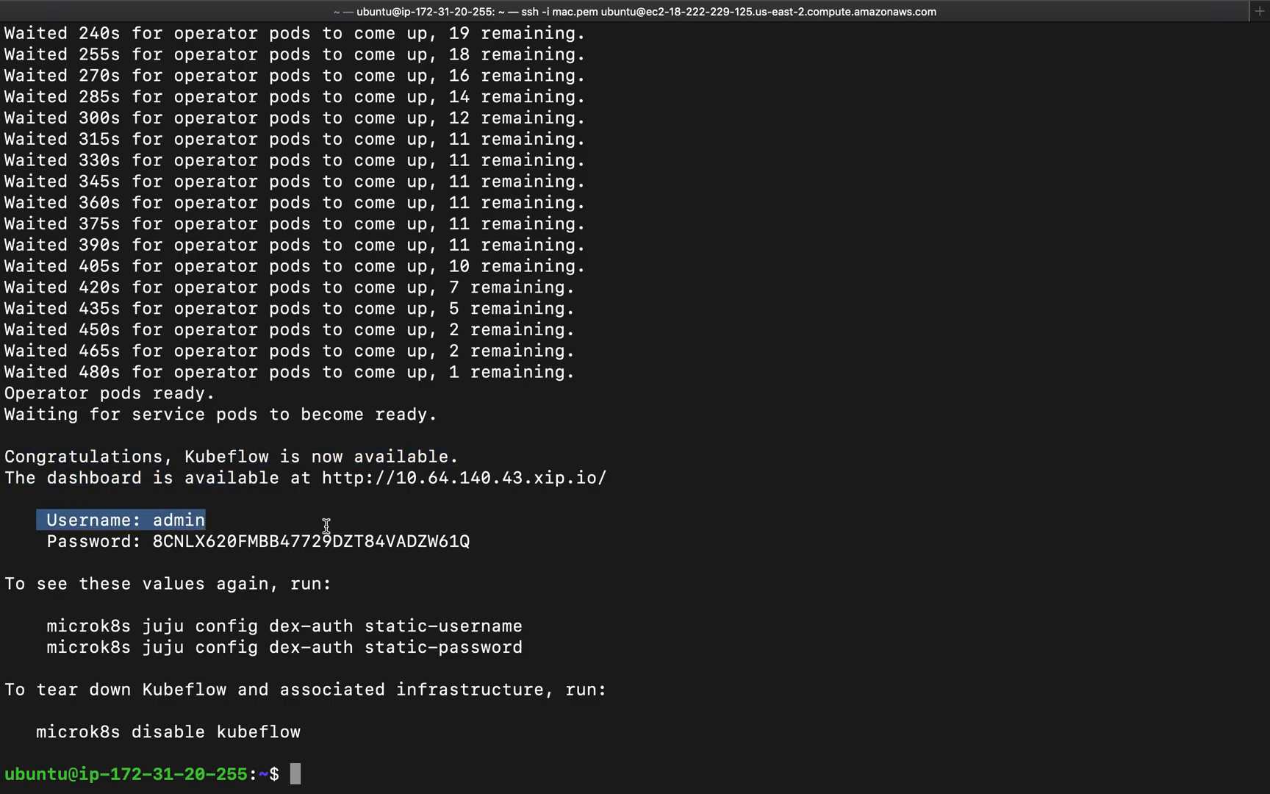
{"action": "left_click", "coordinate": [530, 535]}
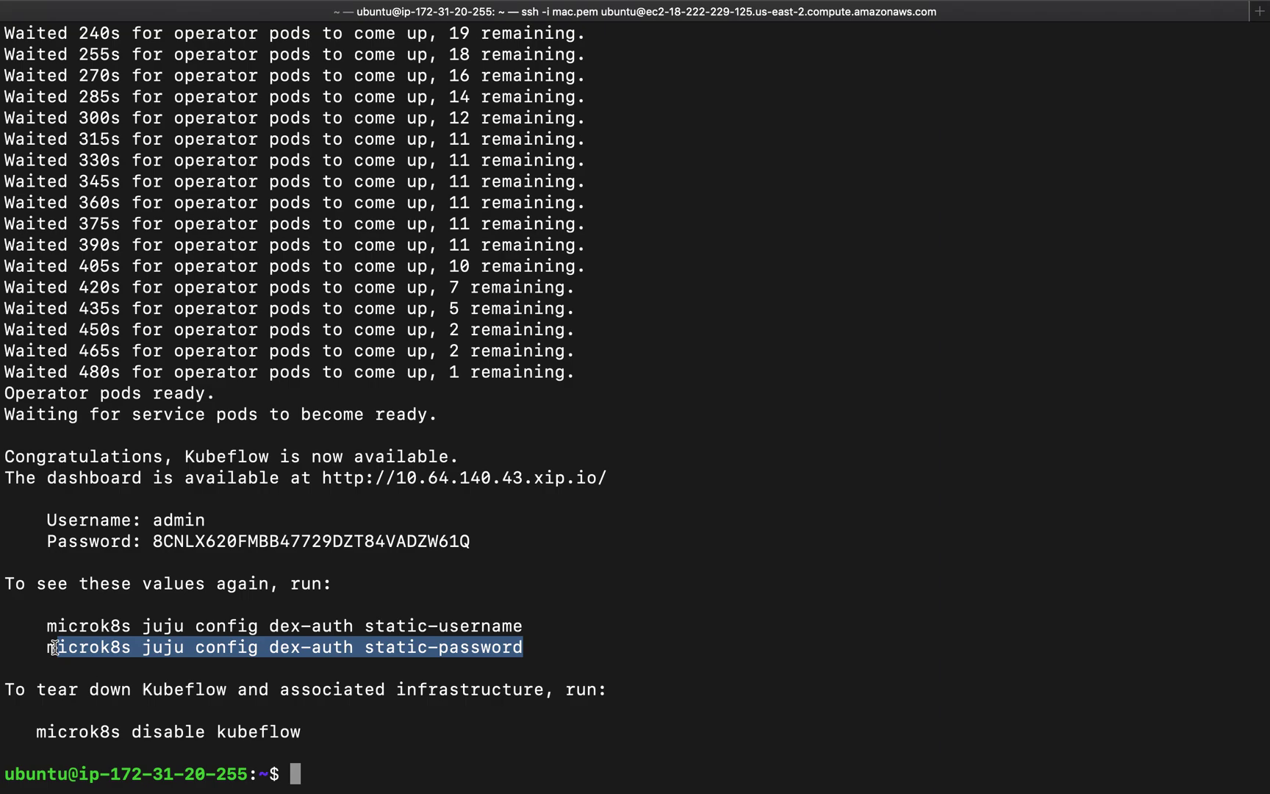
Step: Retrieve the password with microk8s juju config dex-auth static-password, then exit SSH
{"action": "double_click", "coordinate": [84, 647]}
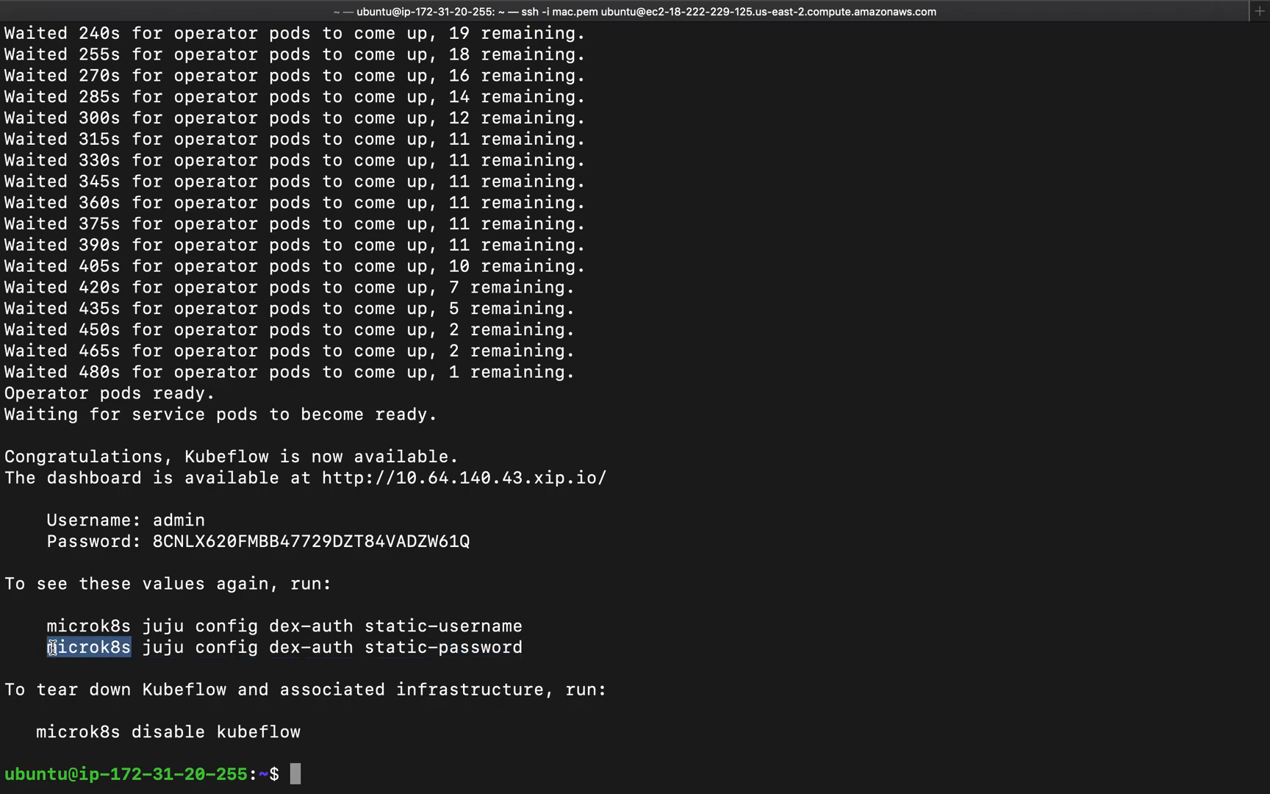
{"action": "type", "text": "microk8s juju config dex-auth static-password"}
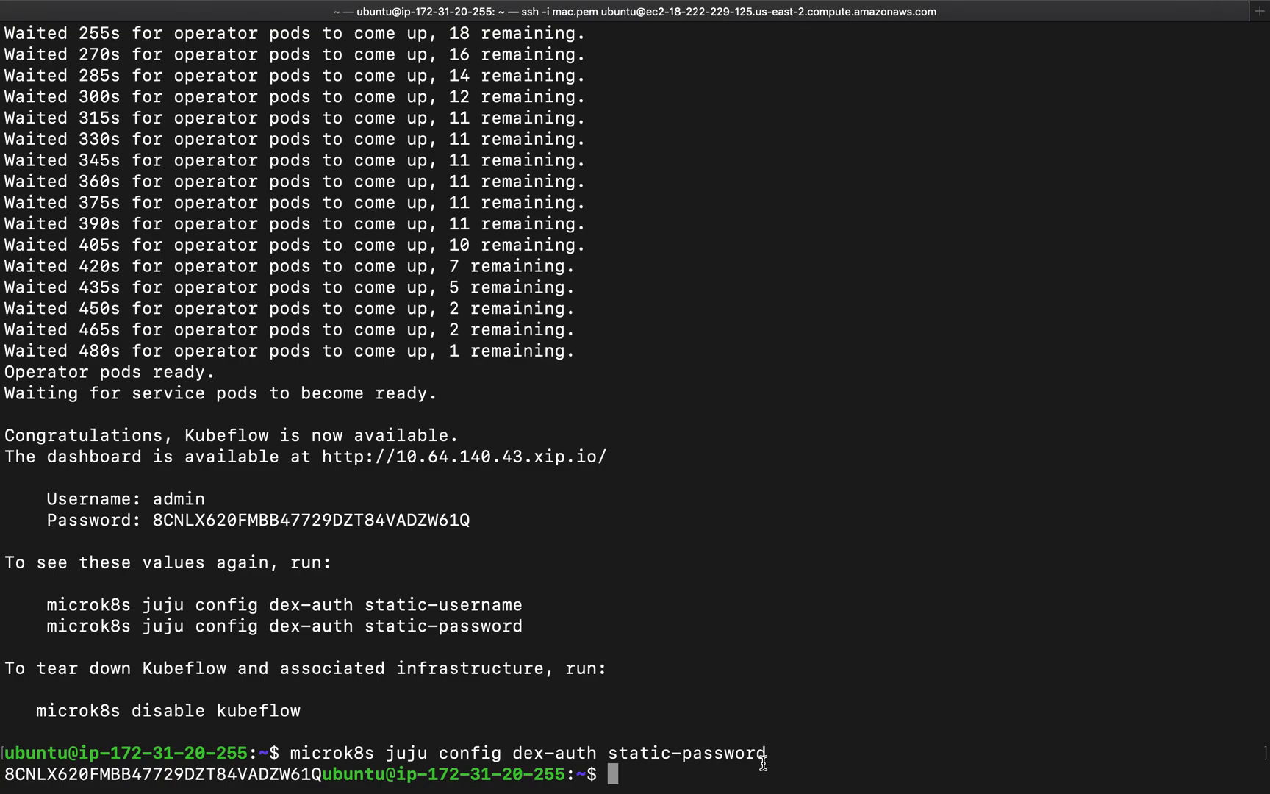
{"action": "type", "text": "exit"}
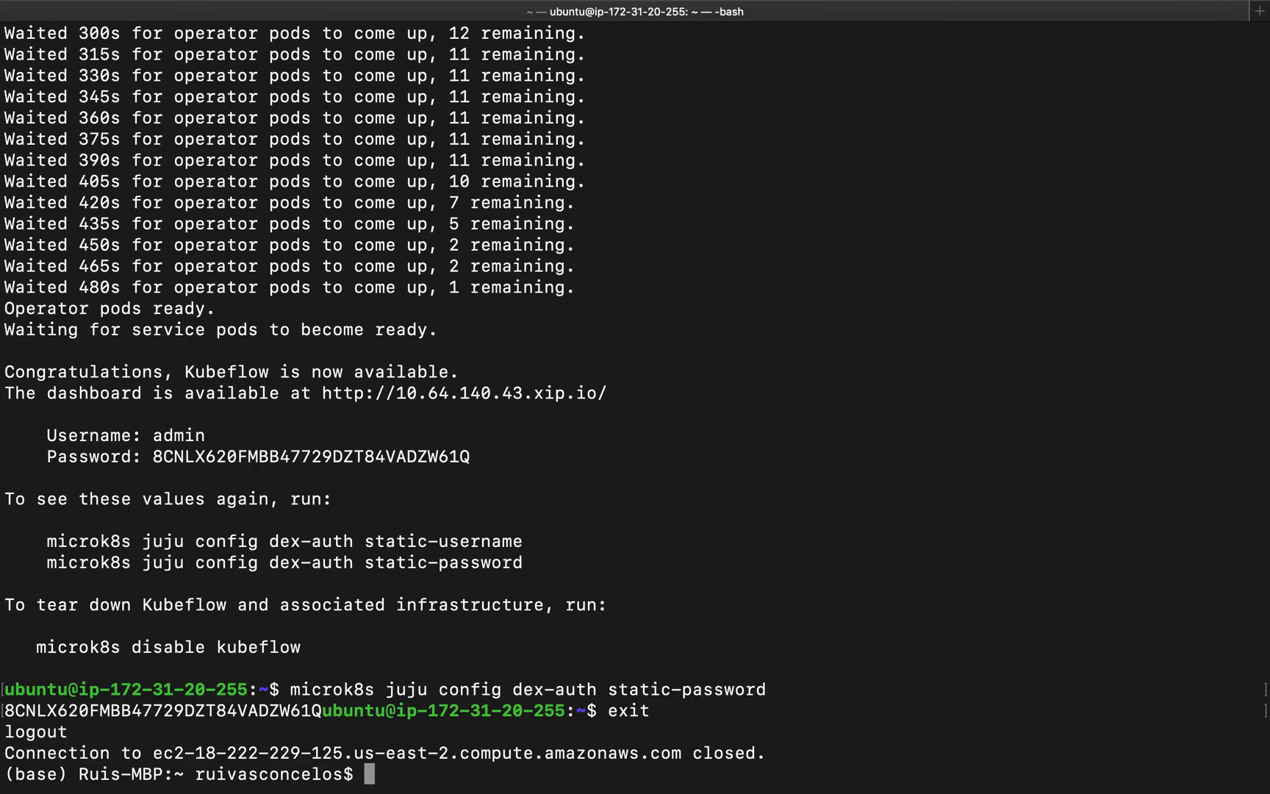
{"action": "type", "text": "ssh -i \"mac.pem\" ubuntu@ec2-18-222-229-125.us-east-2.compute.amazonaws.com"}
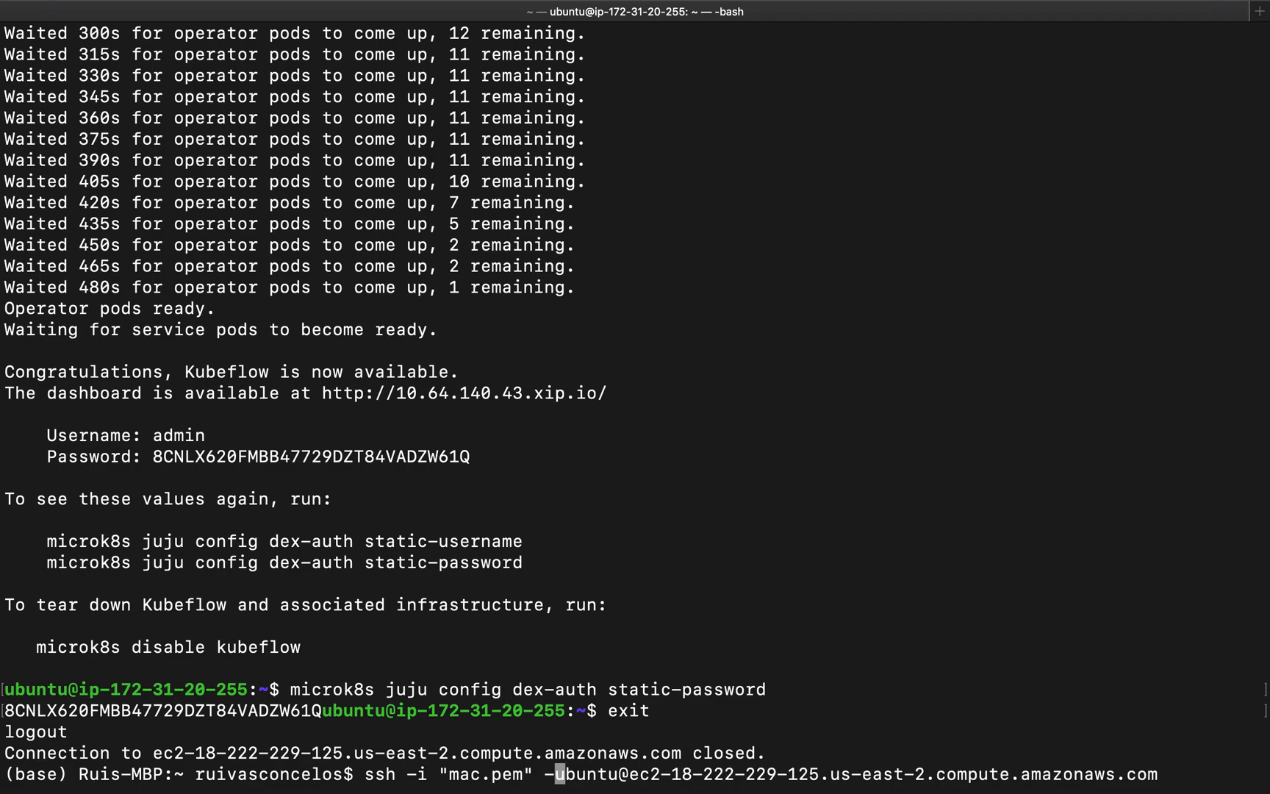
{"action": "type", "text": "D"}
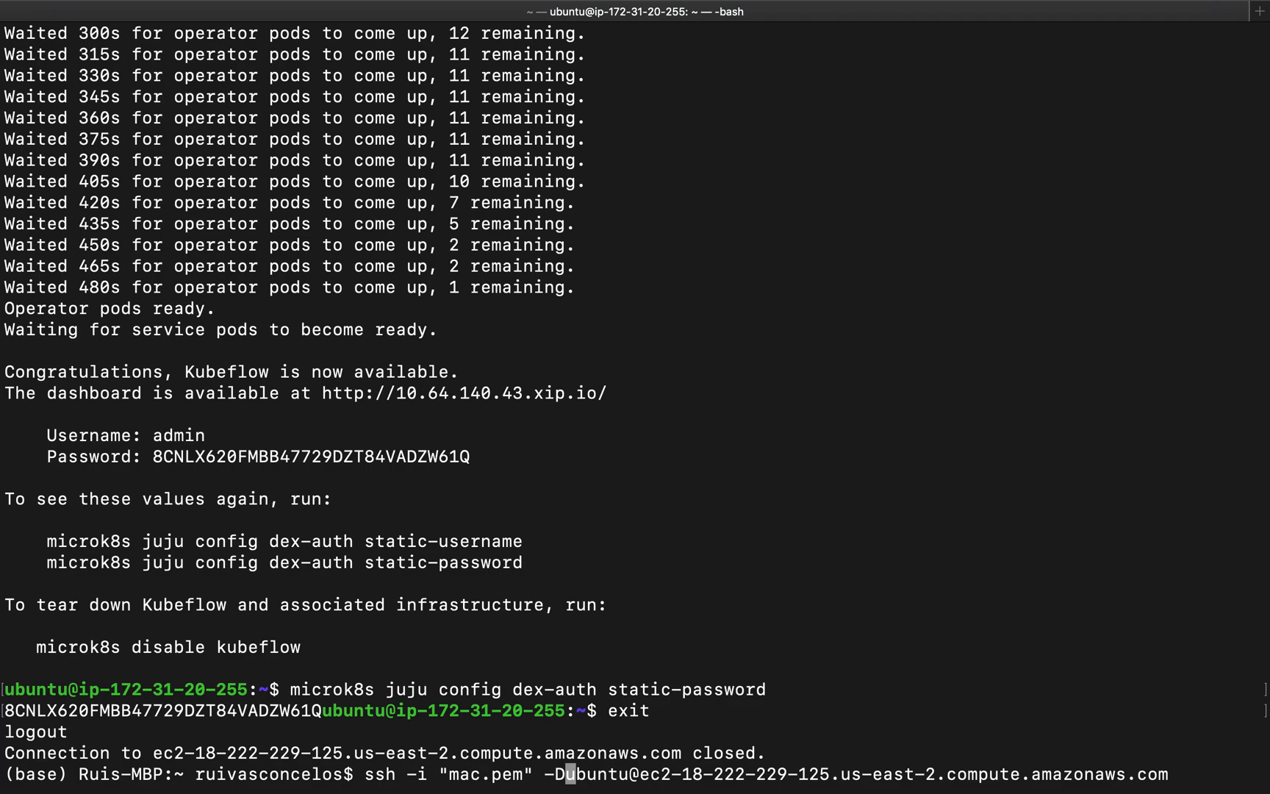
{"action": "type", "text": "9999"}
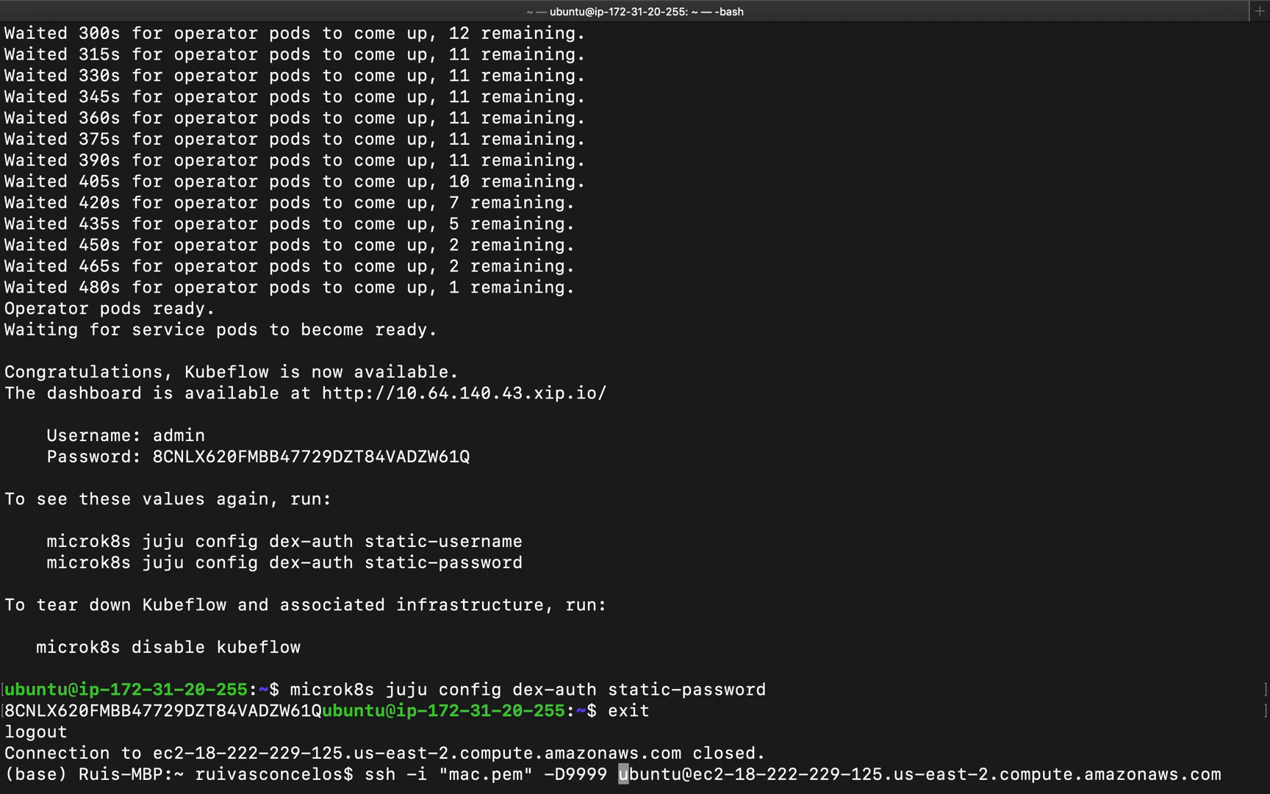
{"action": "key", "text": "Return"}
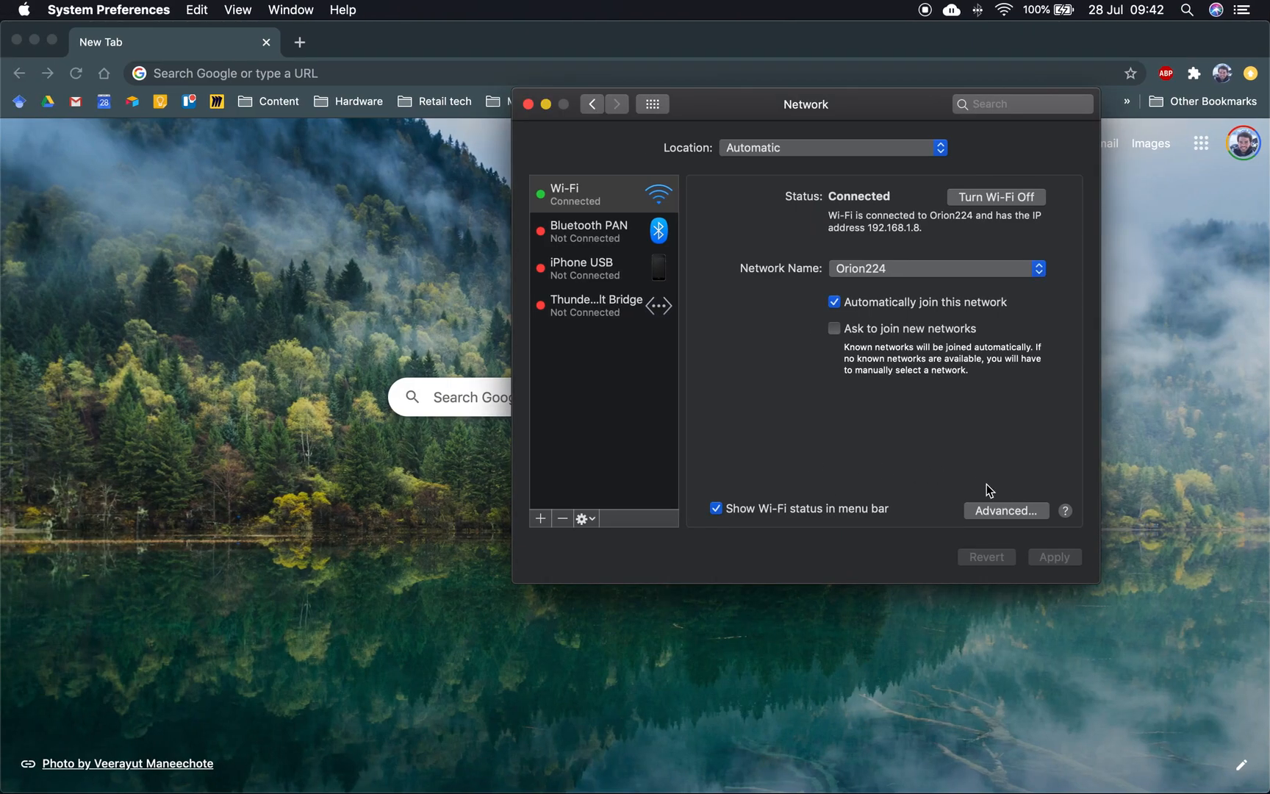
Step: Enable the Wi-Fi SOCKS proxy at 127.0.0.1:9999 in advanced Network settings and apply
{"action": "left_click", "coordinate": [1005, 510]}
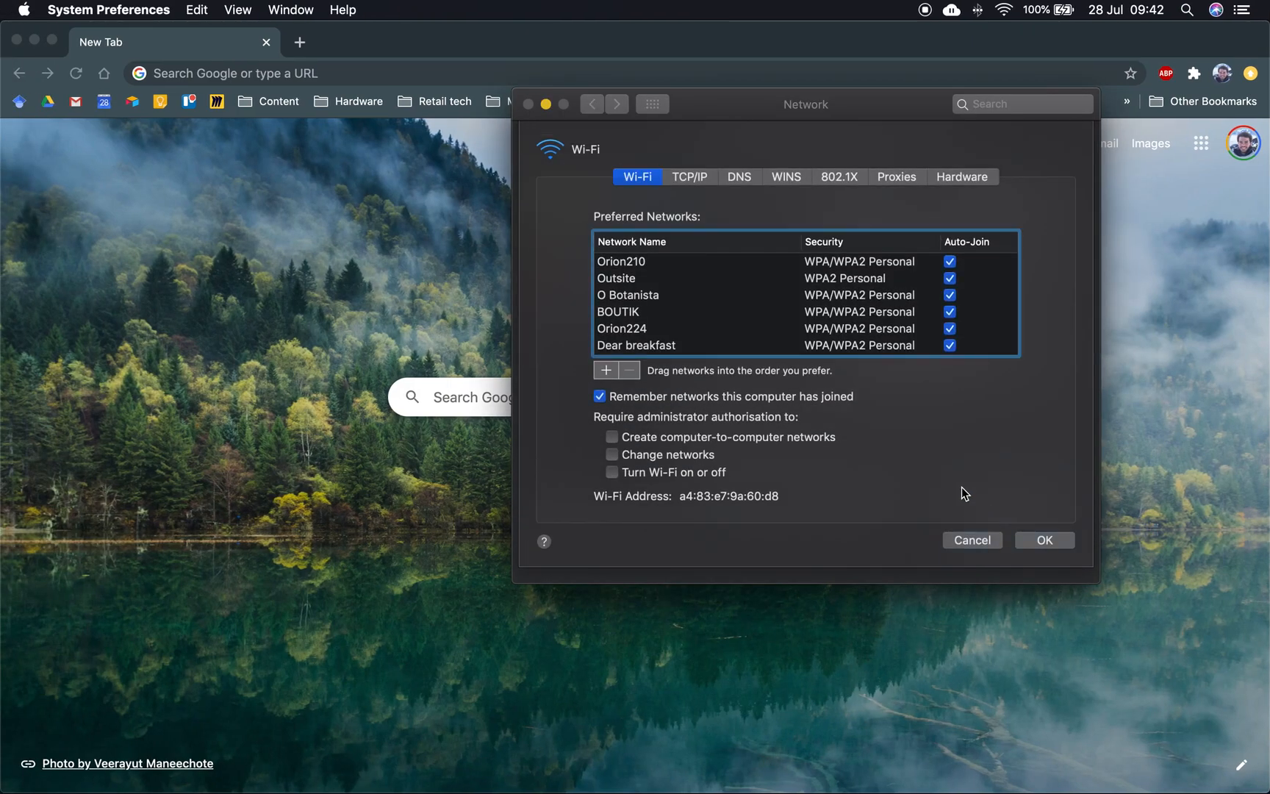
{"action": "left_click", "coordinate": [897, 176]}
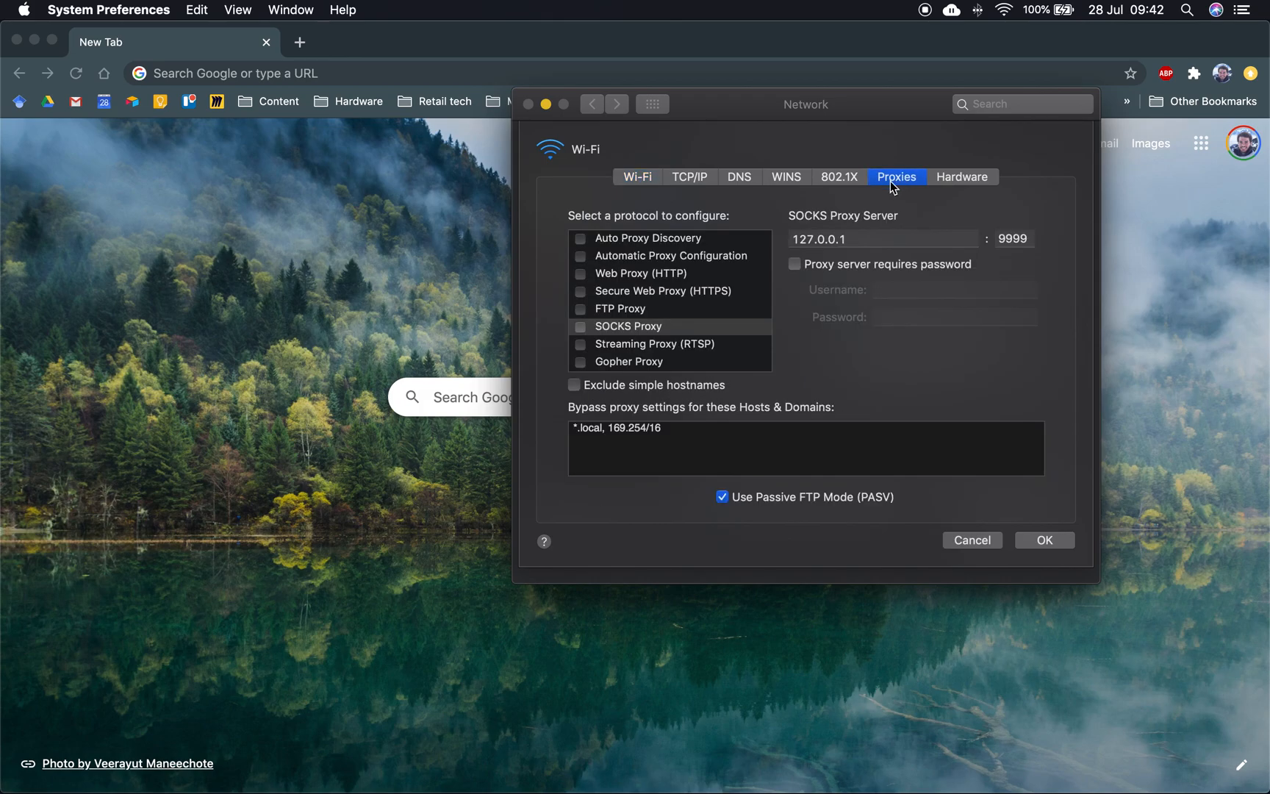
{"action": "left_click", "coordinate": [580, 326]}
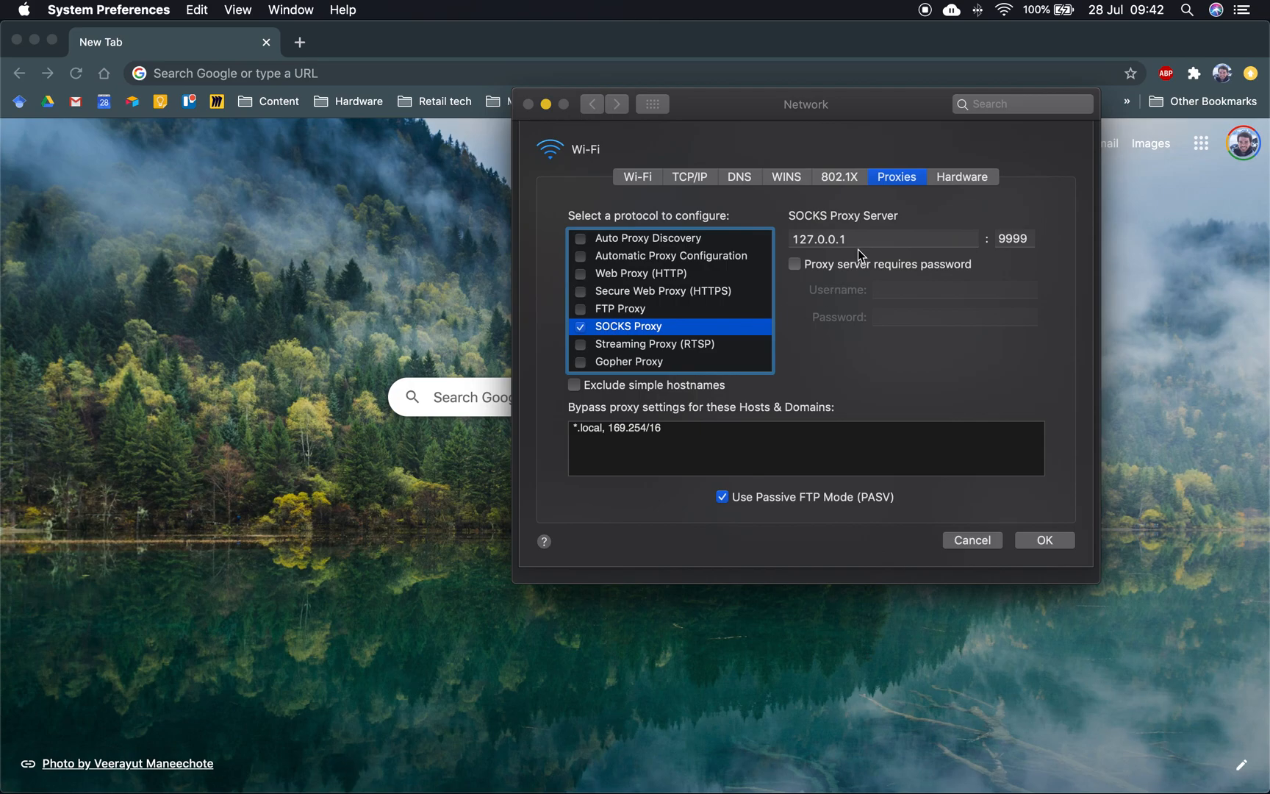
{"action": "left_click", "coordinate": [883, 238]}
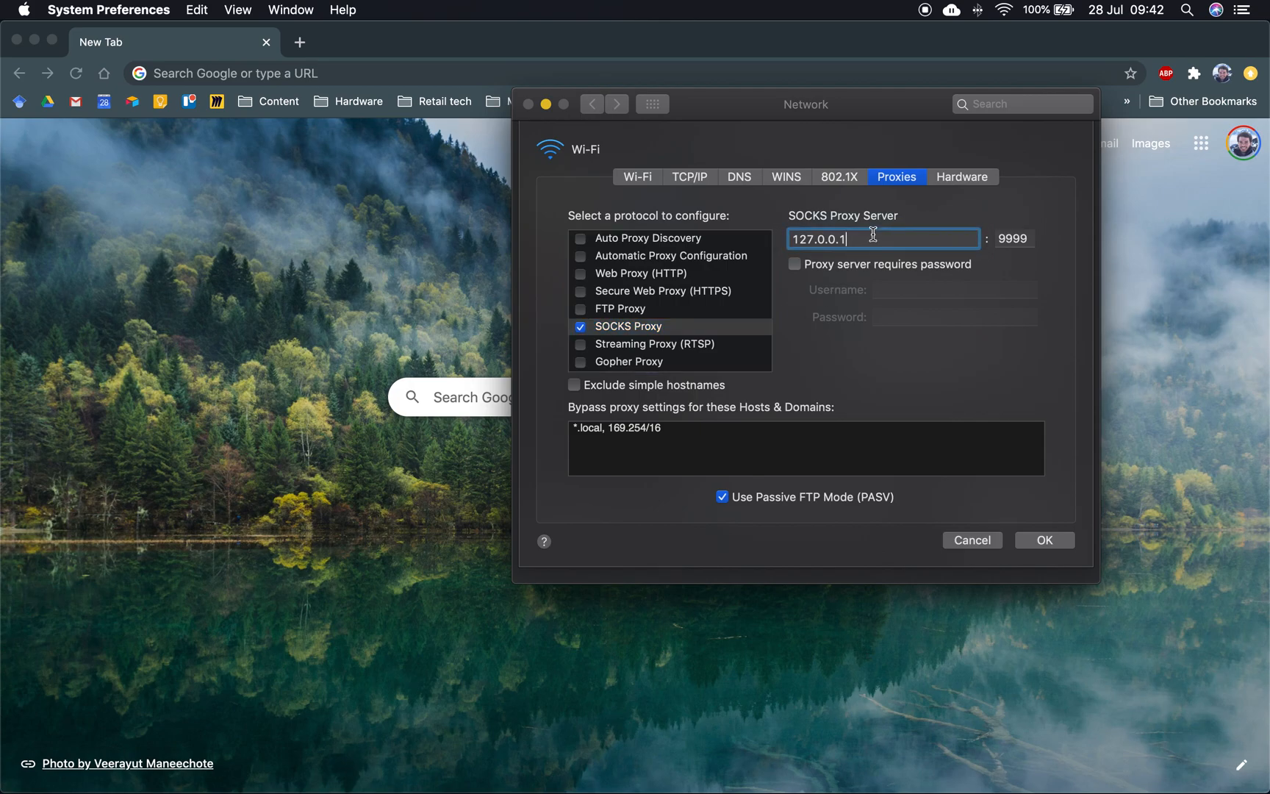
{"action": "left_click", "coordinate": [1013, 238]}
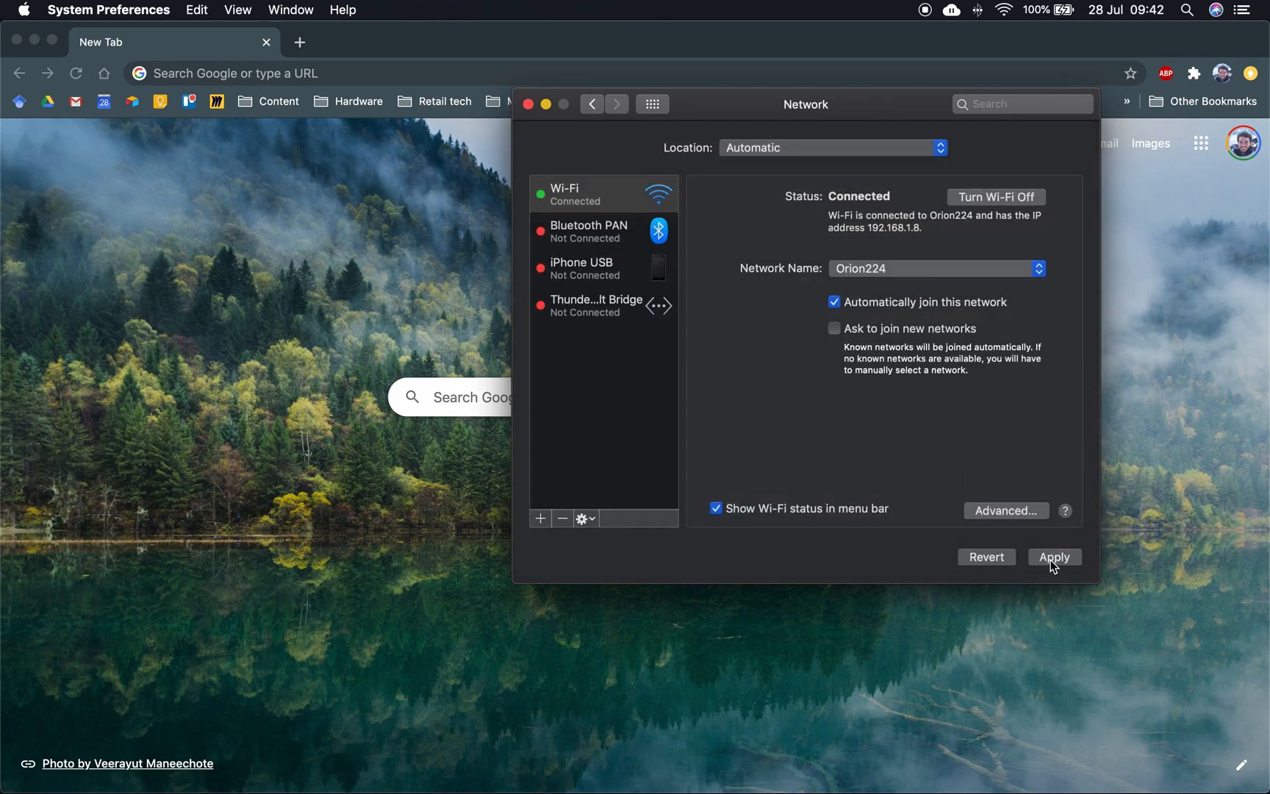
{"action": "left_click", "coordinate": [1054, 556]}
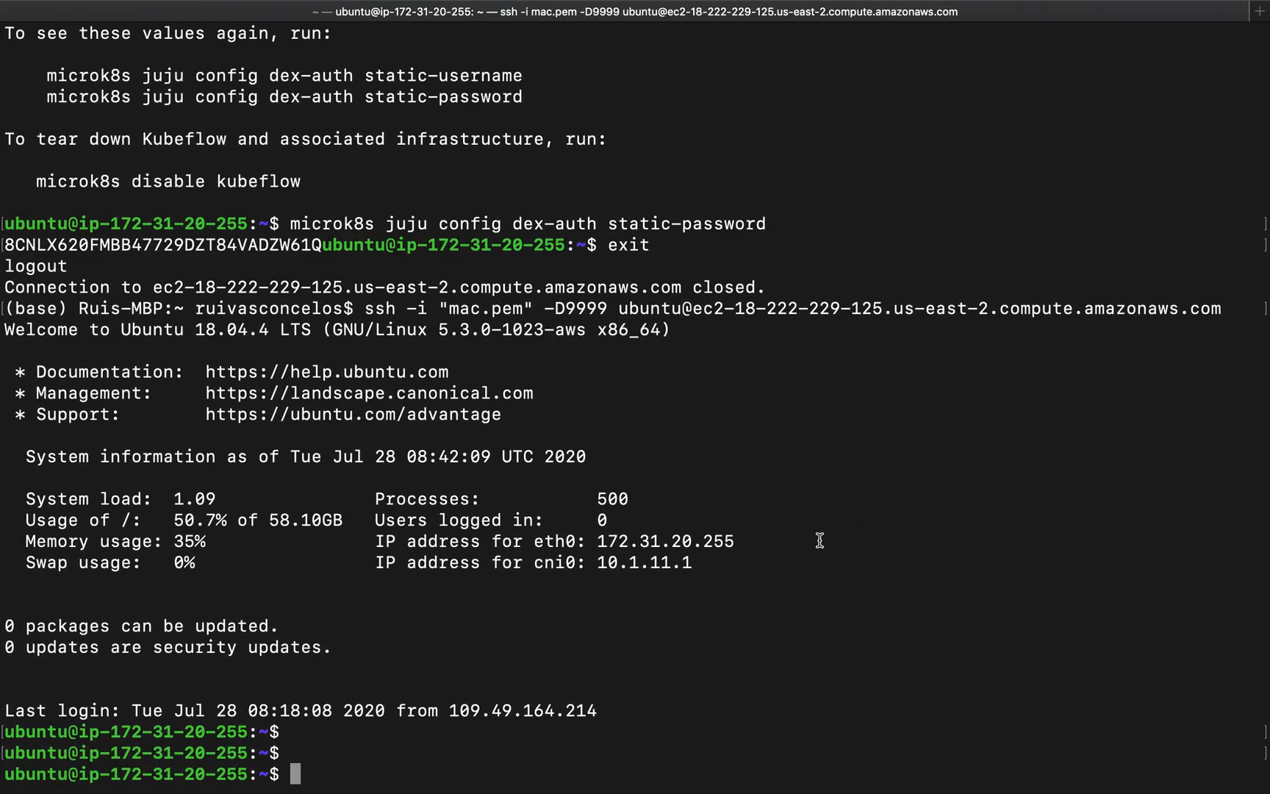
{"action": "mouse_move", "coordinate": [345, 328]}
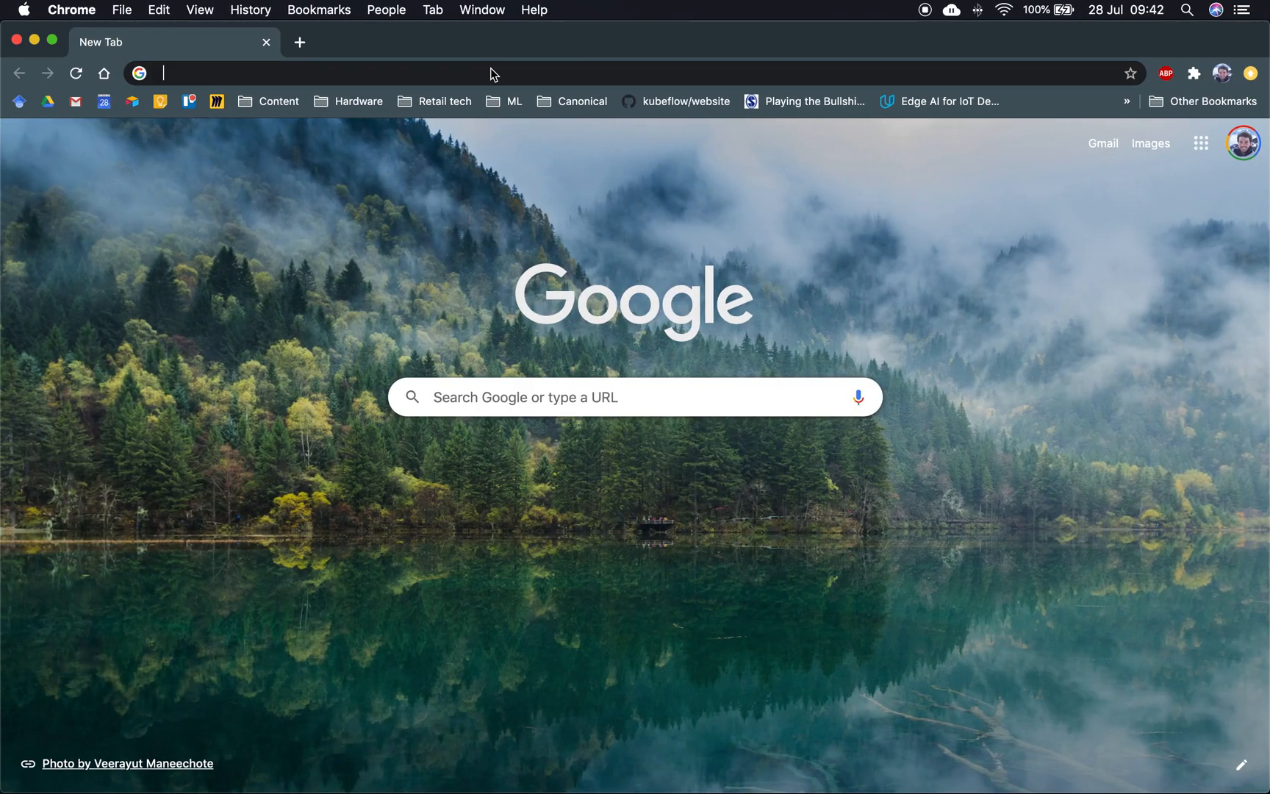
{"action": "type", "text": "http://10.64.140.43.xip.io/"}
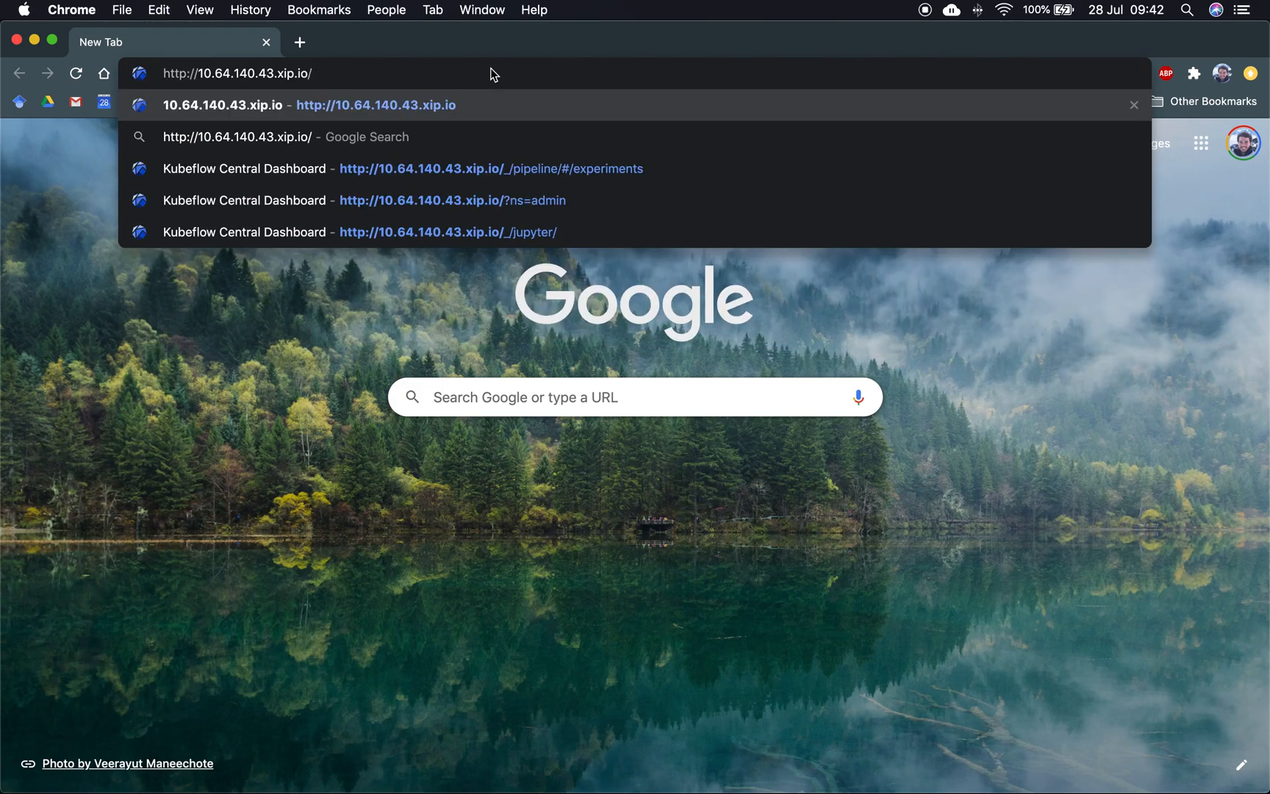
{"action": "left_click", "coordinate": [243, 105]}
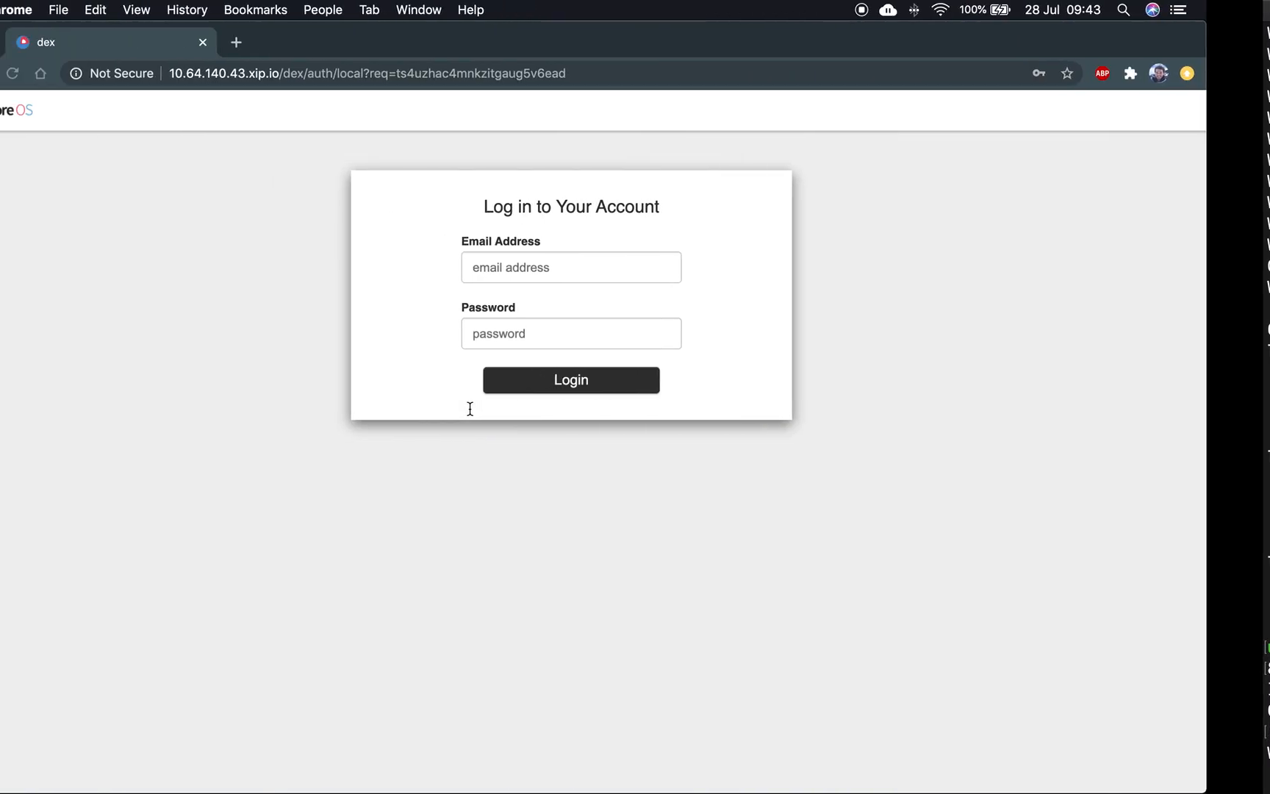
{"action": "type", "text": "admin"}
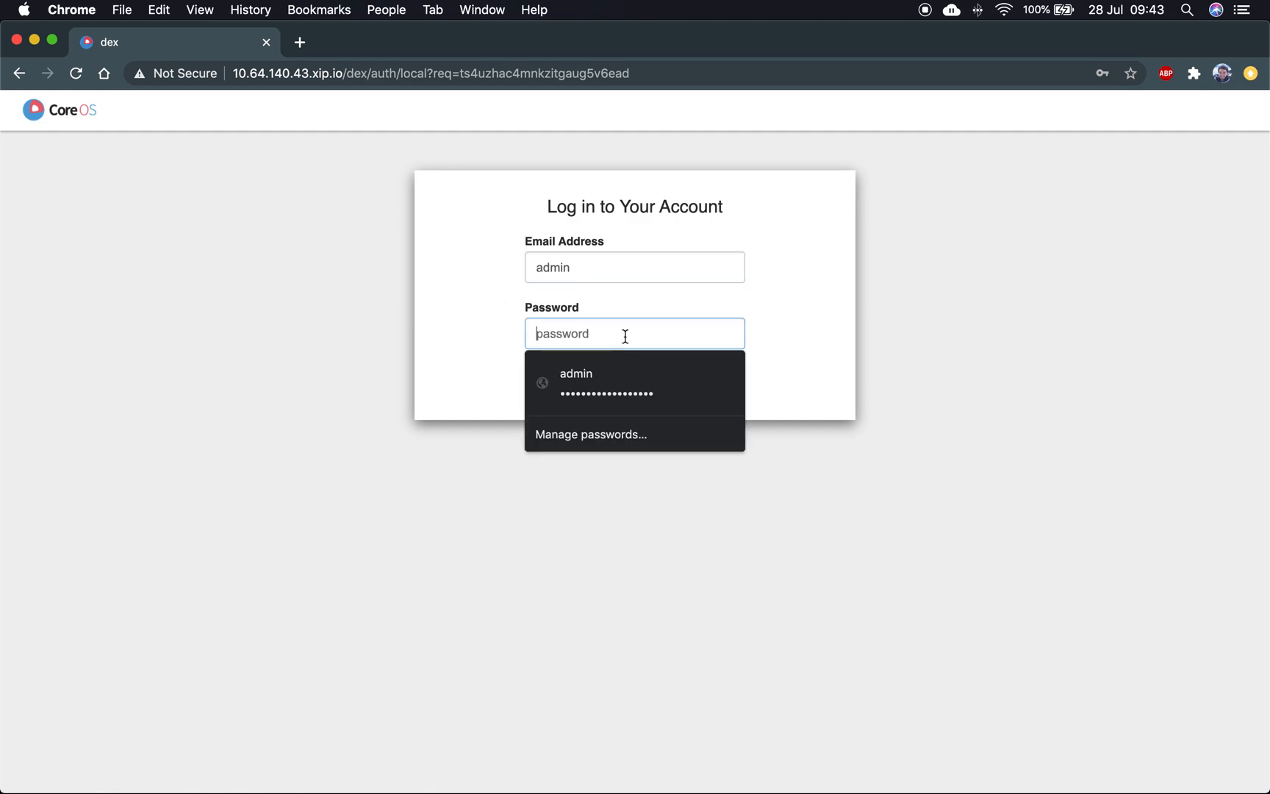
{"action": "left_click", "coordinate": [635, 380]}
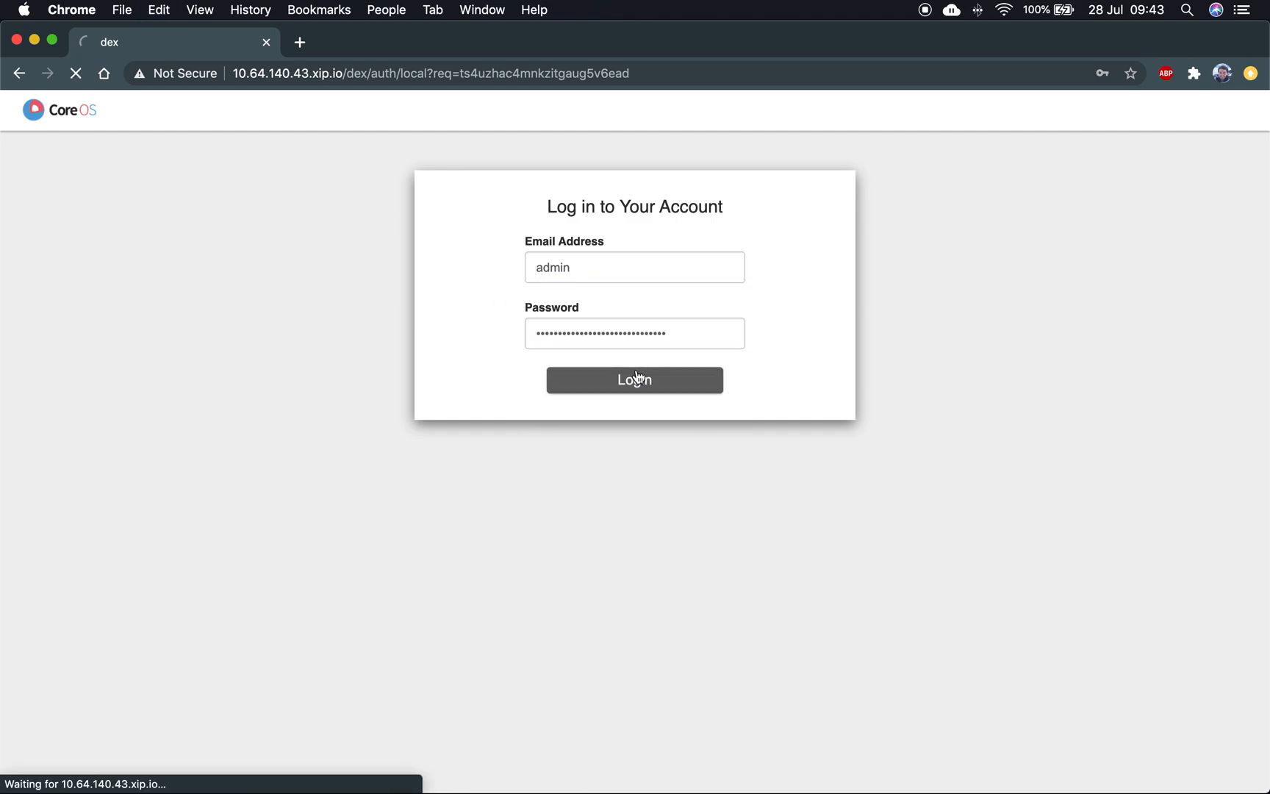
{"action": "left_click", "coordinate": [635, 380]}
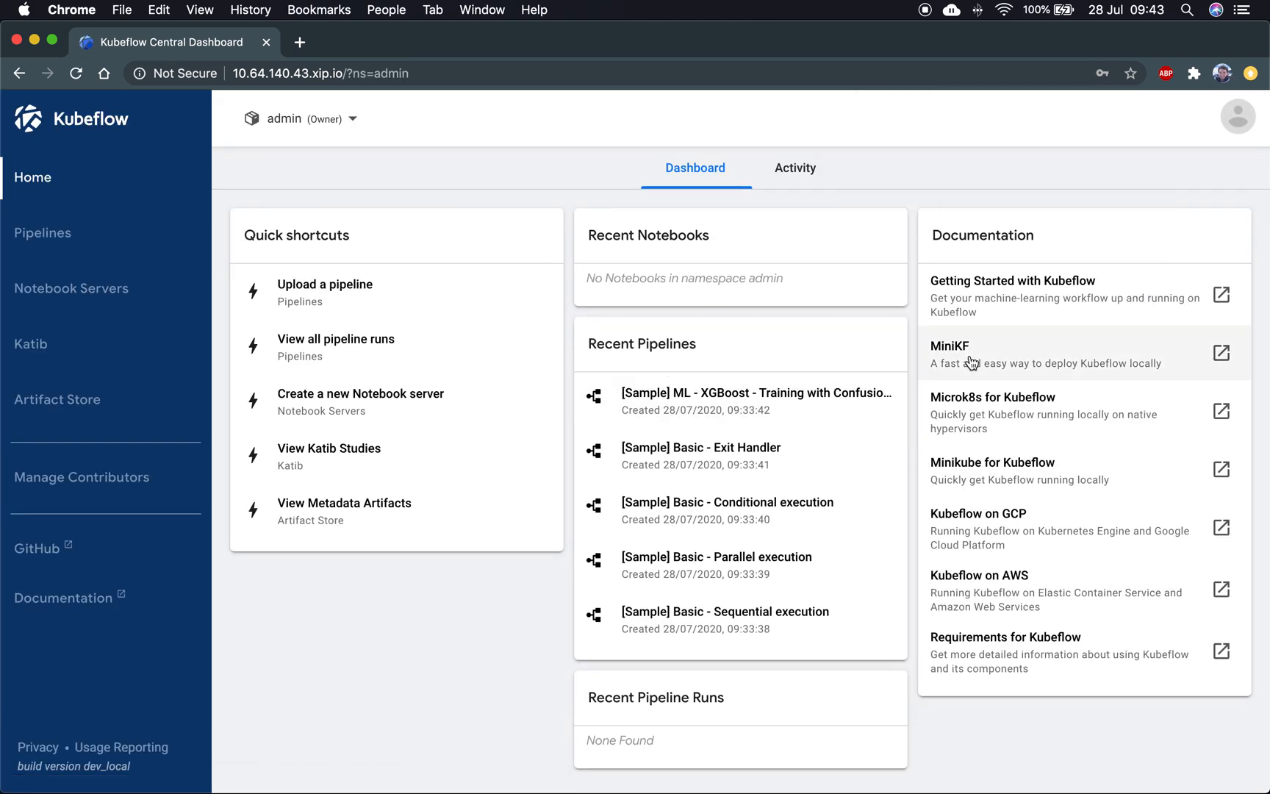
{"action": "mouse_move", "coordinate": [462, 622]}
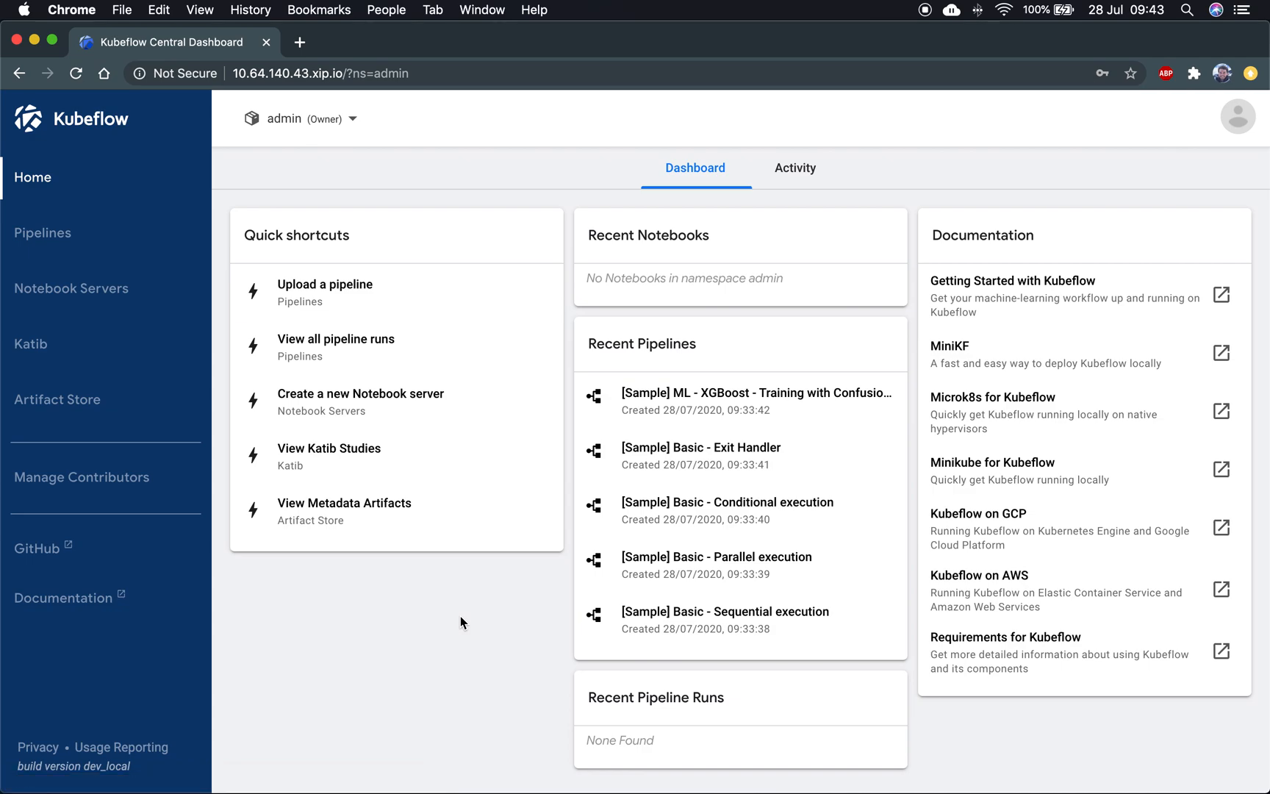
Step: View the empty Notebook Servers page, return home, then open the Pipelines list
{"action": "left_click", "coordinate": [71, 288]}
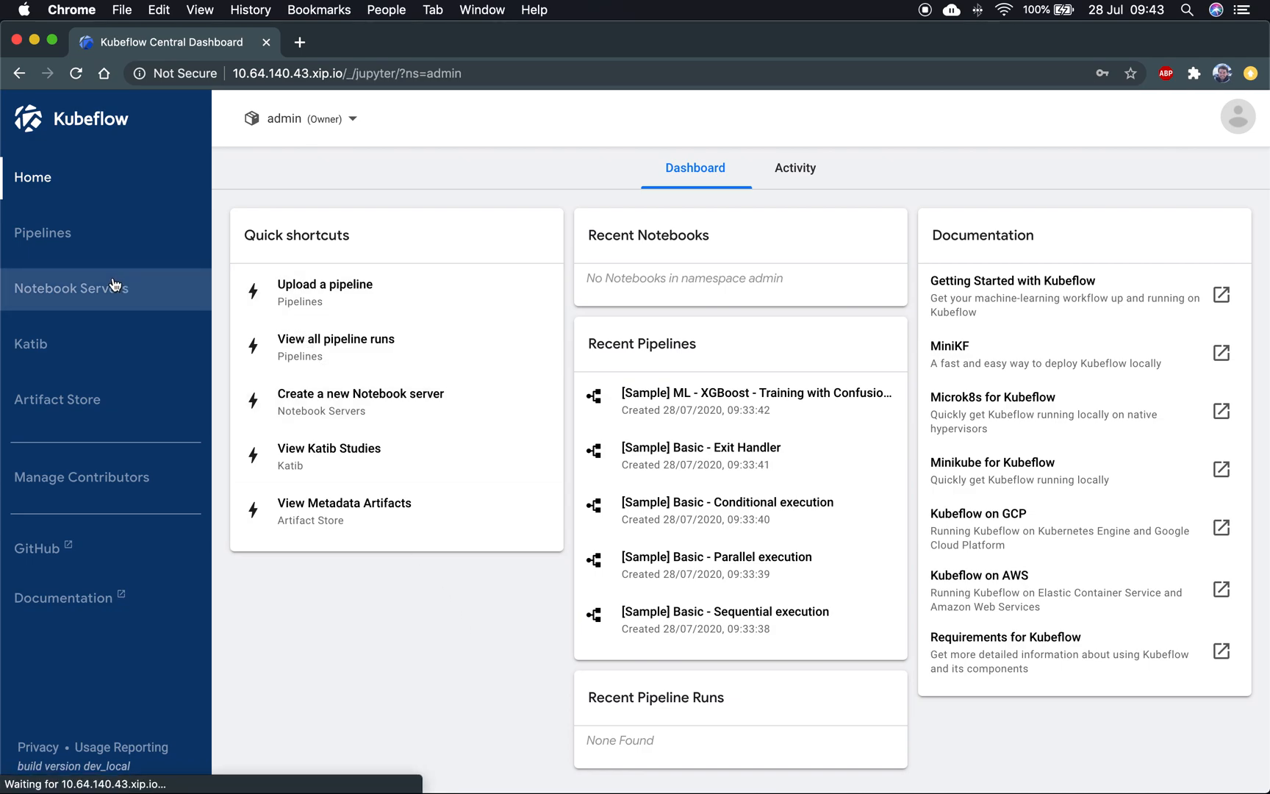
{"action": "left_click", "coordinate": [72, 288]}
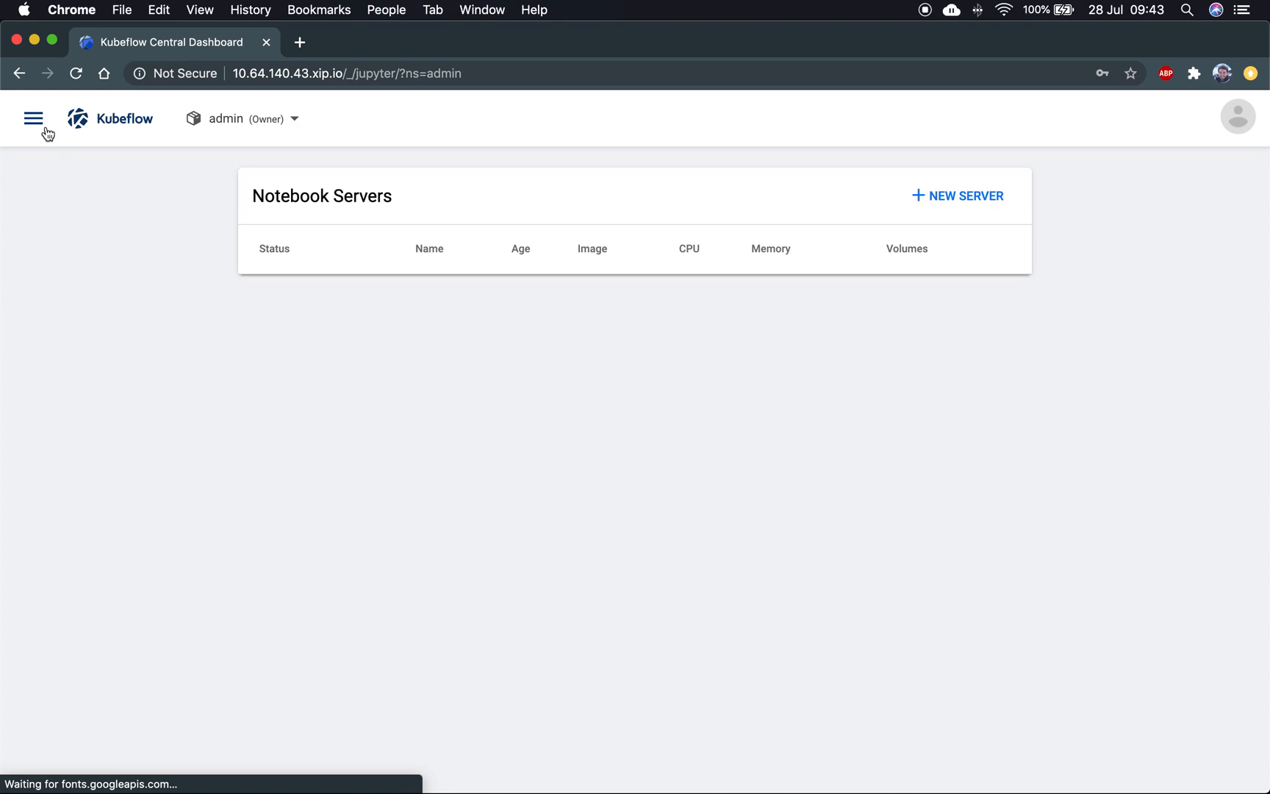
{"action": "left_click", "coordinate": [34, 118]}
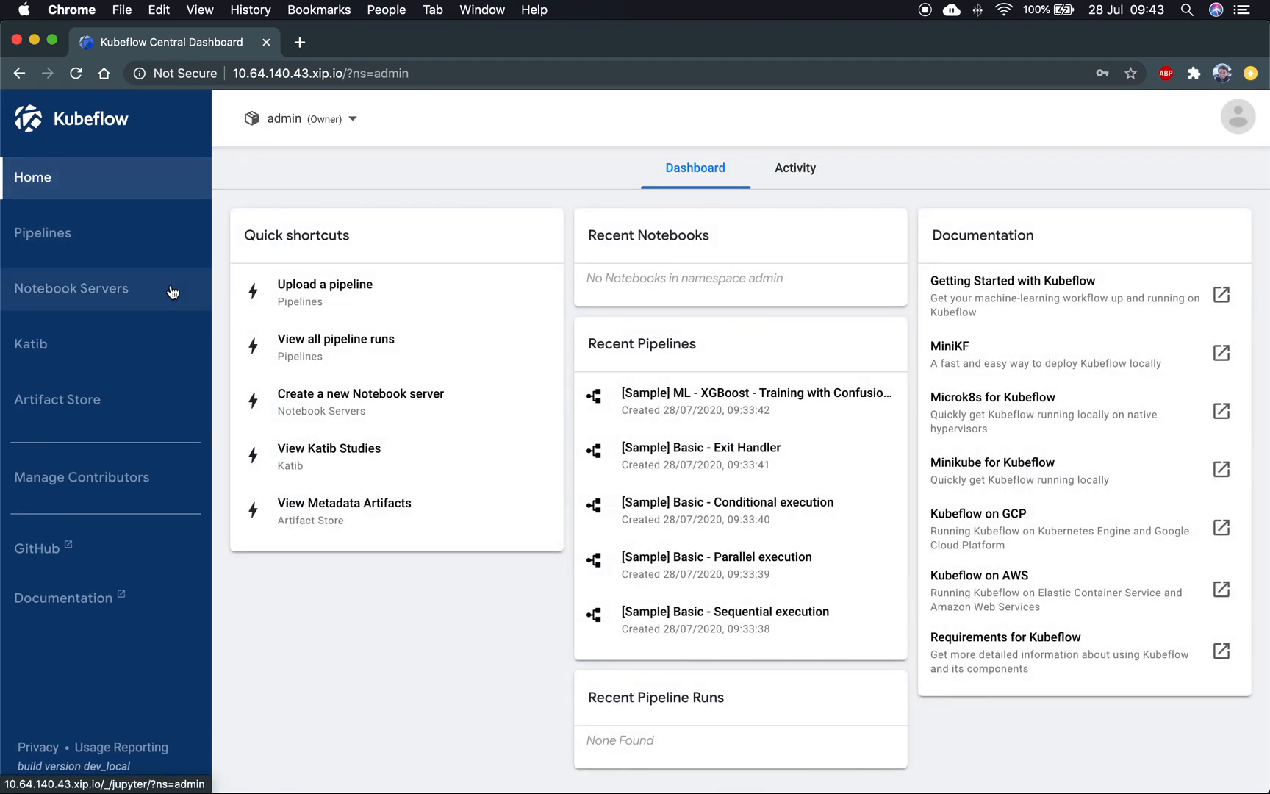
{"action": "left_click", "coordinate": [42, 232]}
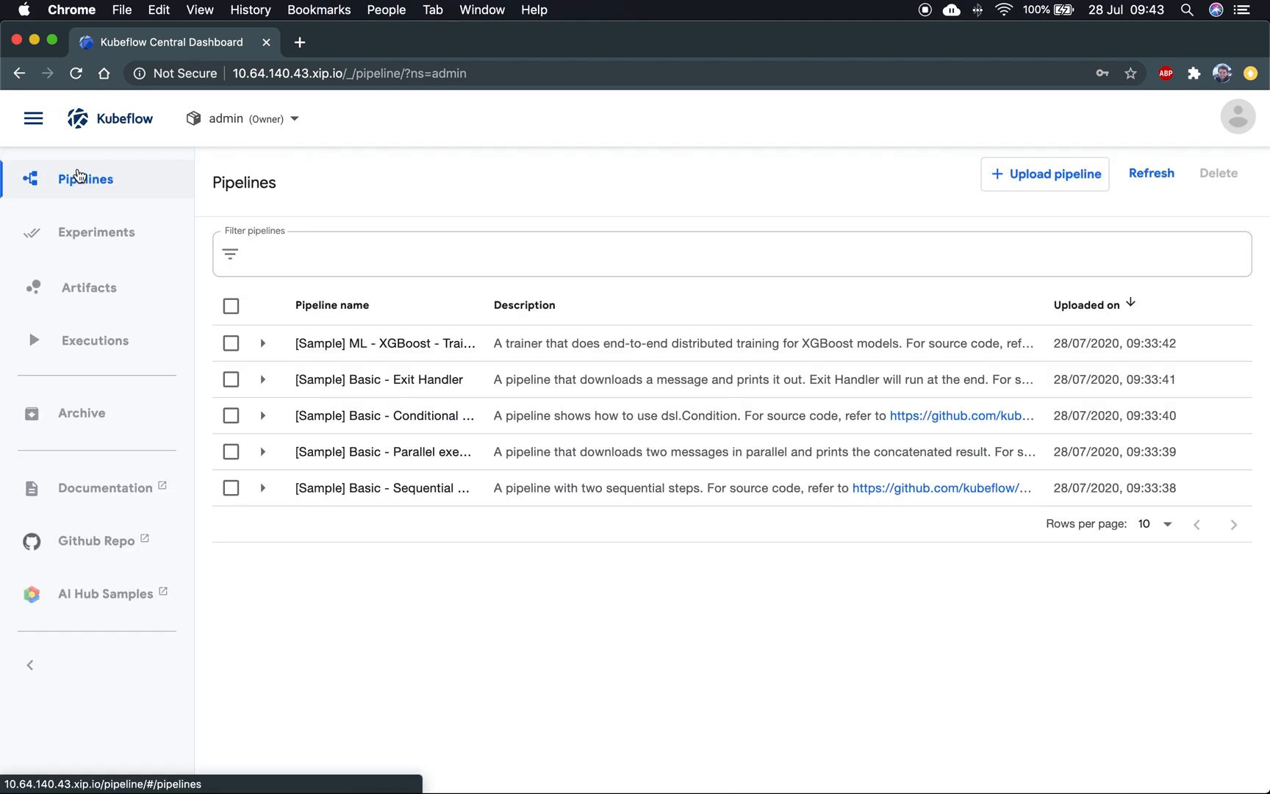
{"action": "mouse_move", "coordinate": [870, 186]}
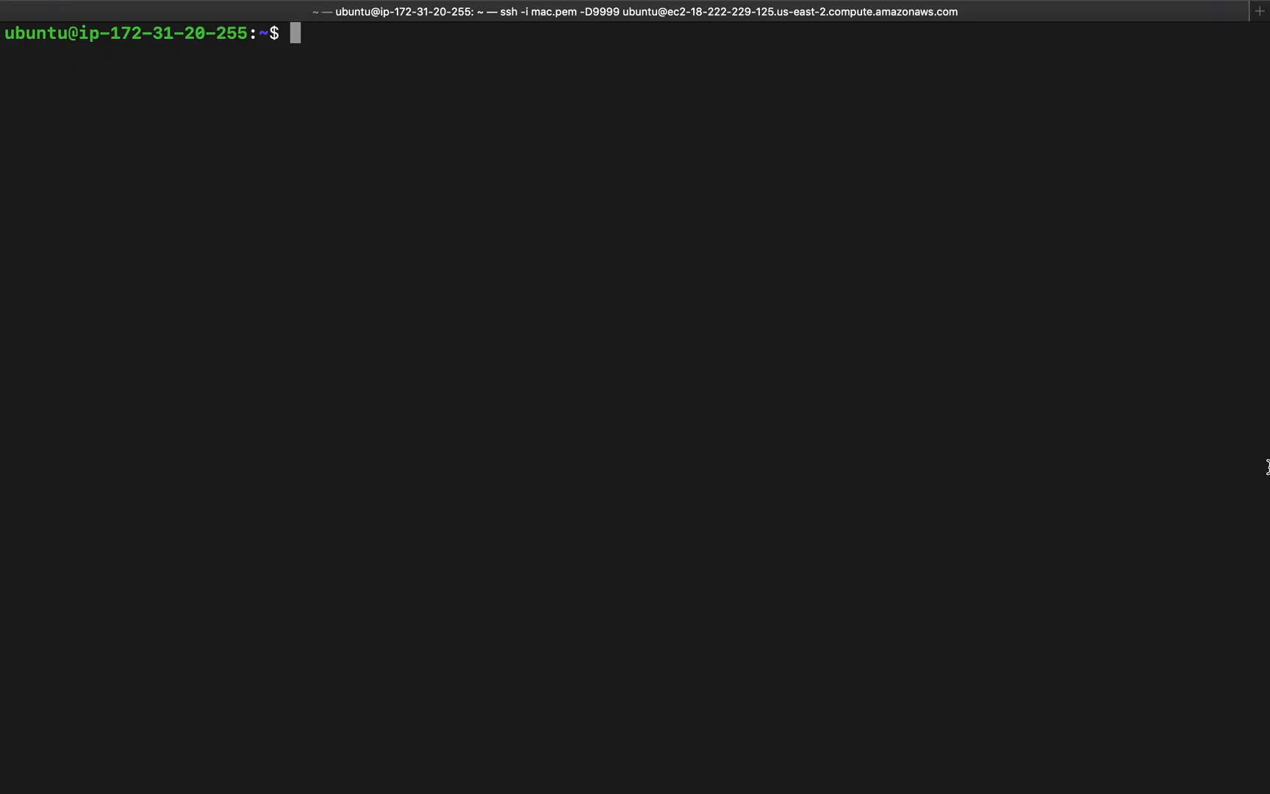
Step: Run microk8s.juju status and check that every unit through tf-job-operator is active and idle
{"action": "type", "text": "microk8s"}
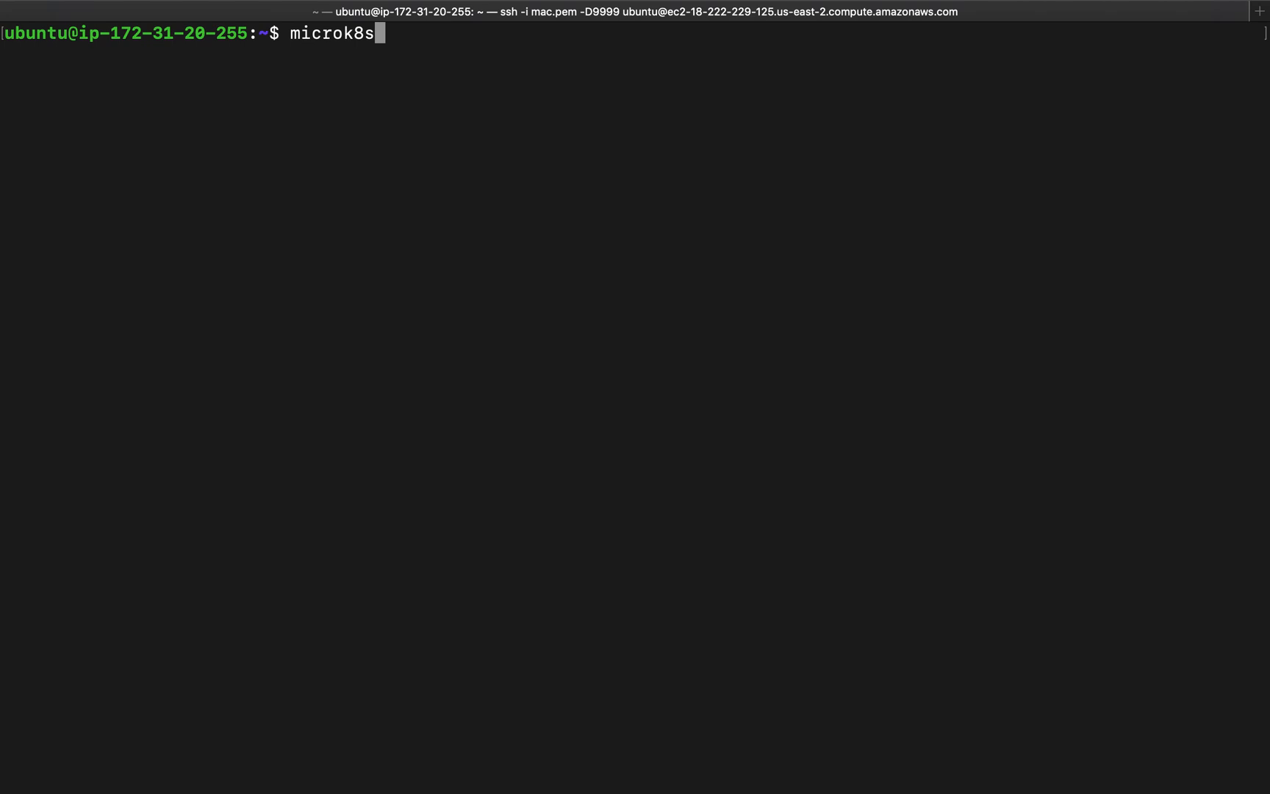
{"action": "type", "text": ".juju st"}
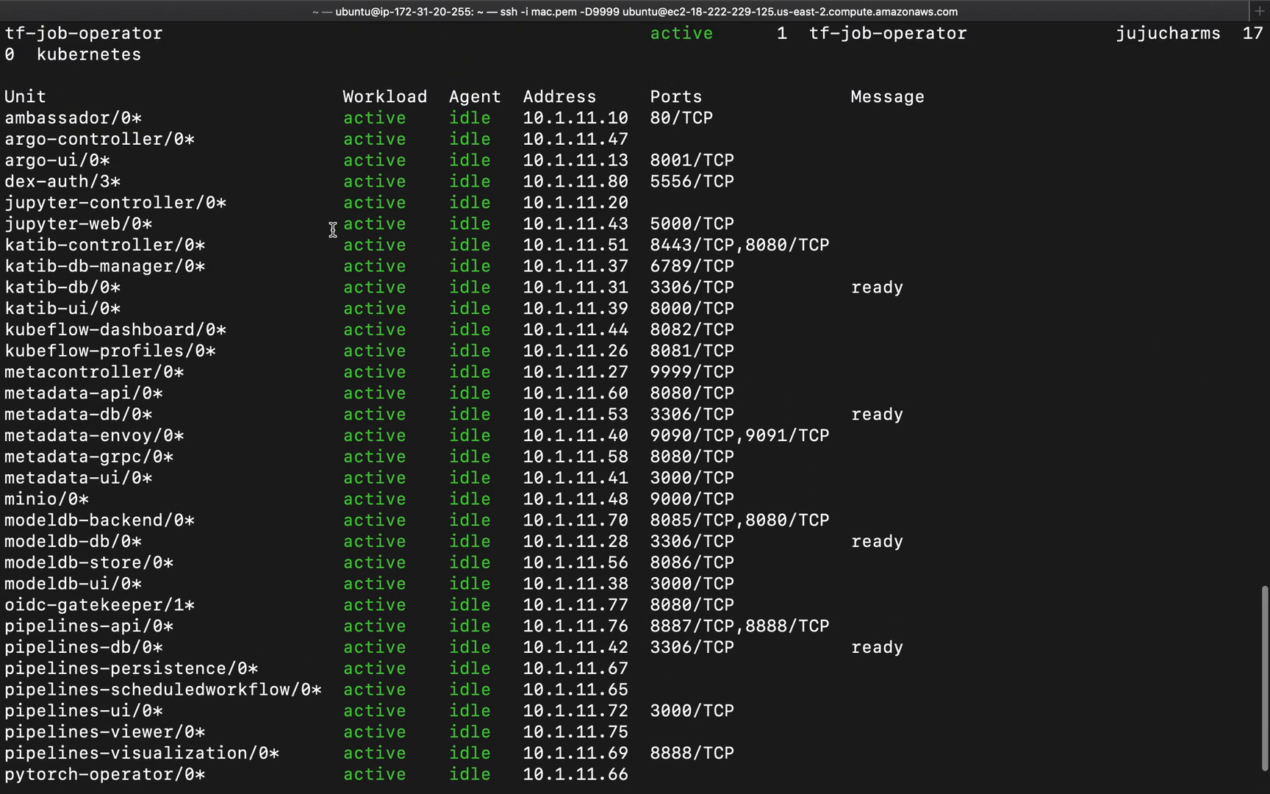
{"action": "double_click", "coordinate": [49, 159]}
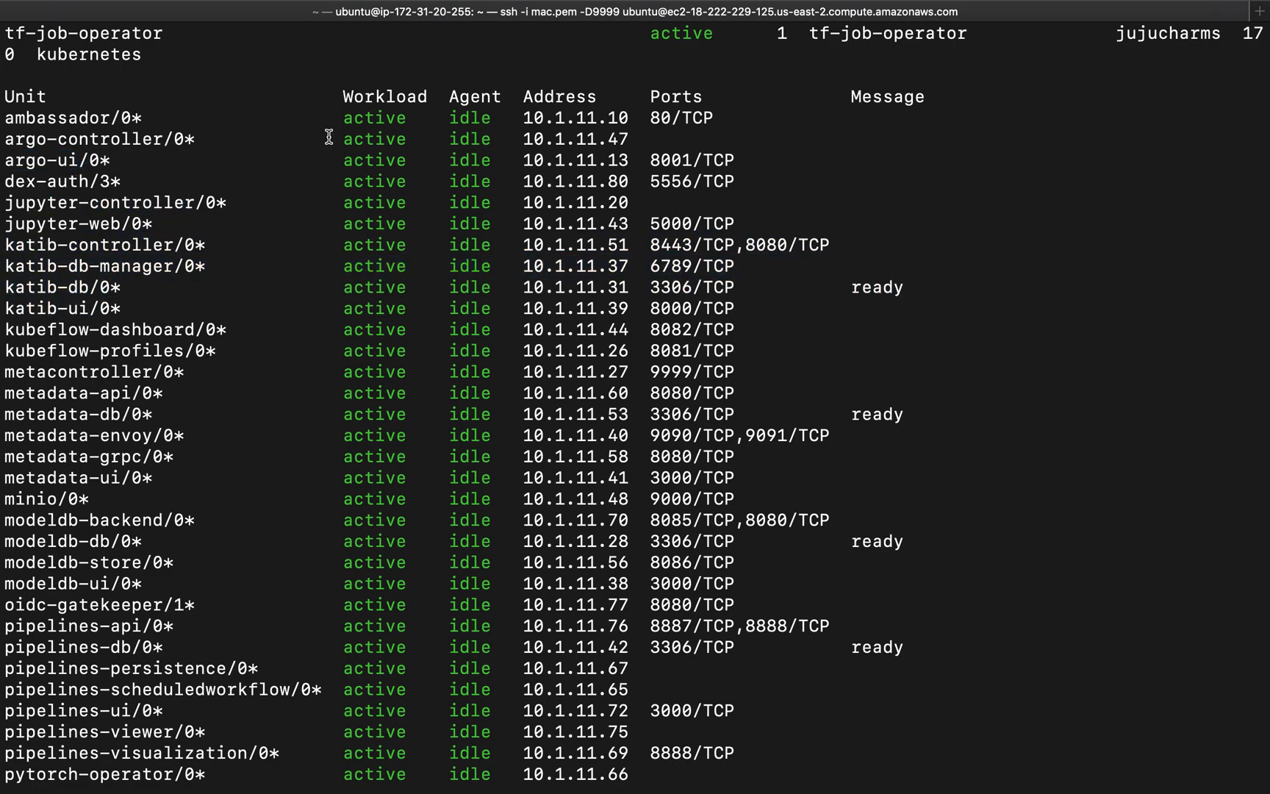
{"action": "double_click", "coordinate": [374, 117]}
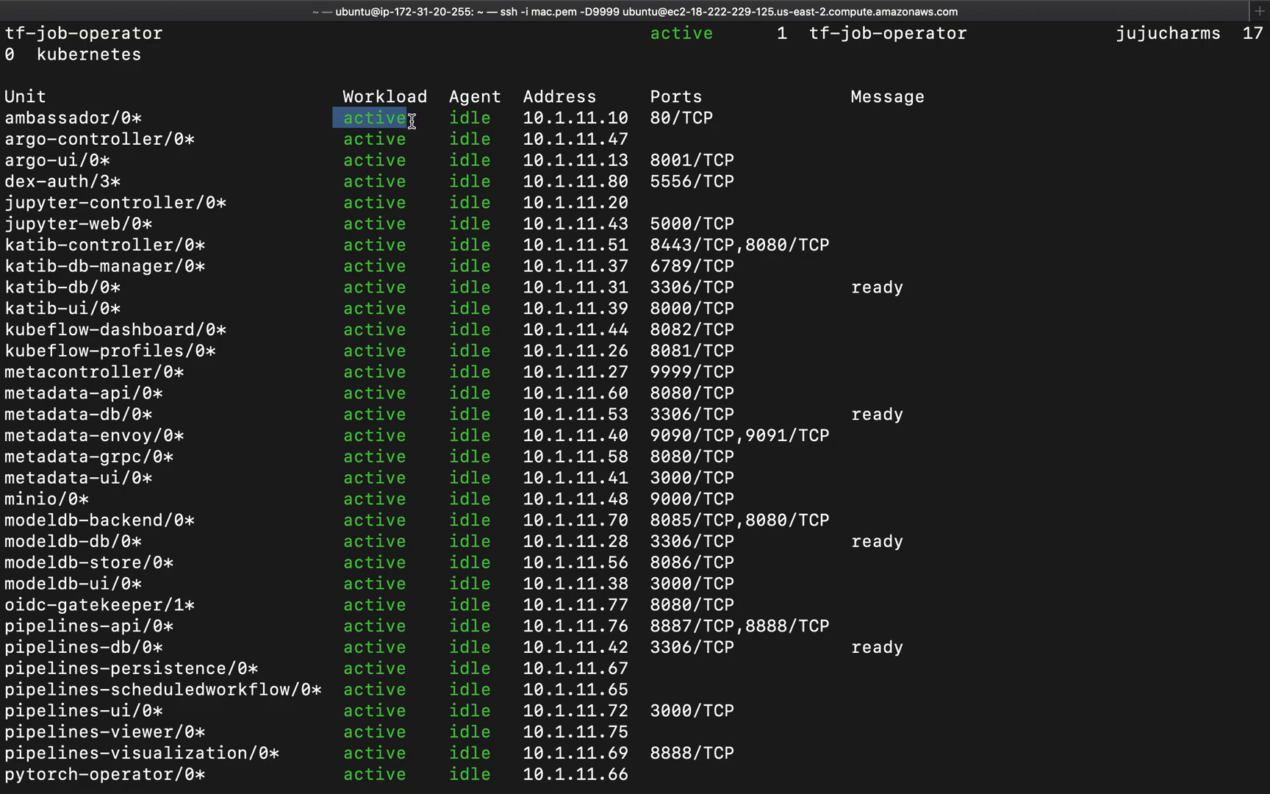
{"action": "scroll", "scroll_direction": "down", "scroll_amount": 3}
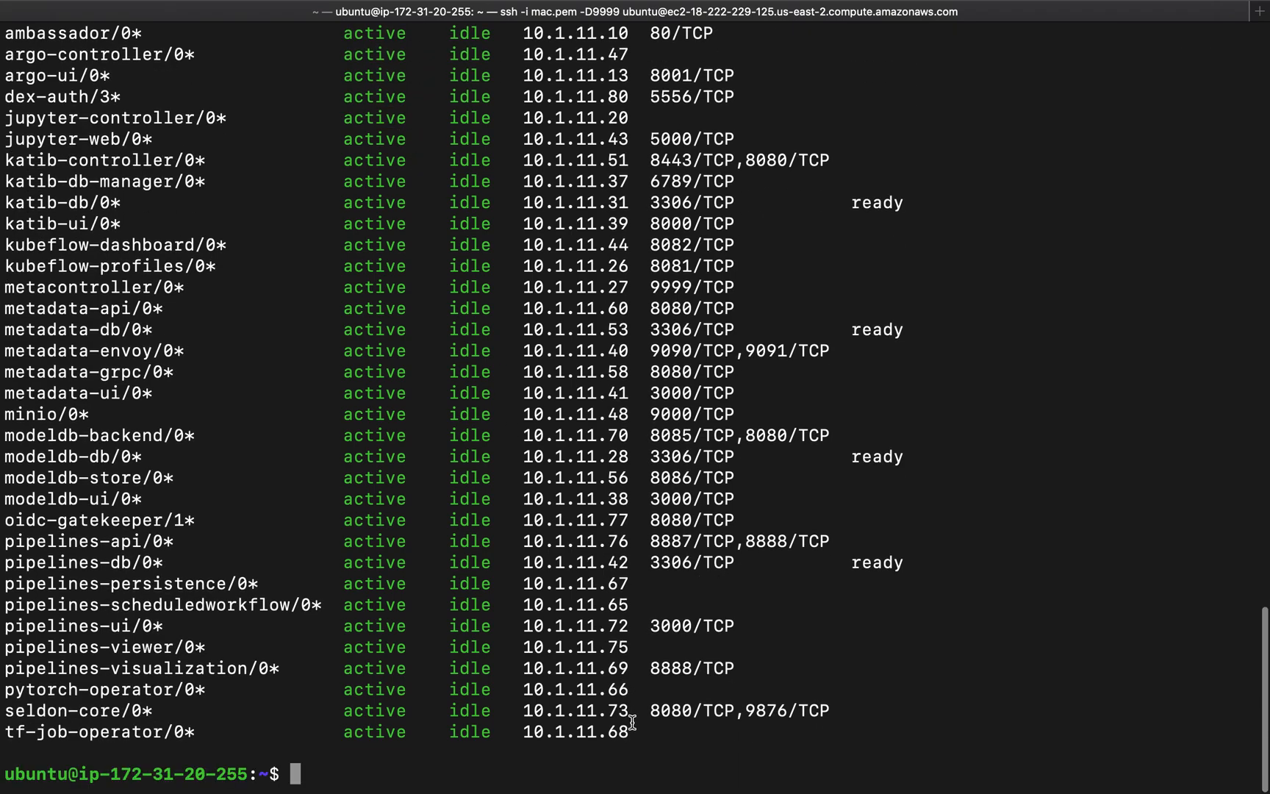
{"action": "mouse_move", "coordinate": [527, 732]}
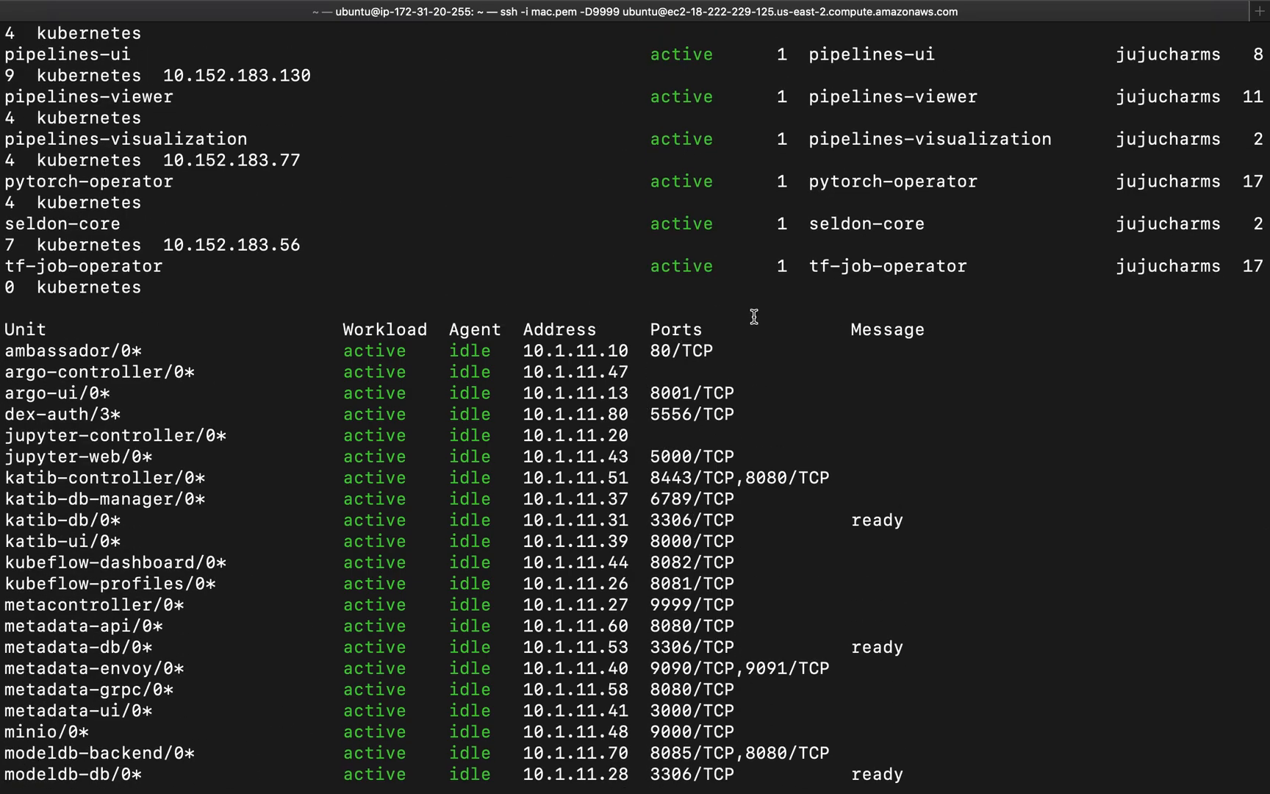
{"action": "scroll", "scroll_direction": "down", "scroll_amount": 3}
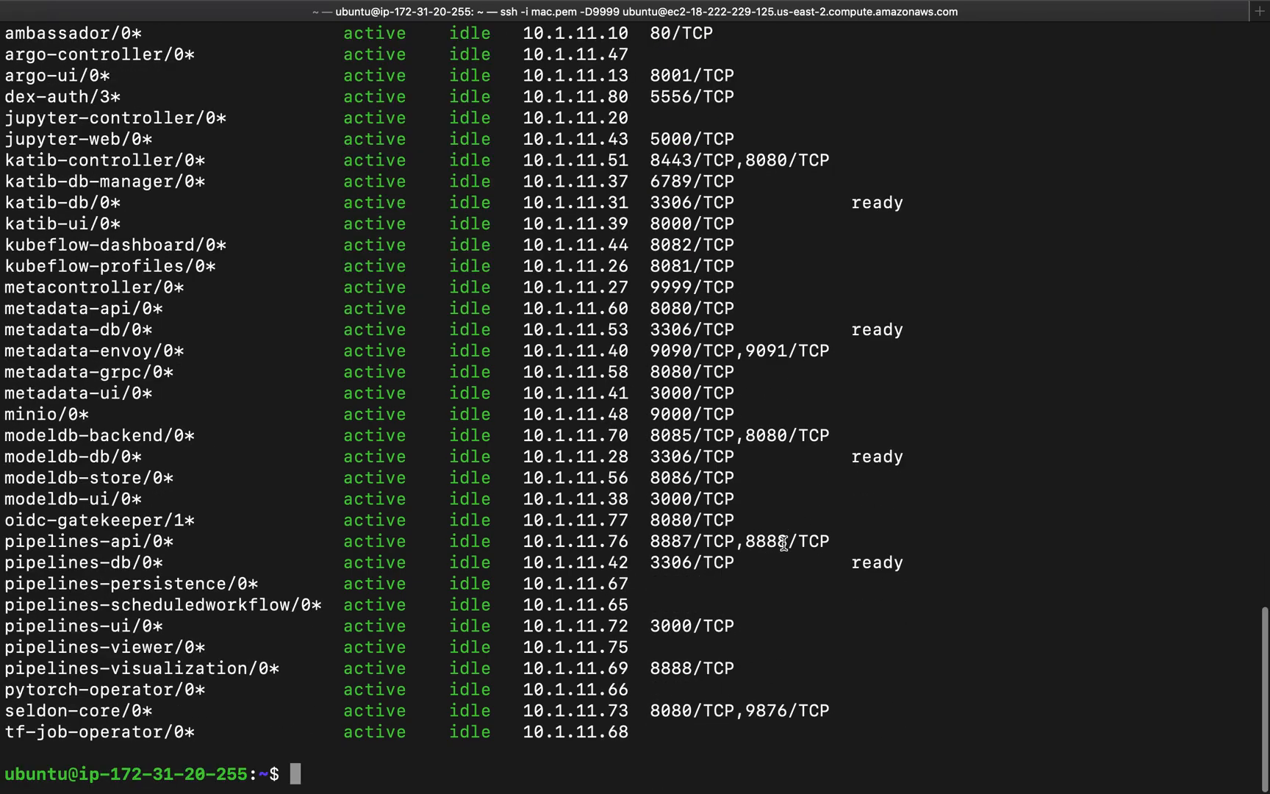
Step: Run microk8s.kubectl get all --all-namespaces and review the ready Kubeflow statefulsets, replicasets and deployments
{"action": "type", "text": "microk"}
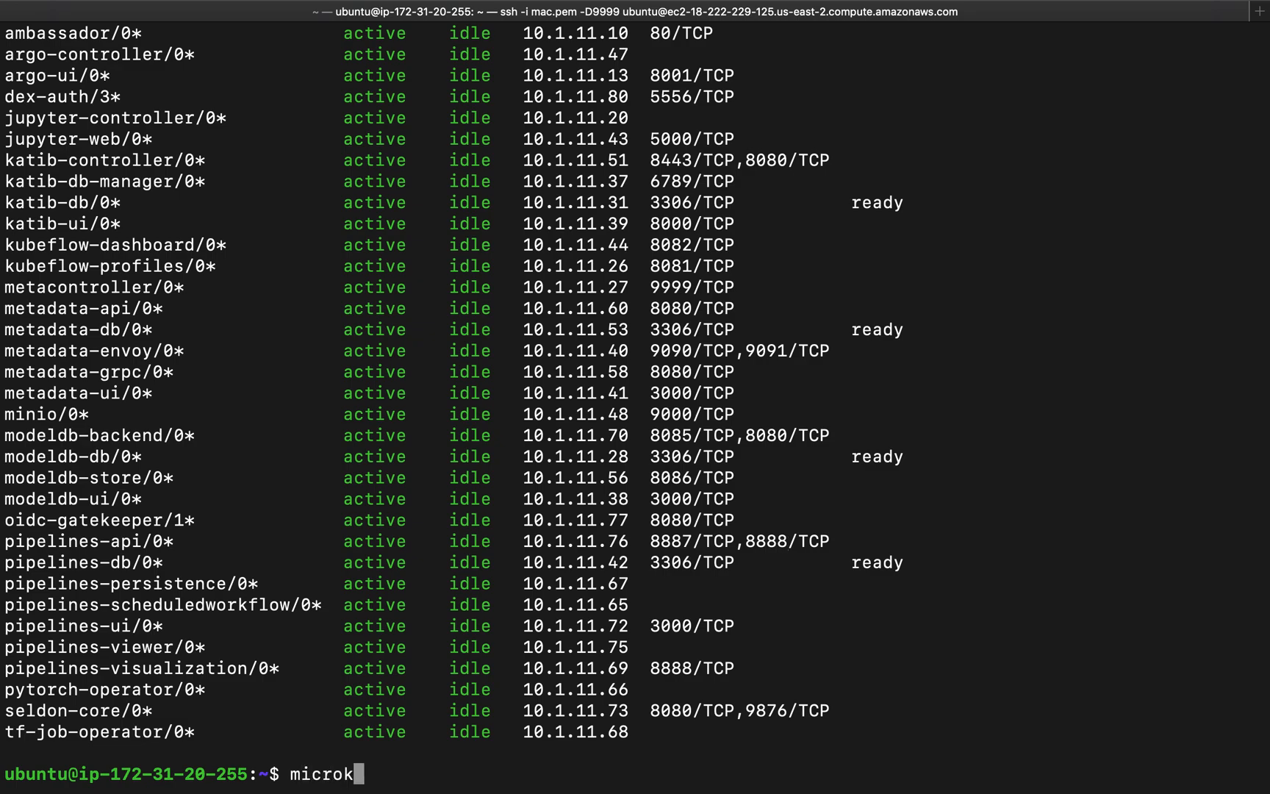
{"action": "type", "text": "8s.k"}
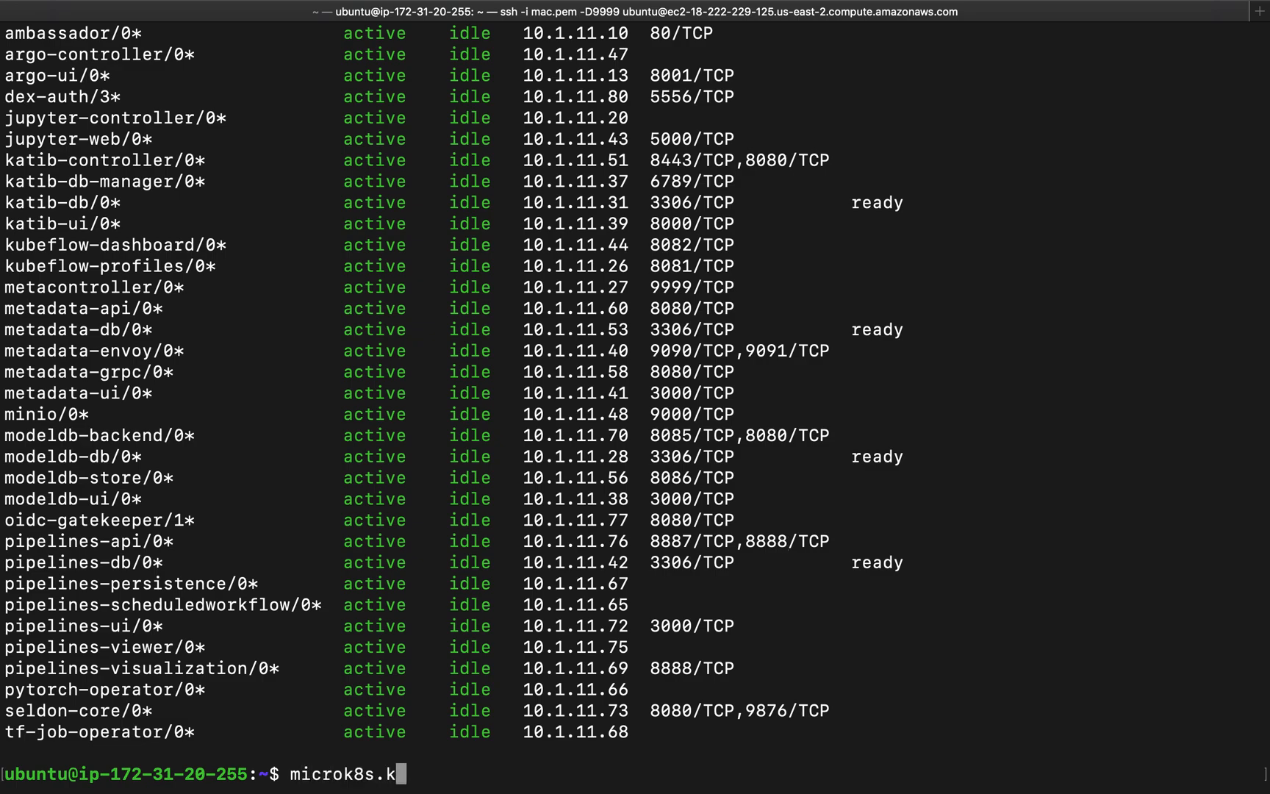
{"action": "type", "text": "ubectl"}
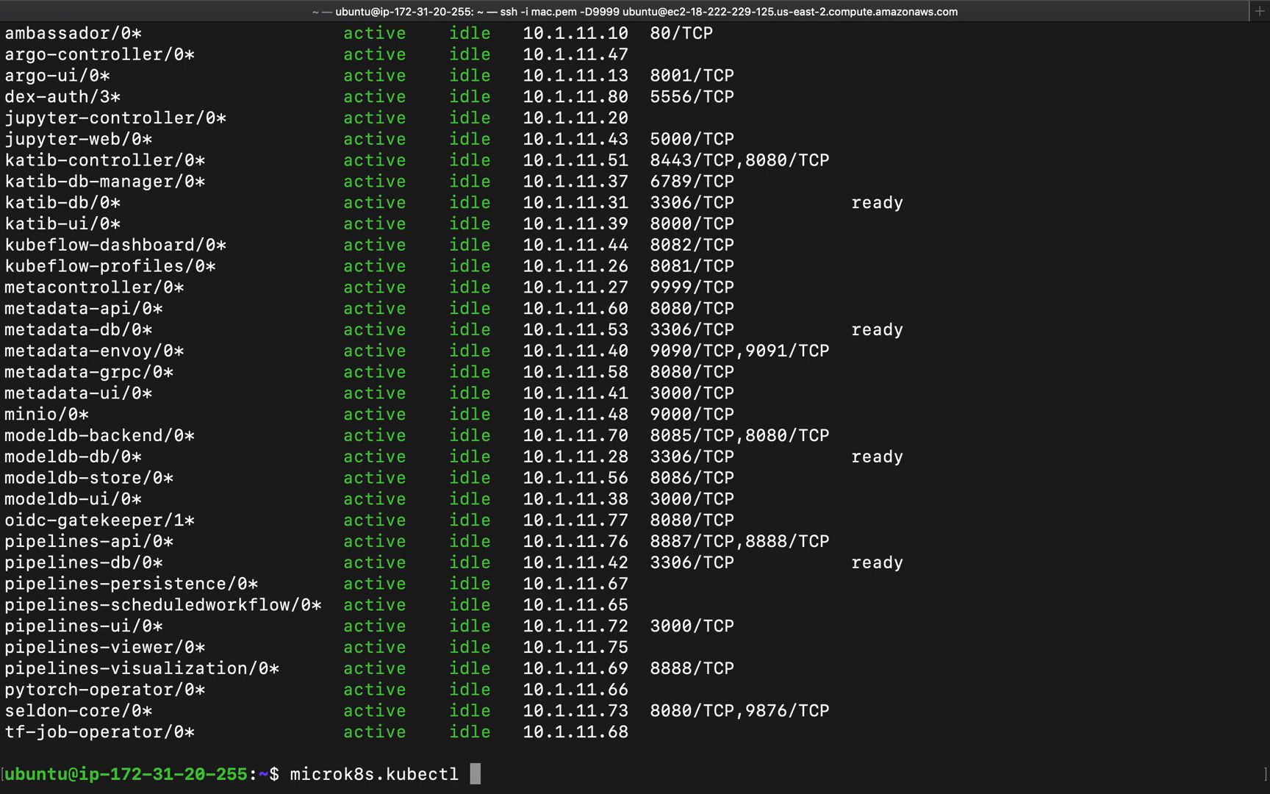
{"action": "type", "text": "get all --all"}
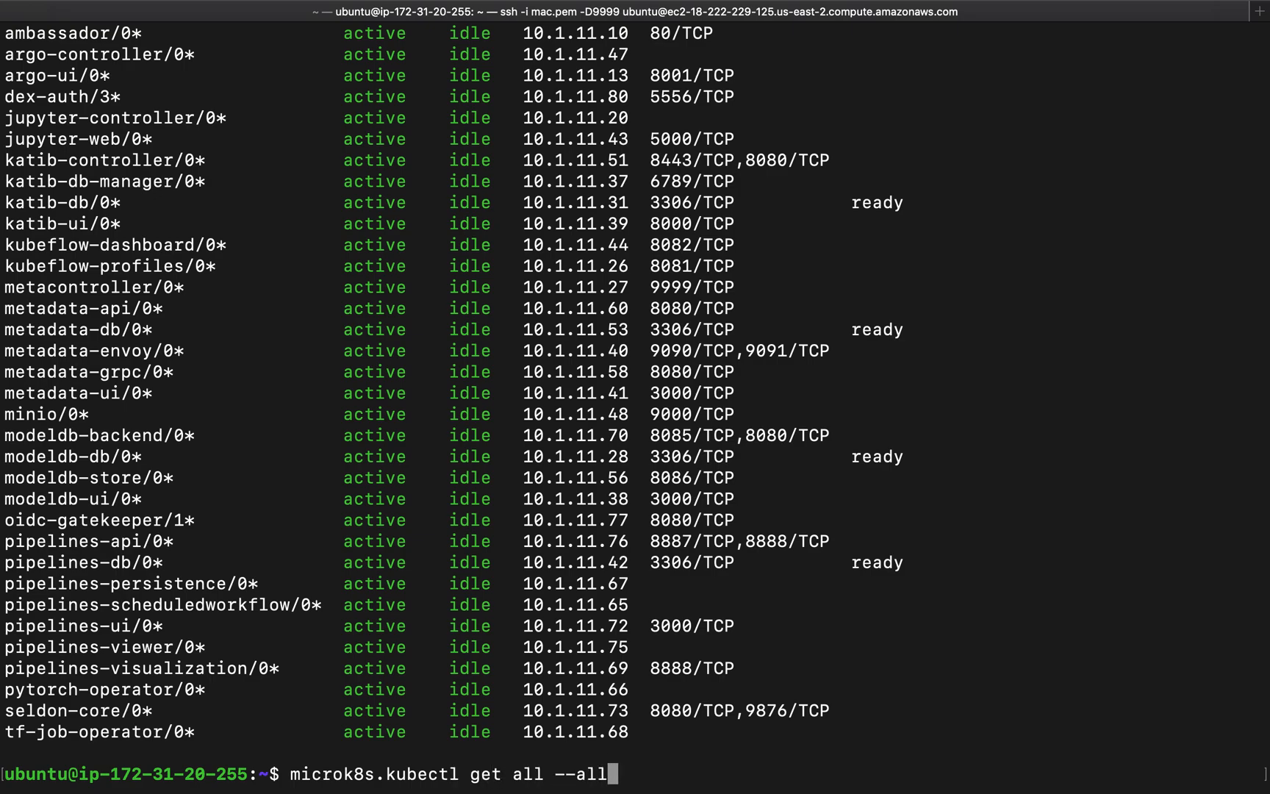
{"action": "type", "text": "namespace"}
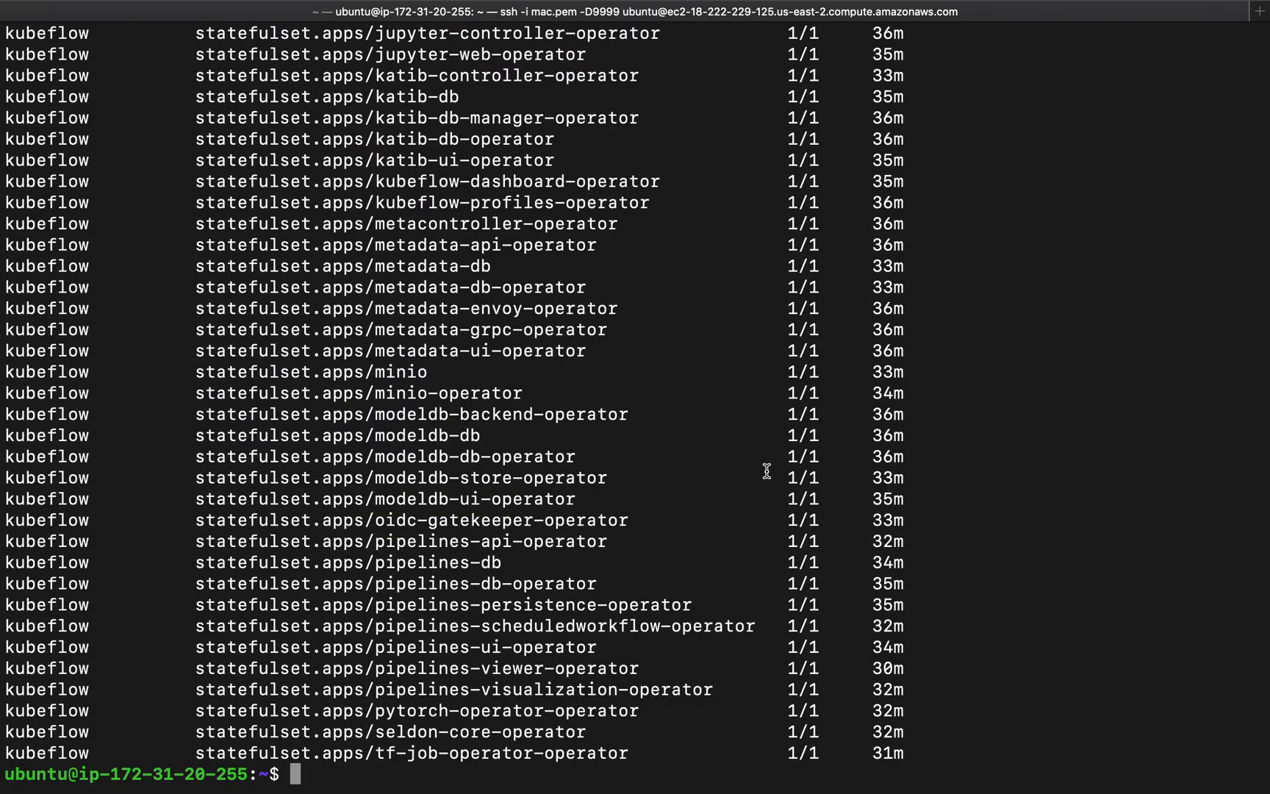
{"action": "mouse_move", "coordinate": [716, 388]}
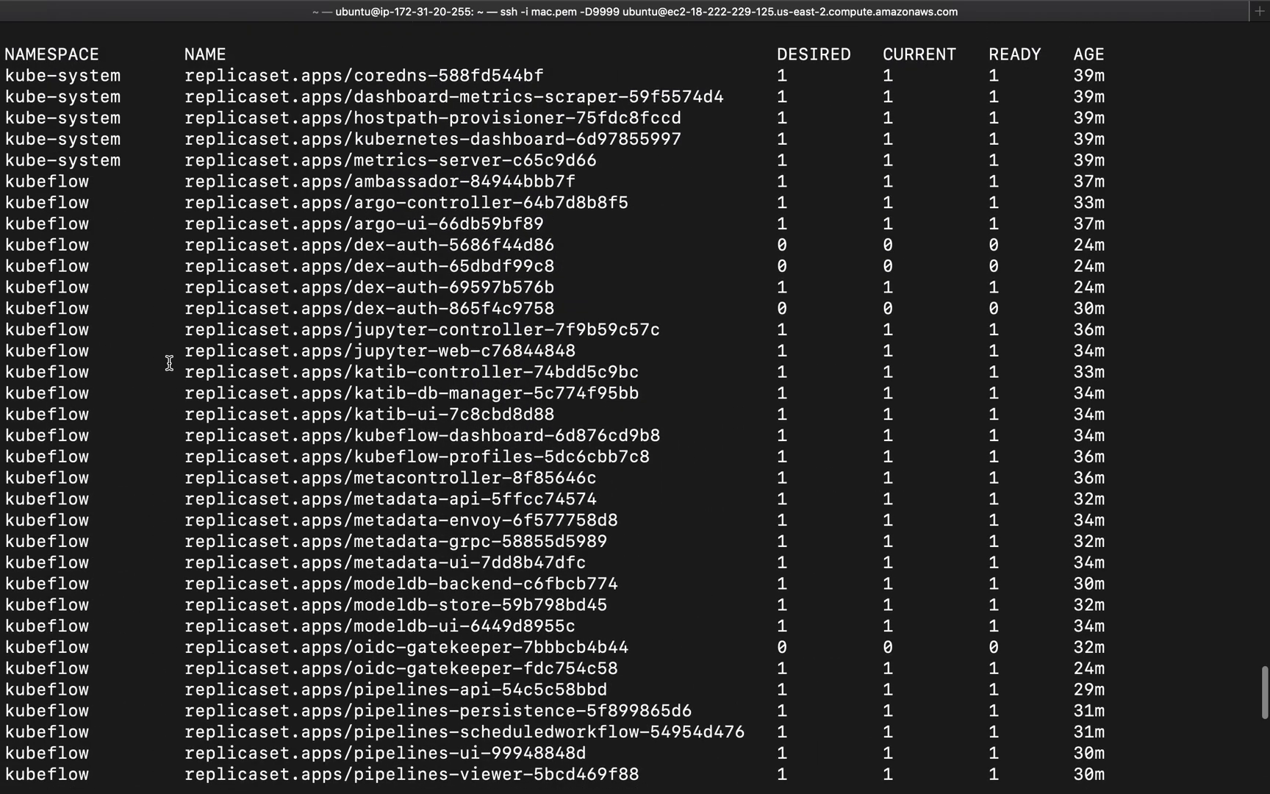
{"action": "scroll", "scroll_direction": "up", "scroll_amount": 3}
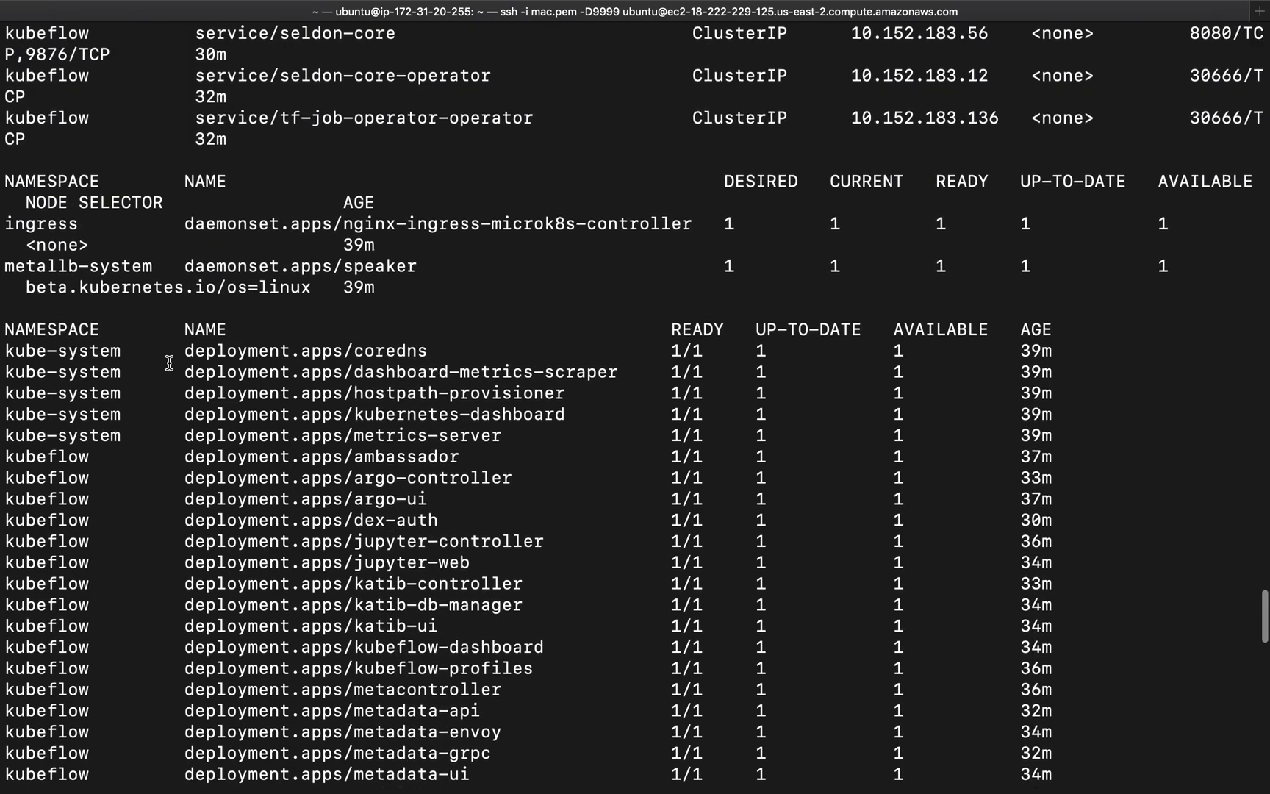